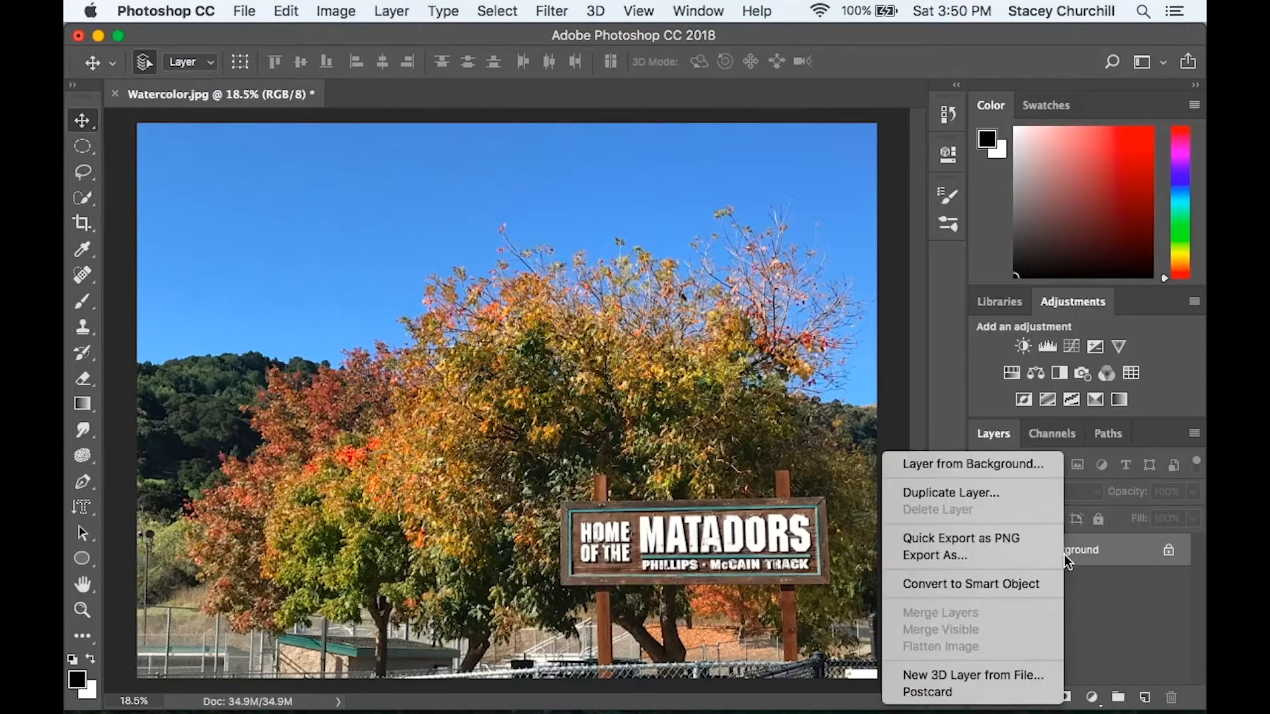
# Duplicate the Background layer as Background copy and bring up its layer actions.
pyautogui.click(949, 492)
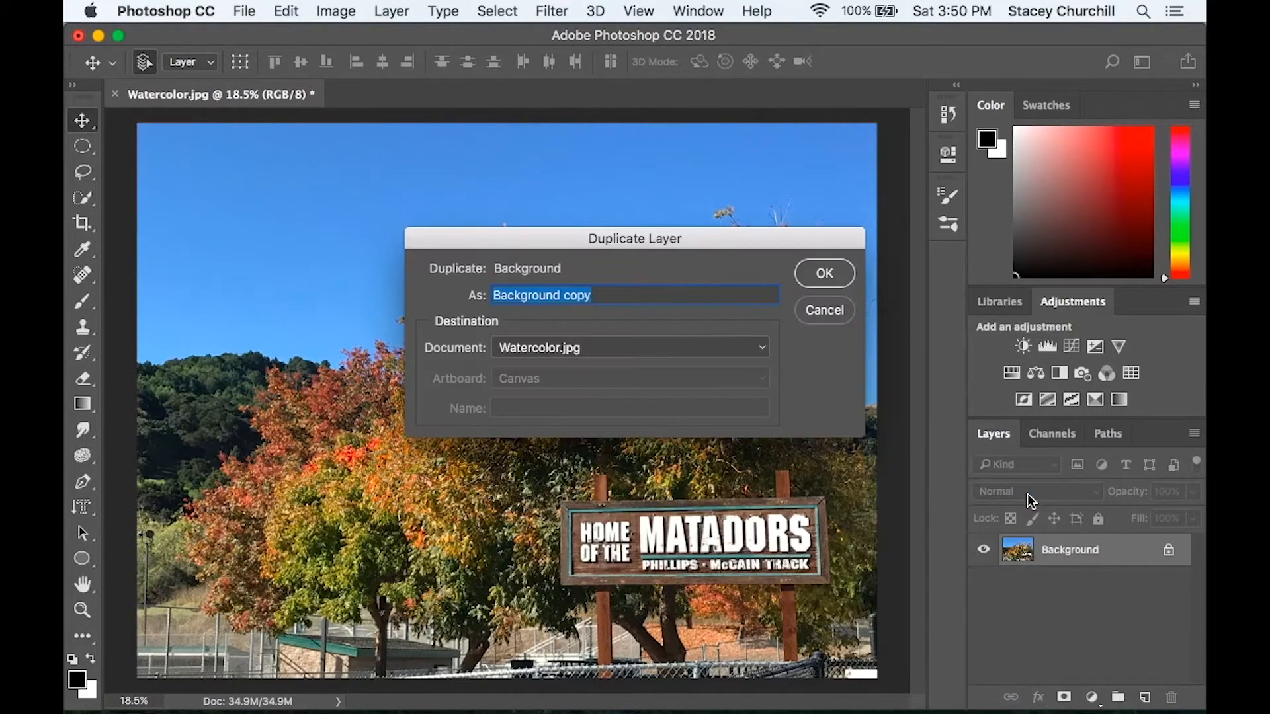
pyautogui.click(823, 273)
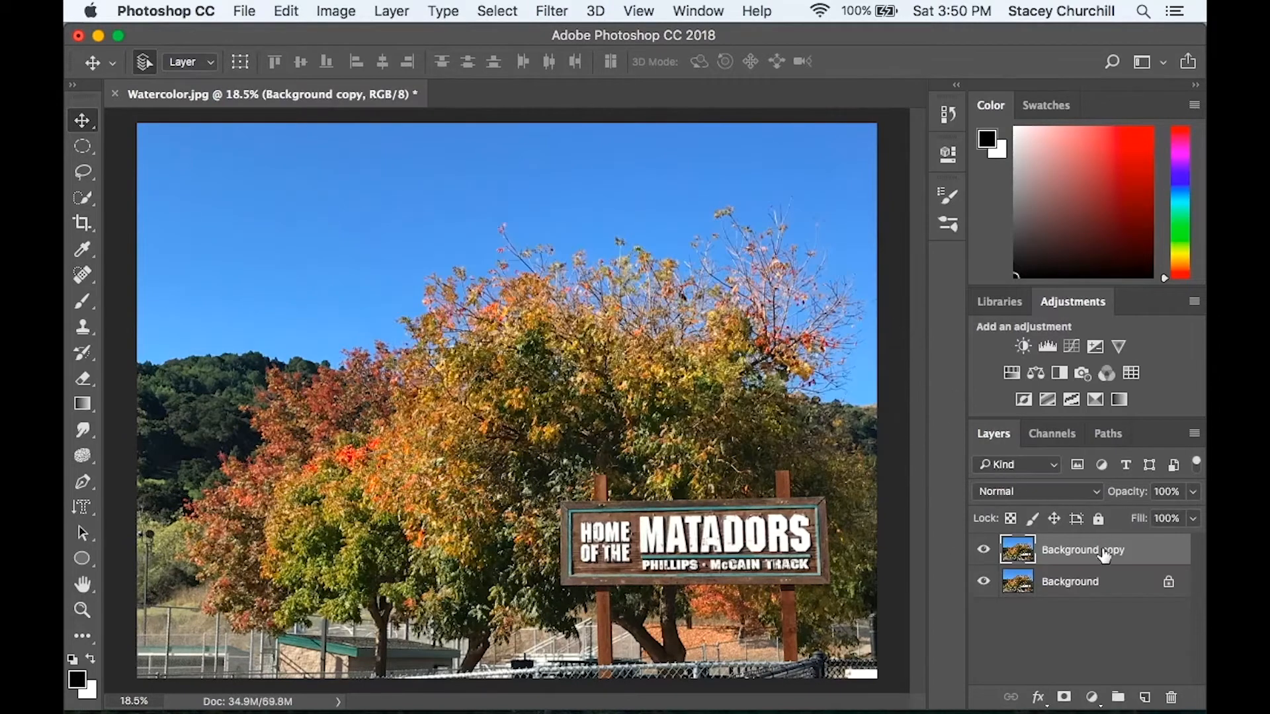
pyautogui.rightClick(1082, 549)
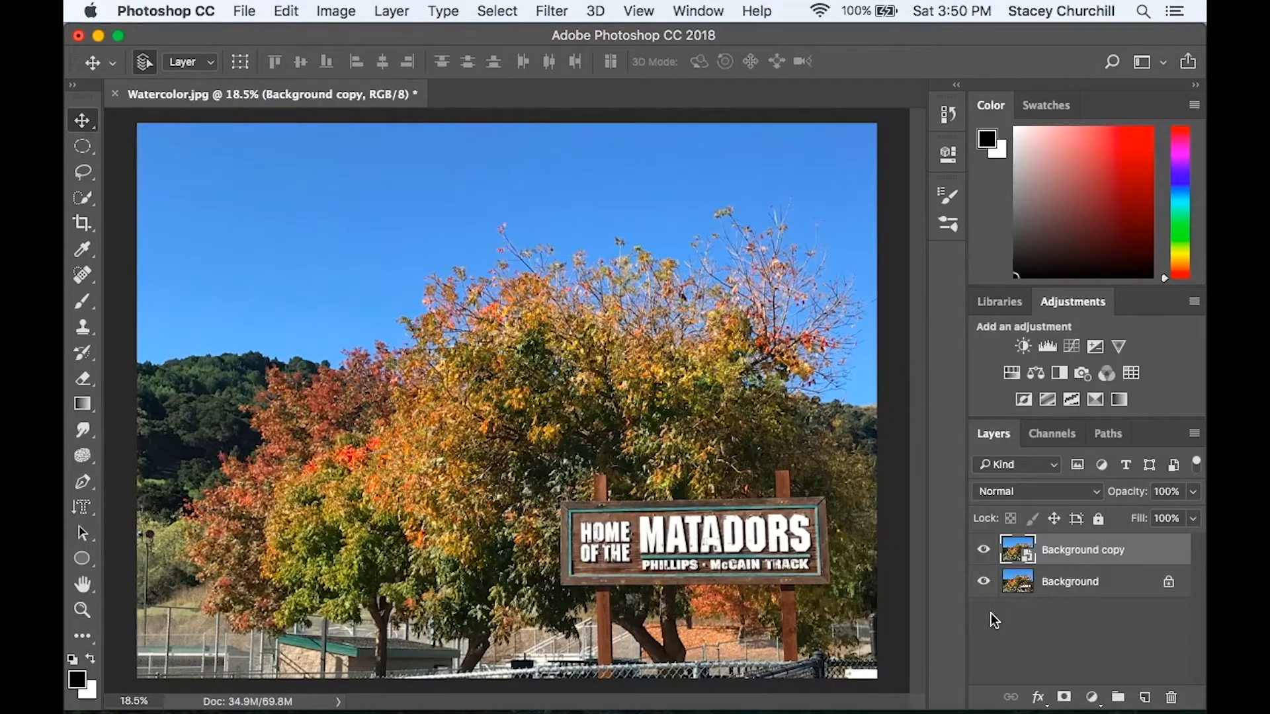
pyautogui.moveTo(690, 62)
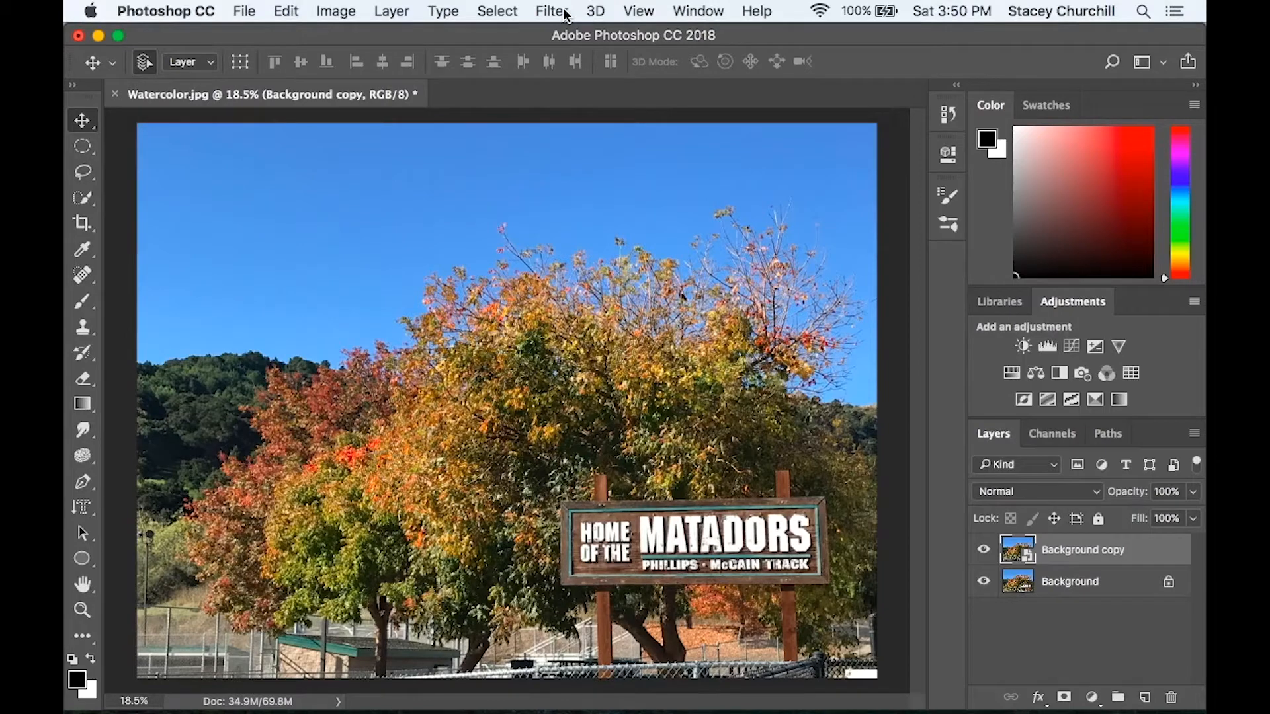
# Apply a Dry Brush filter gallery smart filter to Background copy, previewed at Fit in View.
pyautogui.click(551, 10)
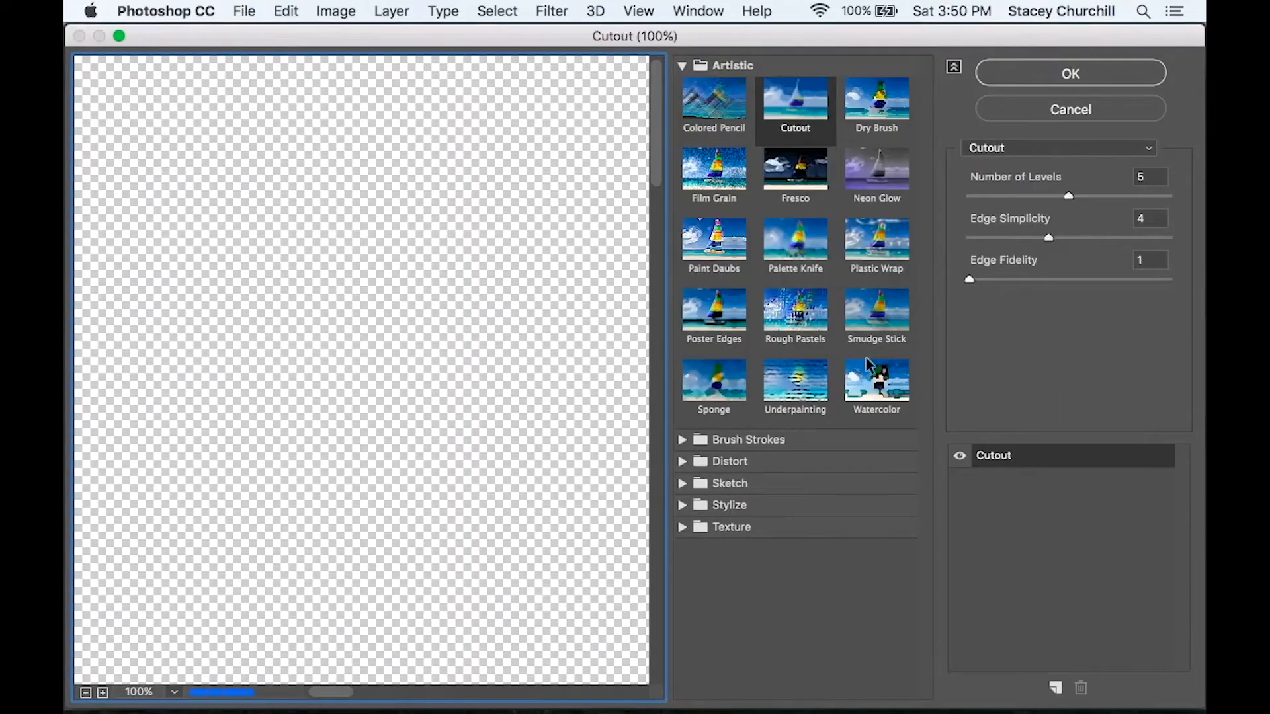
pyautogui.click(876, 382)
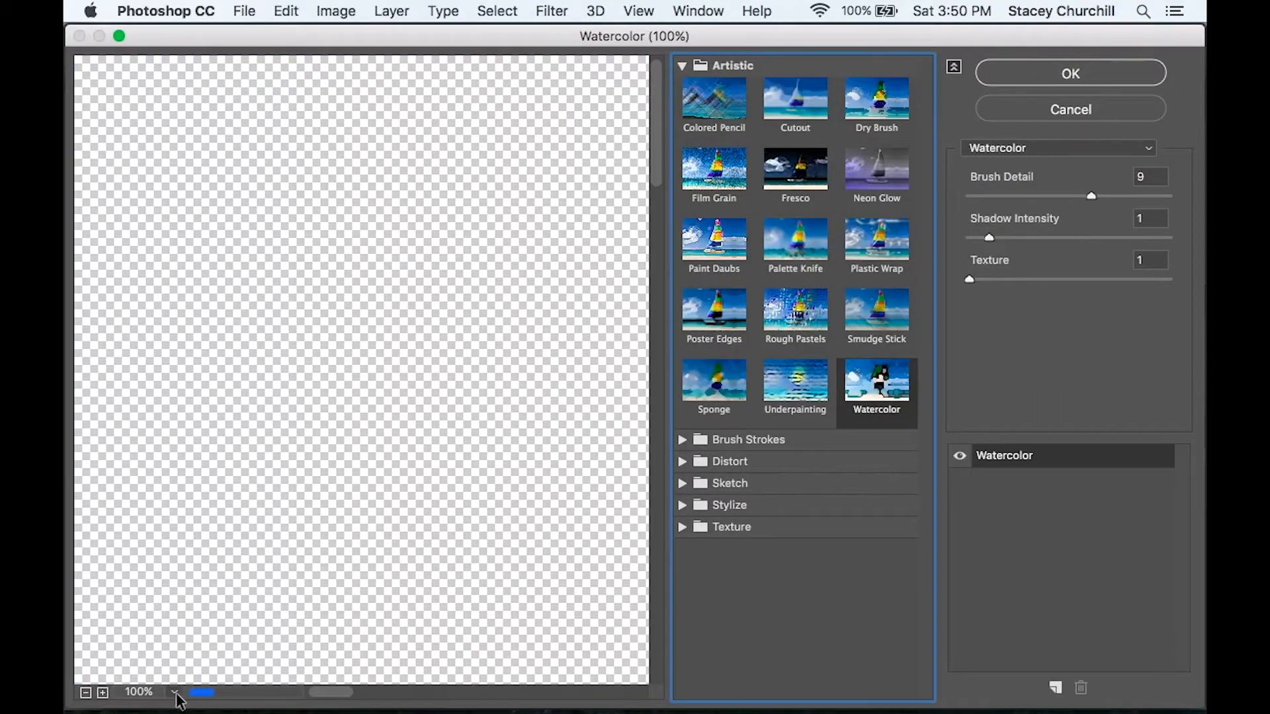
pyautogui.click(138, 692)
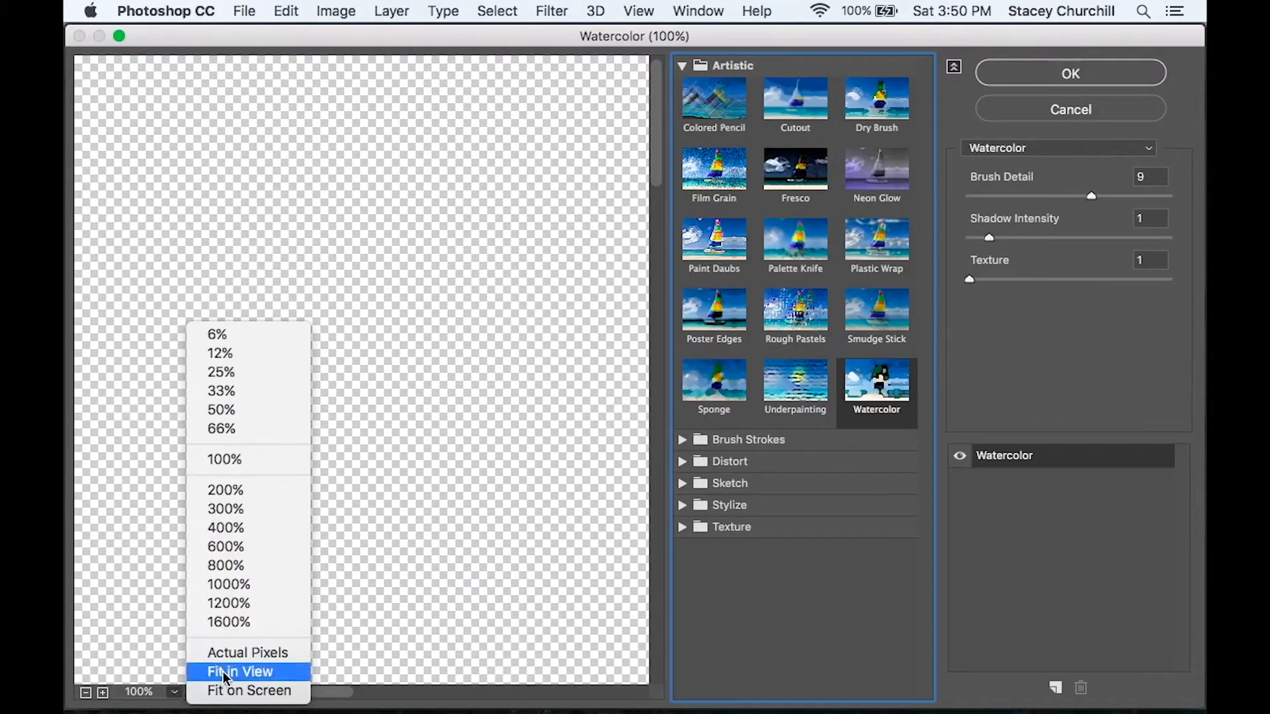
pyautogui.click(248, 690)
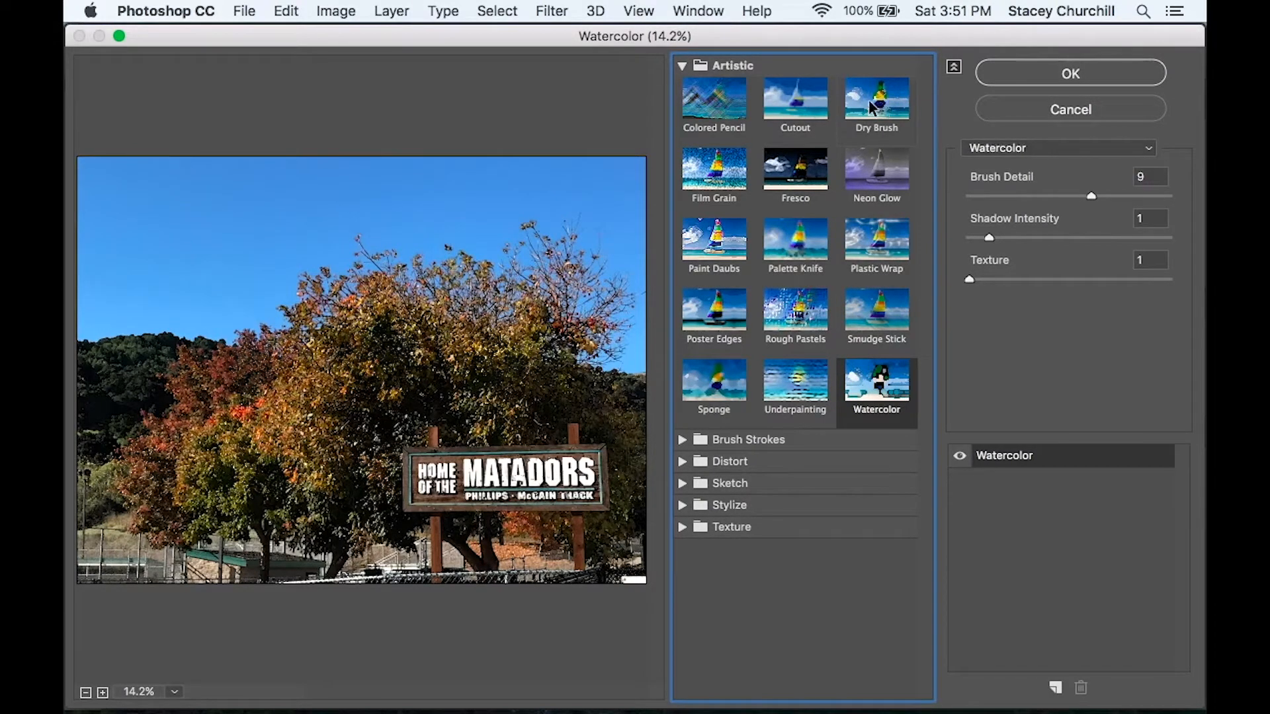
pyautogui.click(876, 101)
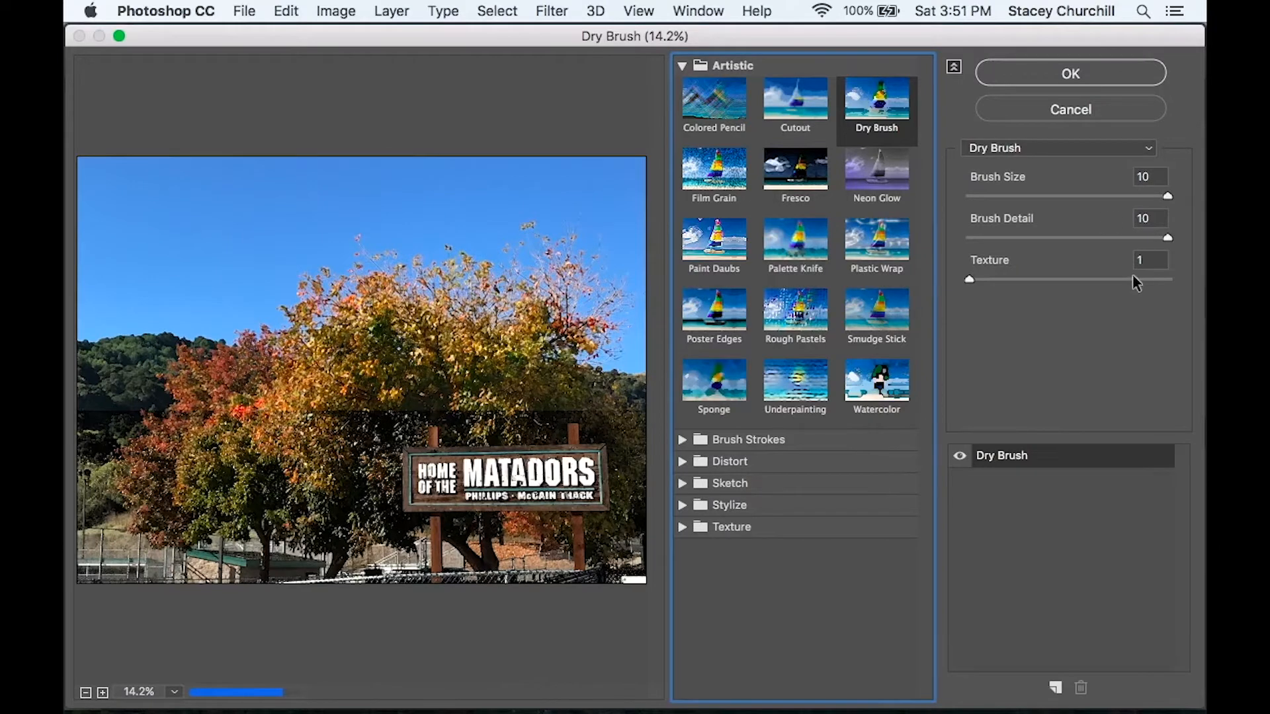
pyautogui.click(1068, 73)
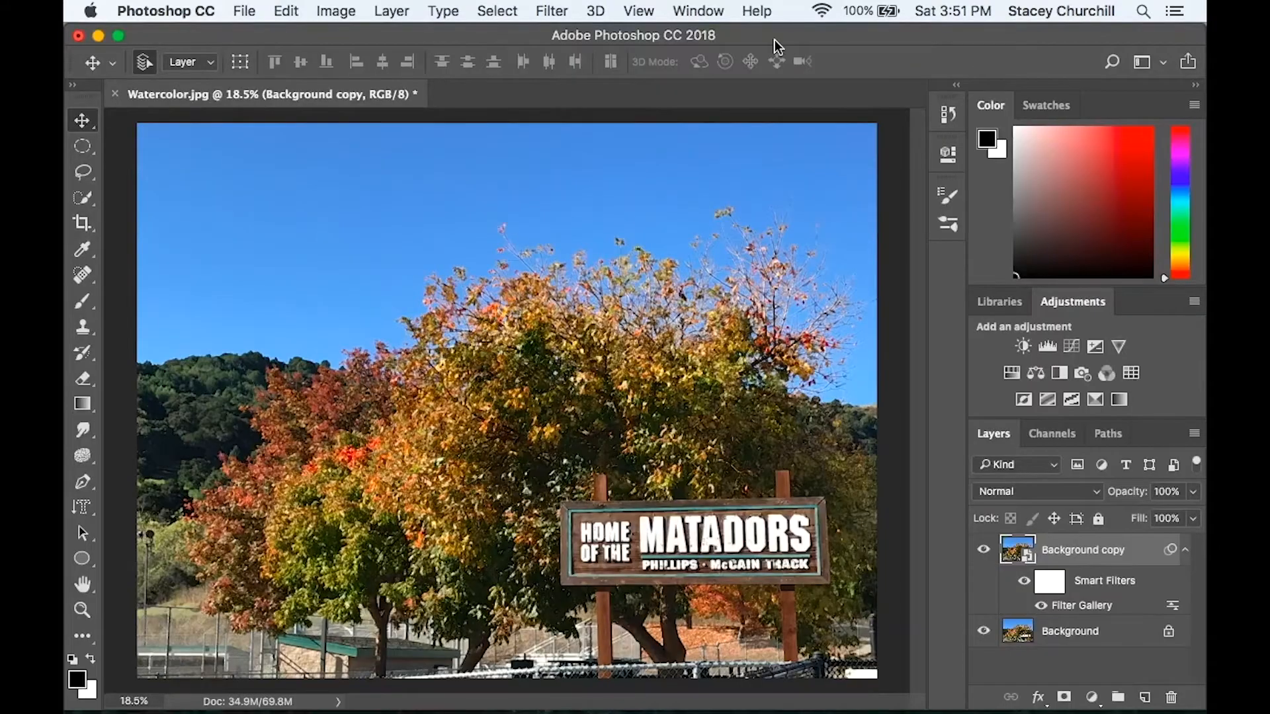
# Stack a second filter gallery smart filter, Cutout, on Background copy.
pyautogui.click(551, 10)
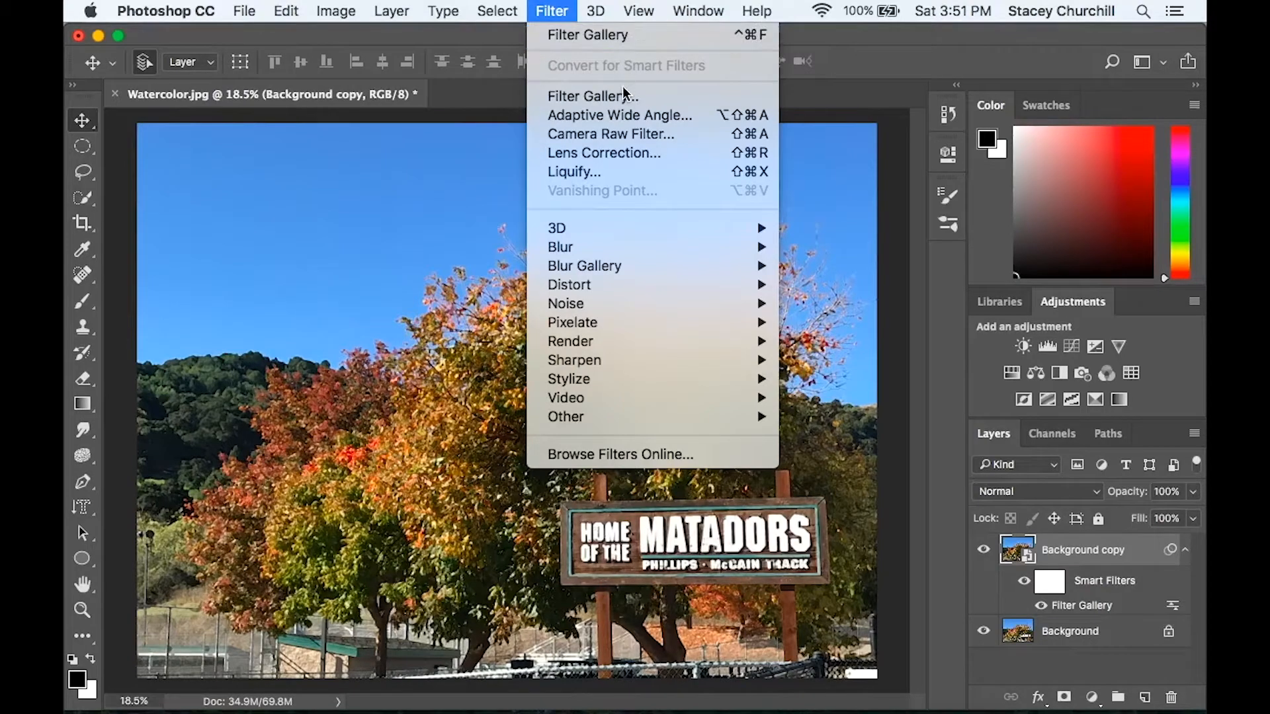
pyautogui.moveTo(593, 95)
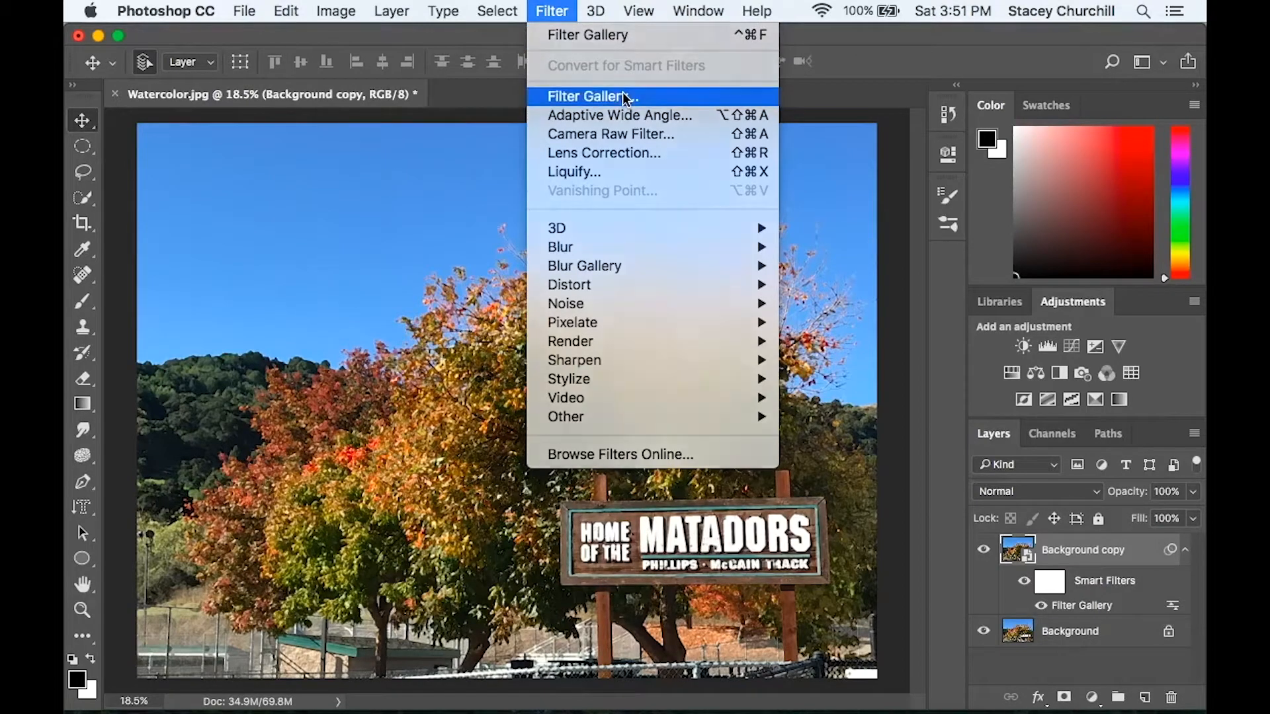
pyautogui.click(591, 95)
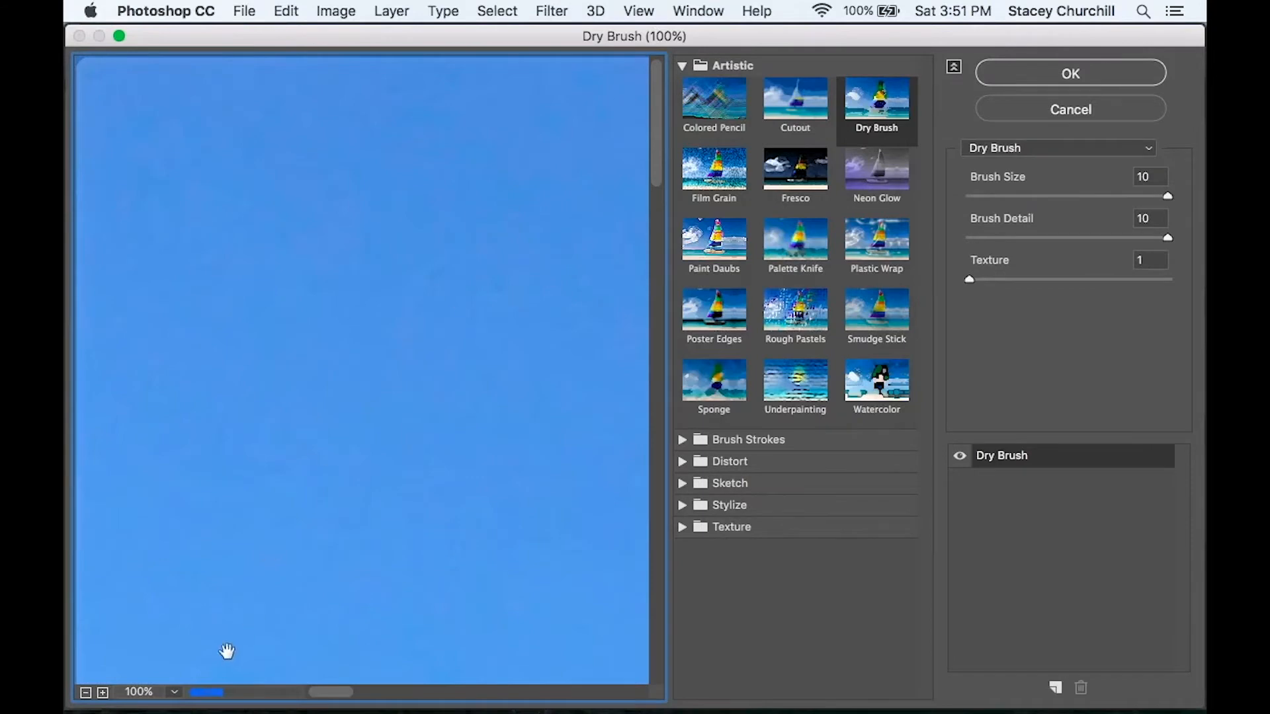
pyautogui.click(140, 692)
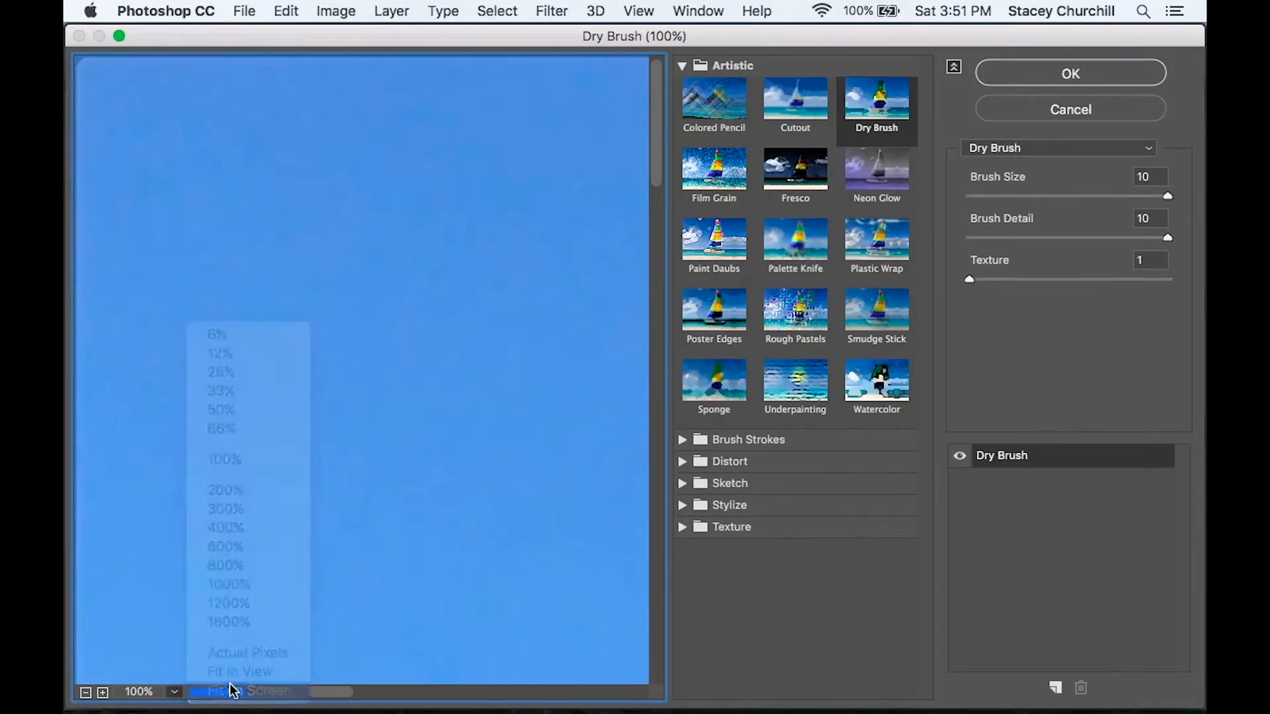
pyautogui.click(242, 690)
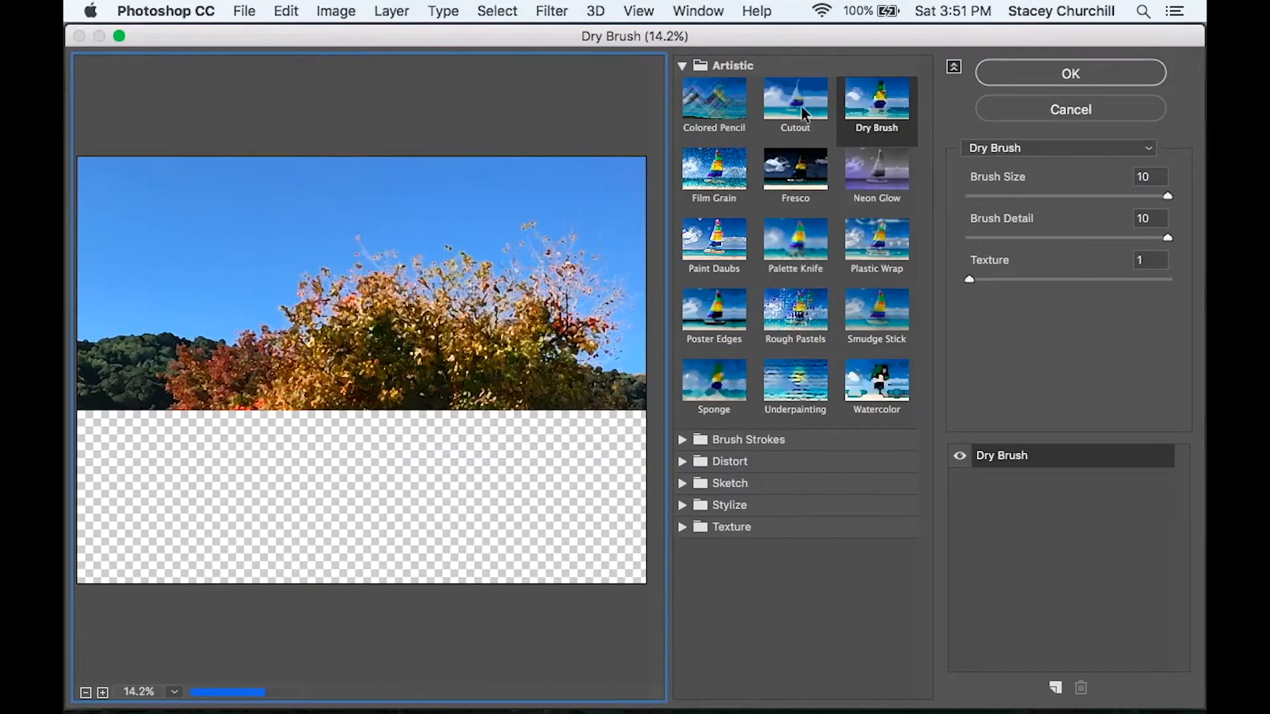
pyautogui.click(794, 103)
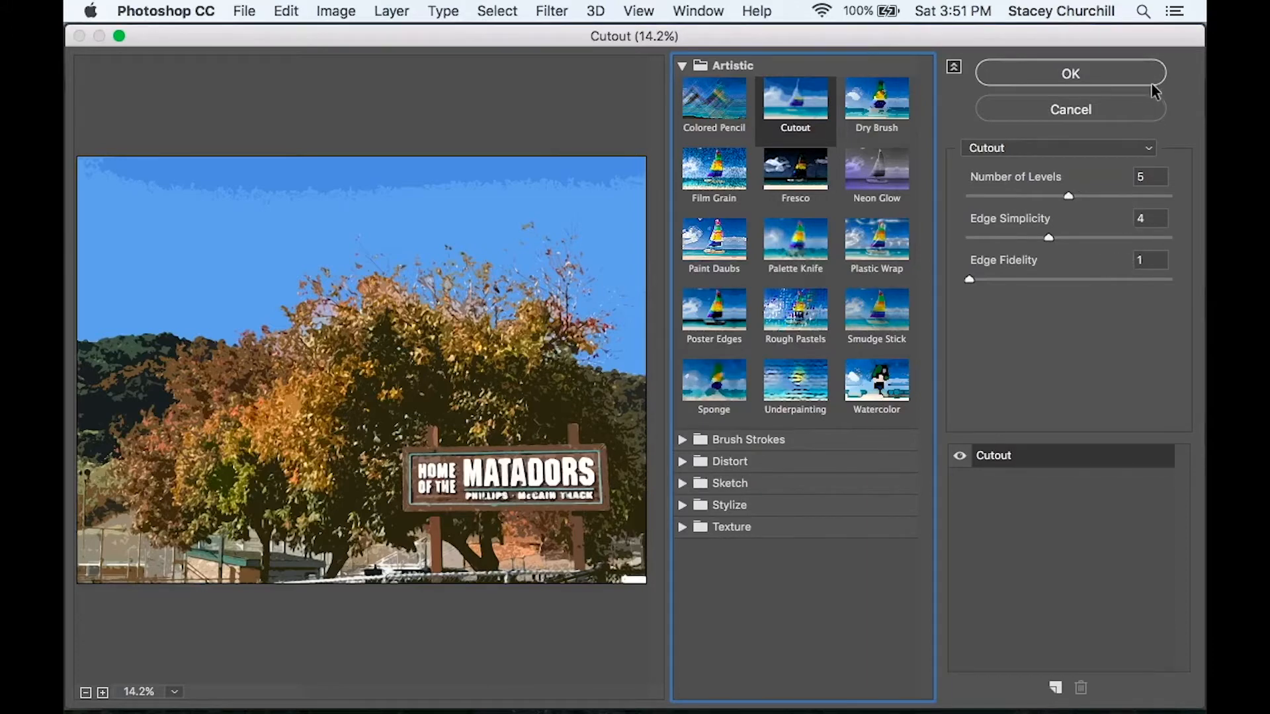
pyautogui.click(1069, 73)
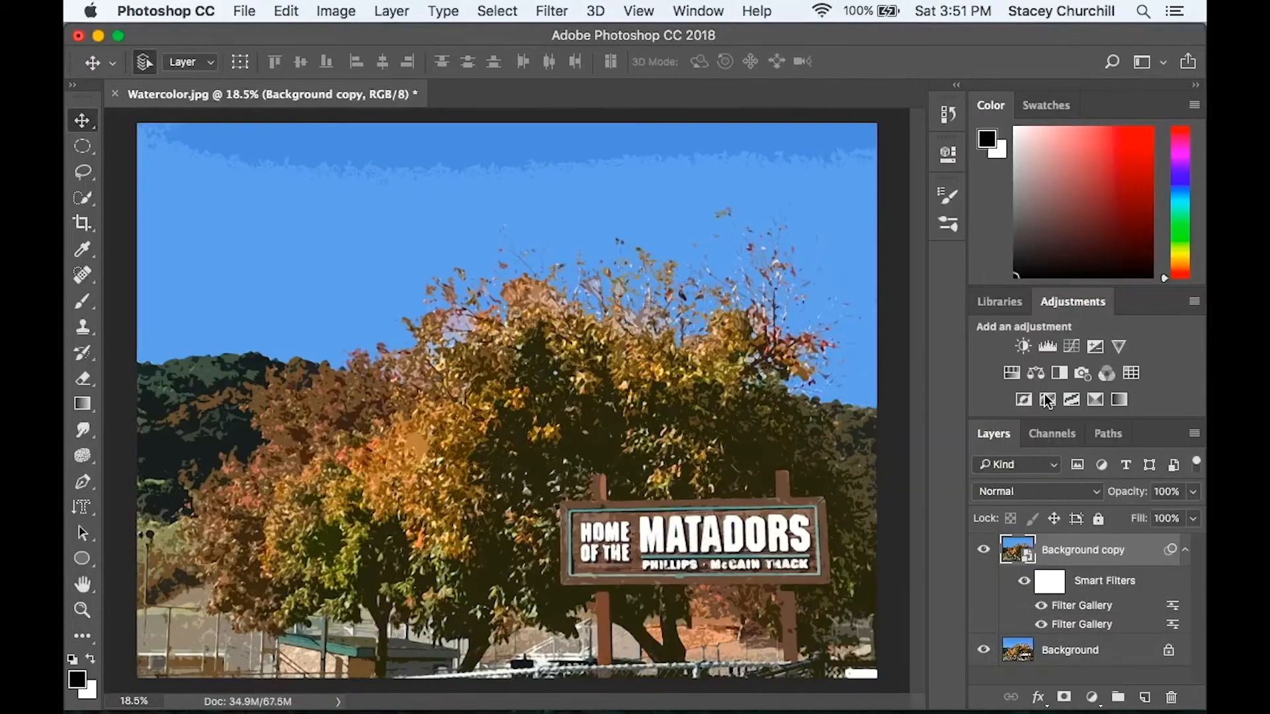
# Set the Cutout filter's blending options to Pin Light mode.
pyautogui.click(983, 549)
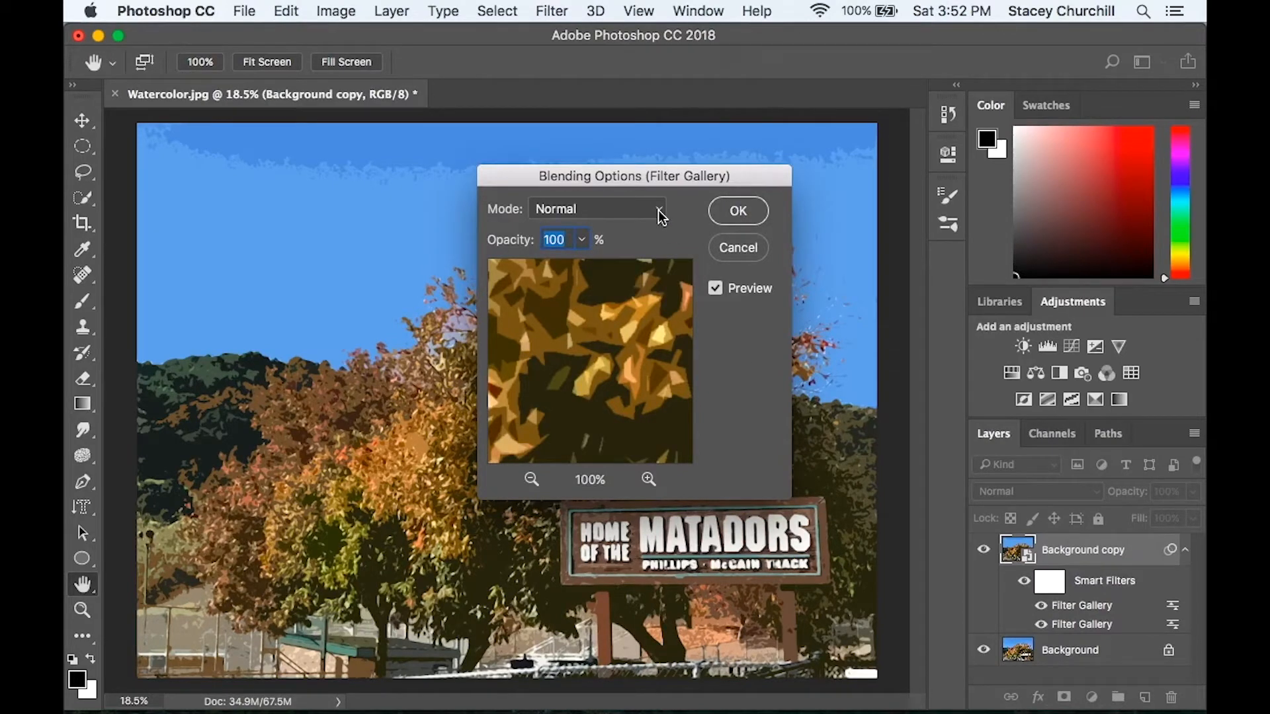
pyautogui.click(595, 209)
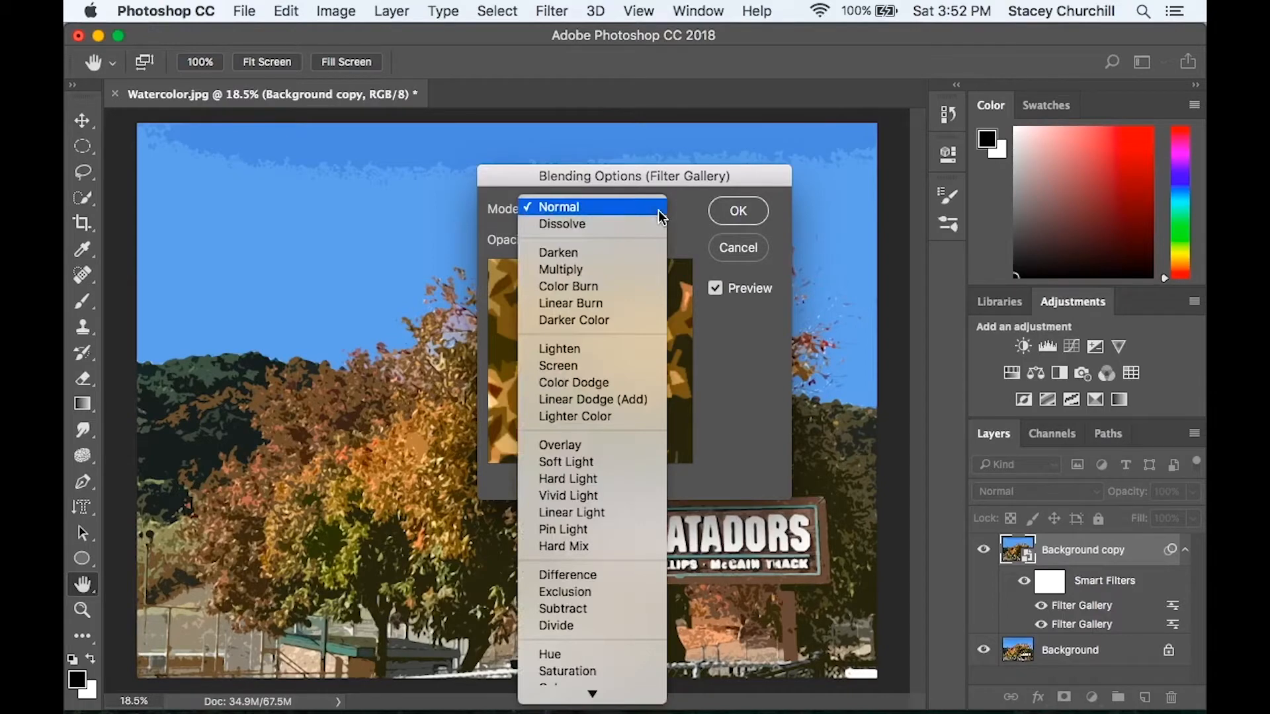
pyautogui.click(563, 529)
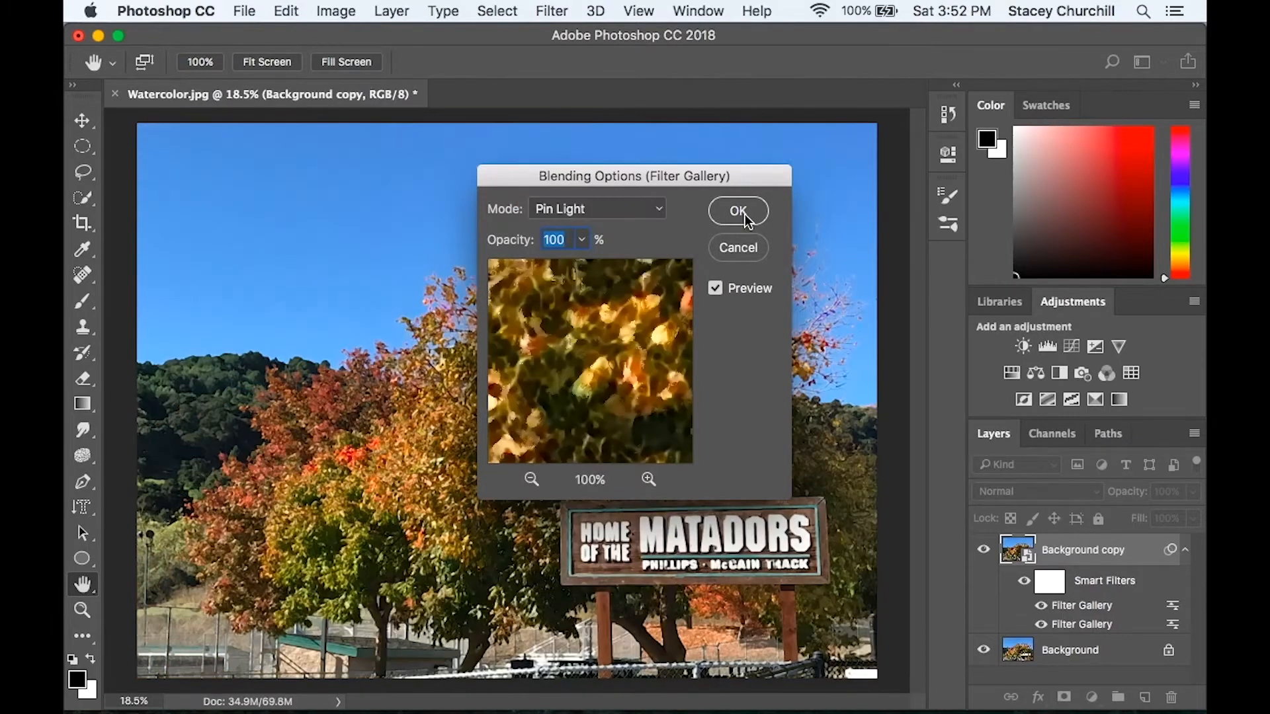
pyautogui.click(736, 210)
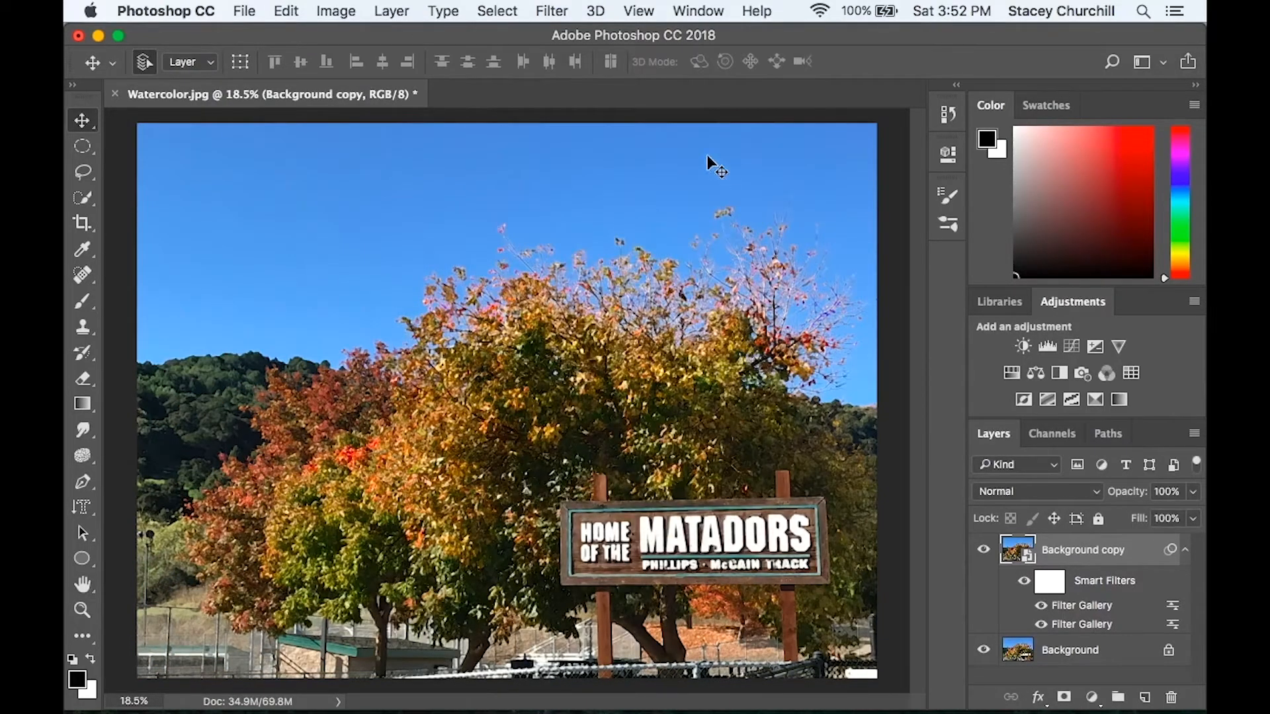
# Apply Smart Blur with radius 5, threshold 100 and High quality.
pyautogui.click(551, 11)
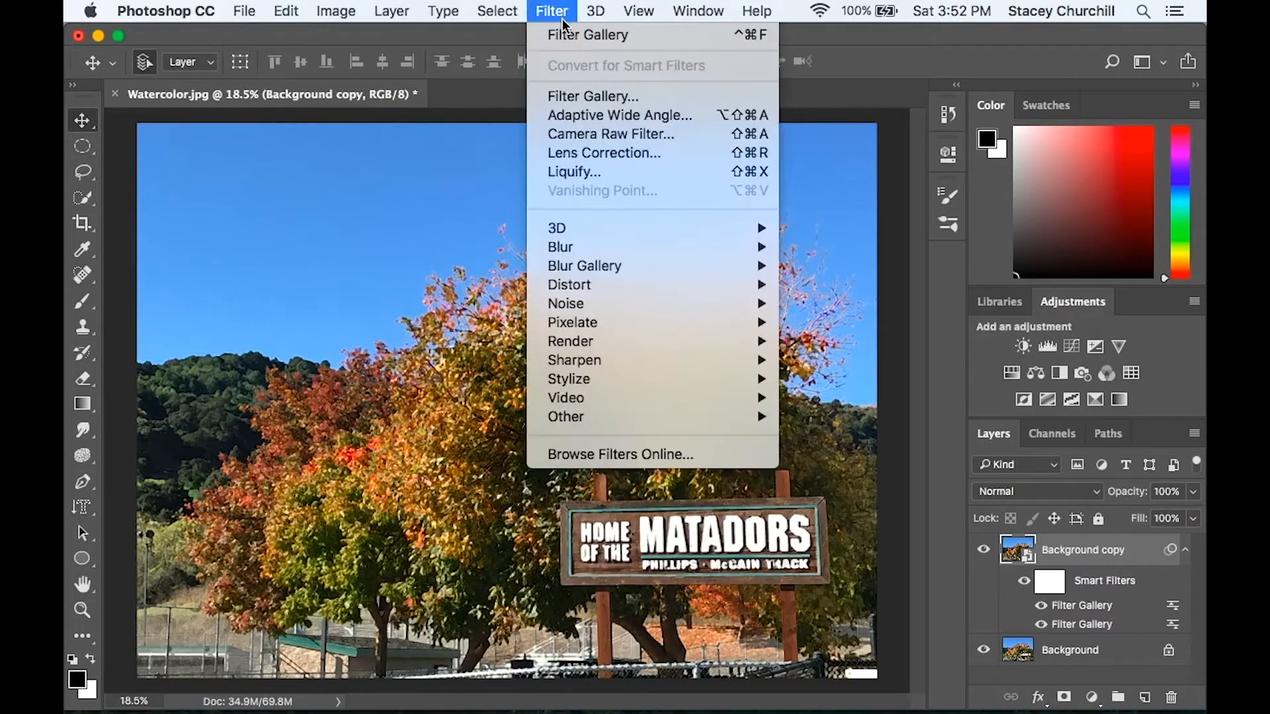
pyautogui.moveTo(560, 247)
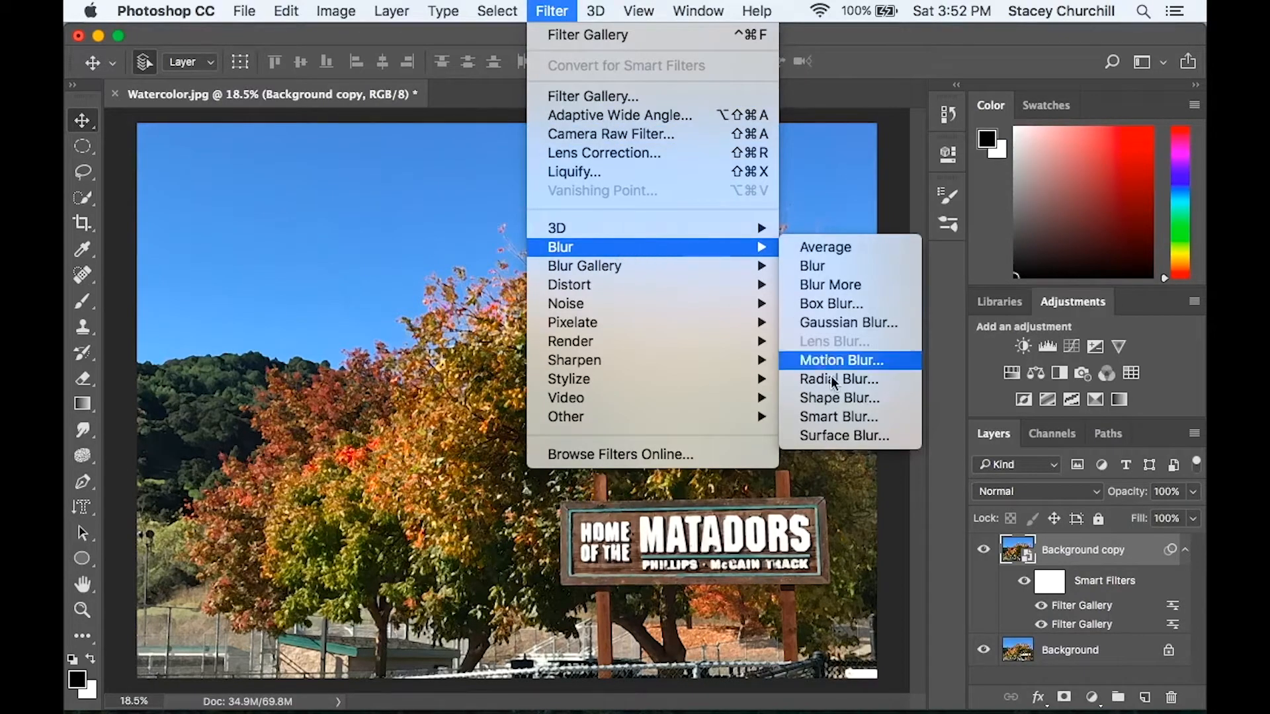
pyautogui.click(839, 416)
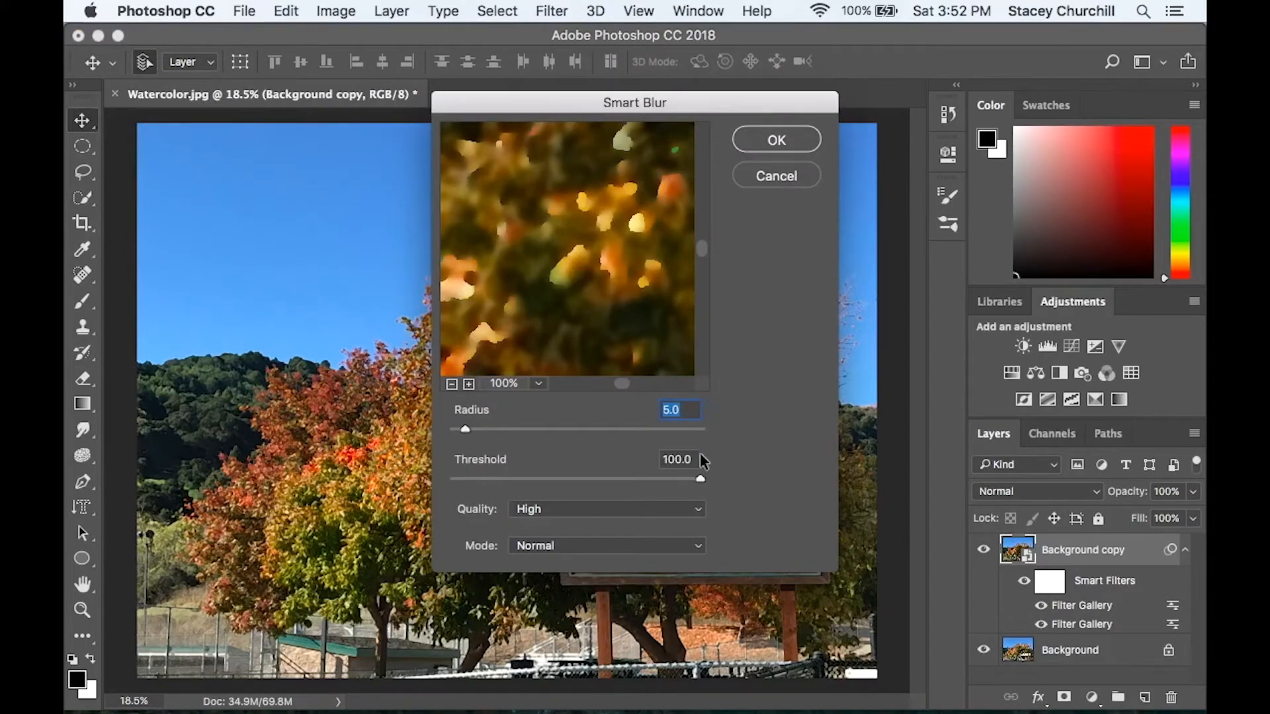
pyautogui.click(605, 509)
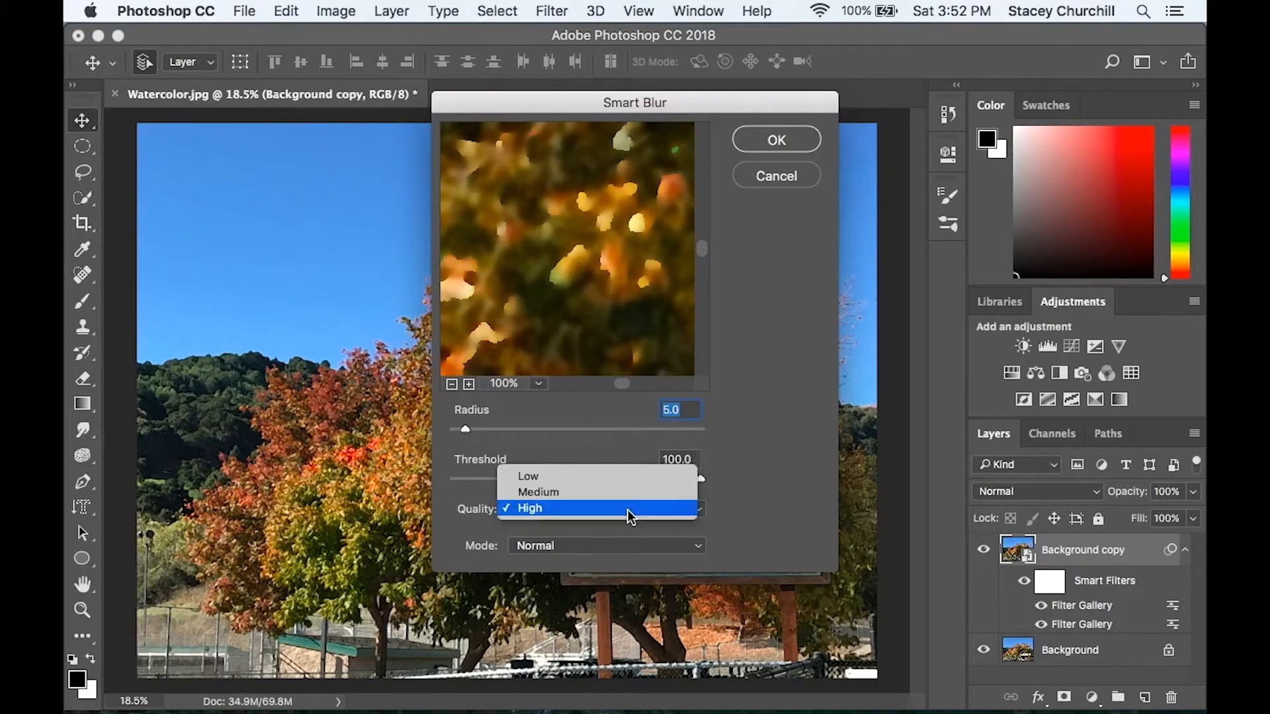
pyautogui.click(530, 508)
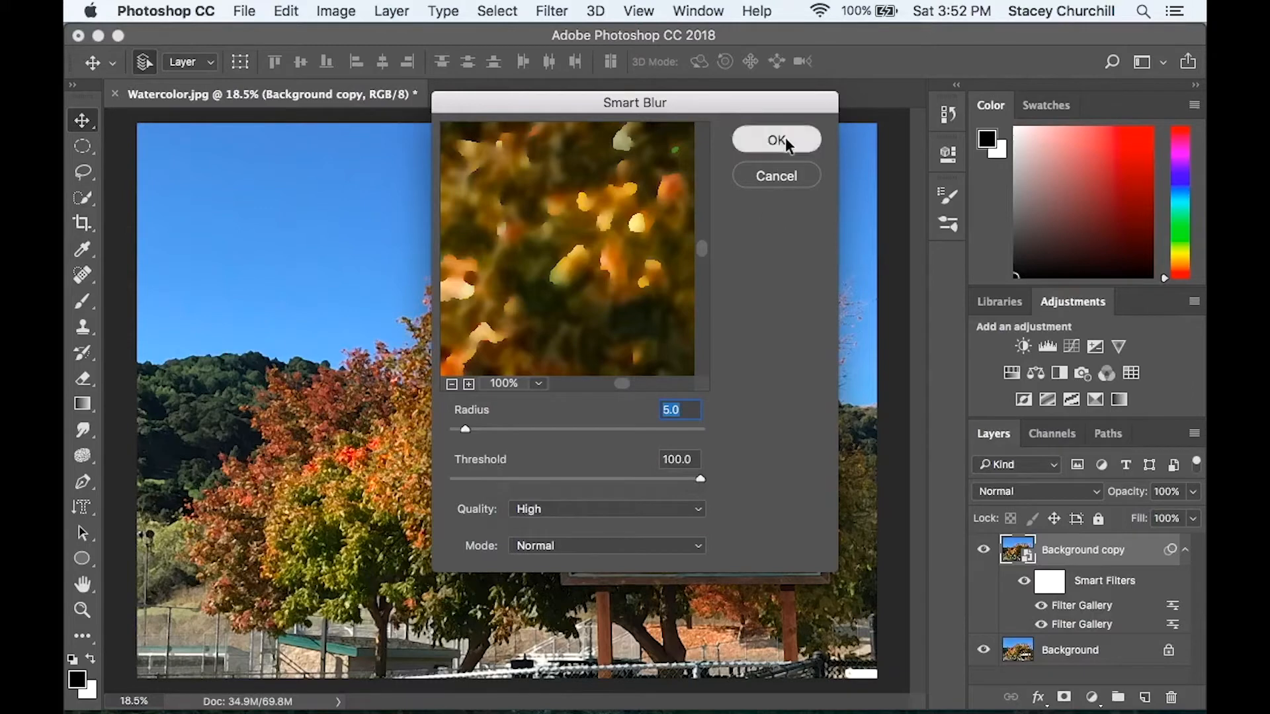
pyautogui.click(775, 140)
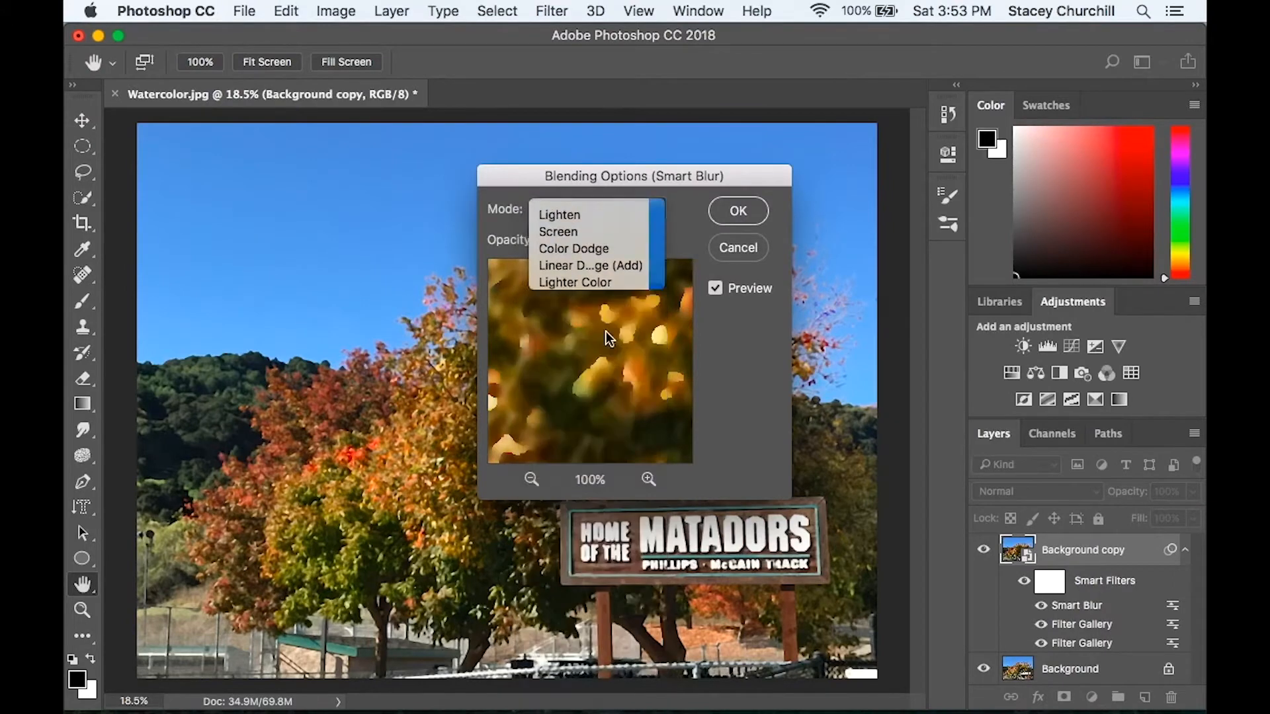
# Set Smart Blur's blending to Screen mode at 50% opacity.
pyautogui.click(557, 231)
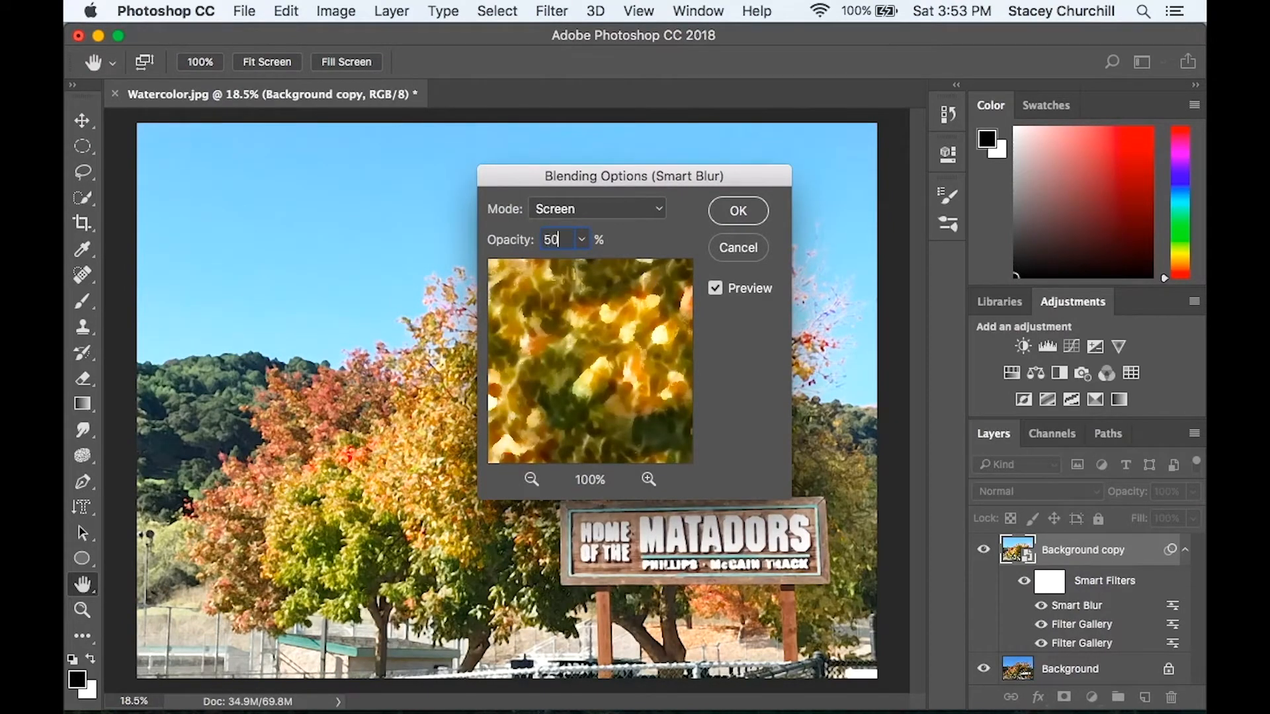
pyautogui.click(736, 210)
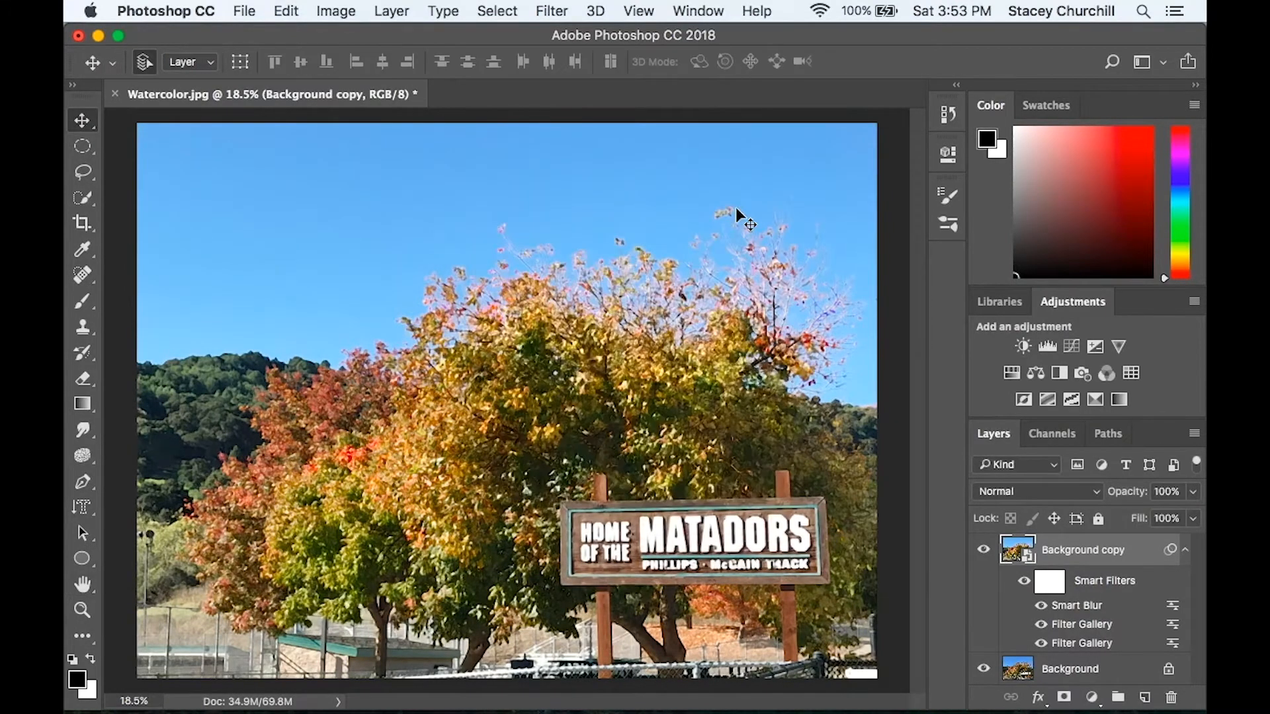
pyautogui.moveTo(607, 14)
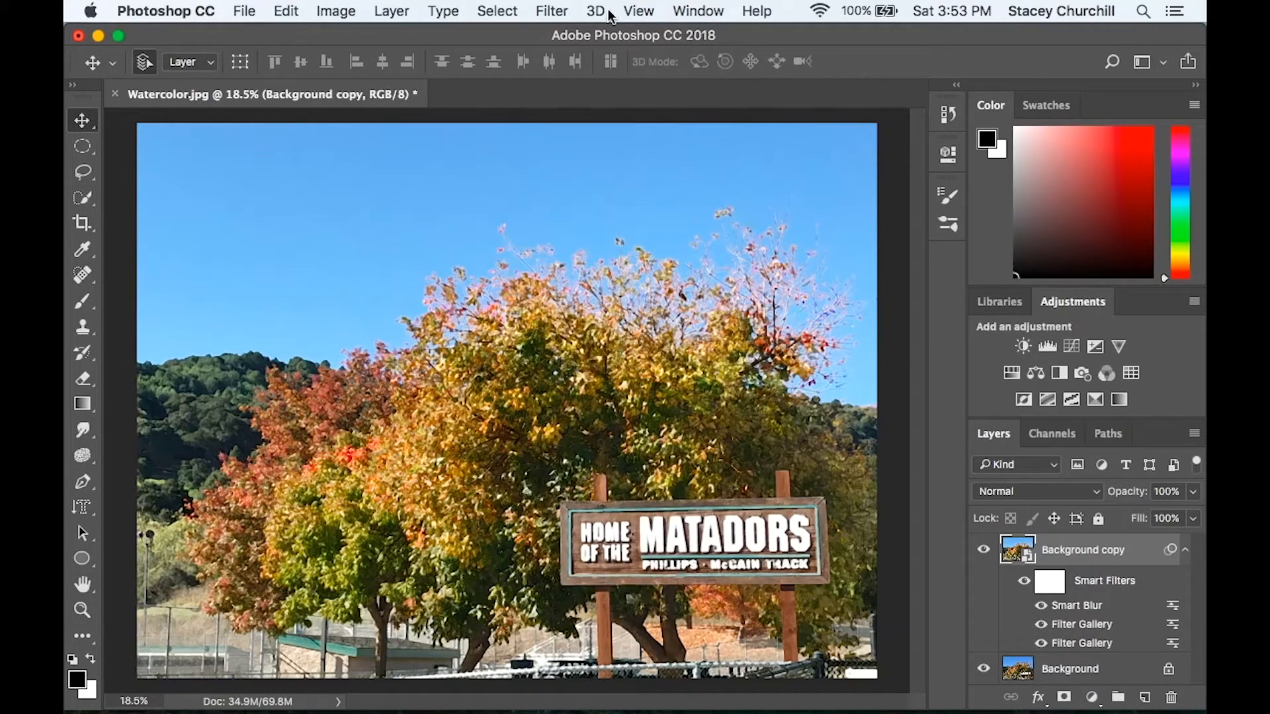
# Apply a Find Edges smart filter blended in Multiply mode.
pyautogui.click(595, 11)
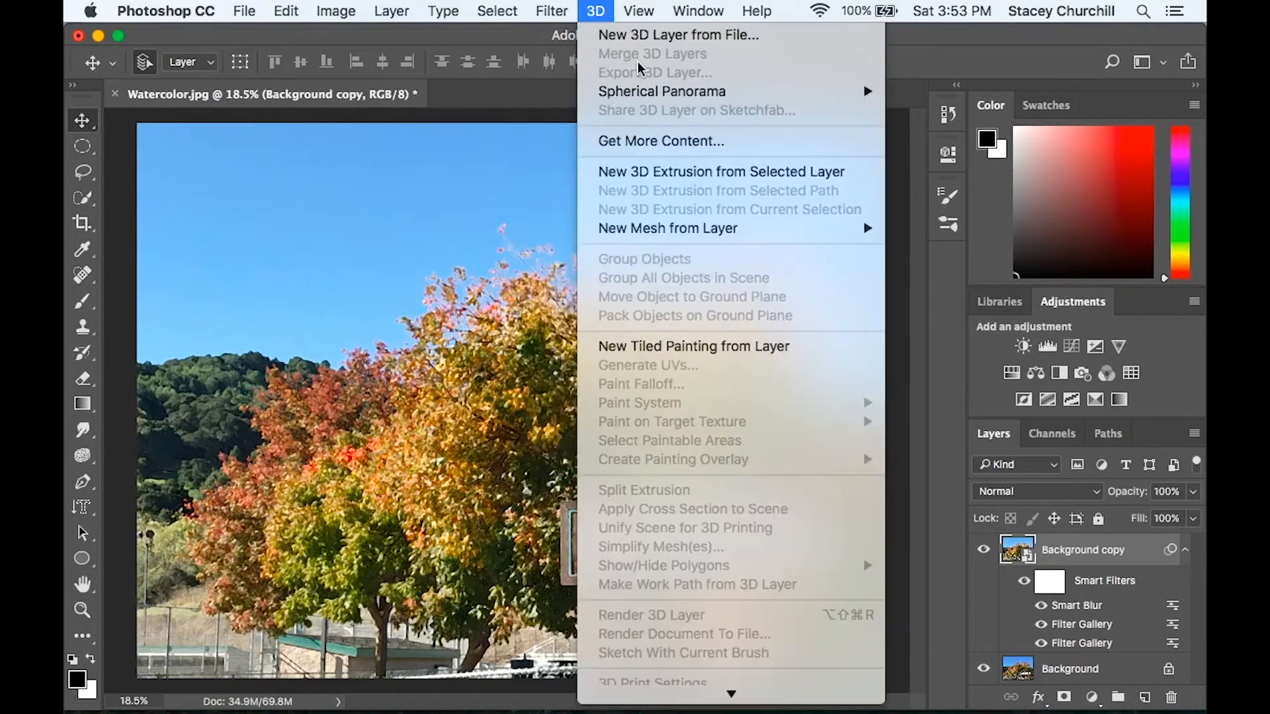
pyautogui.click(552, 11)
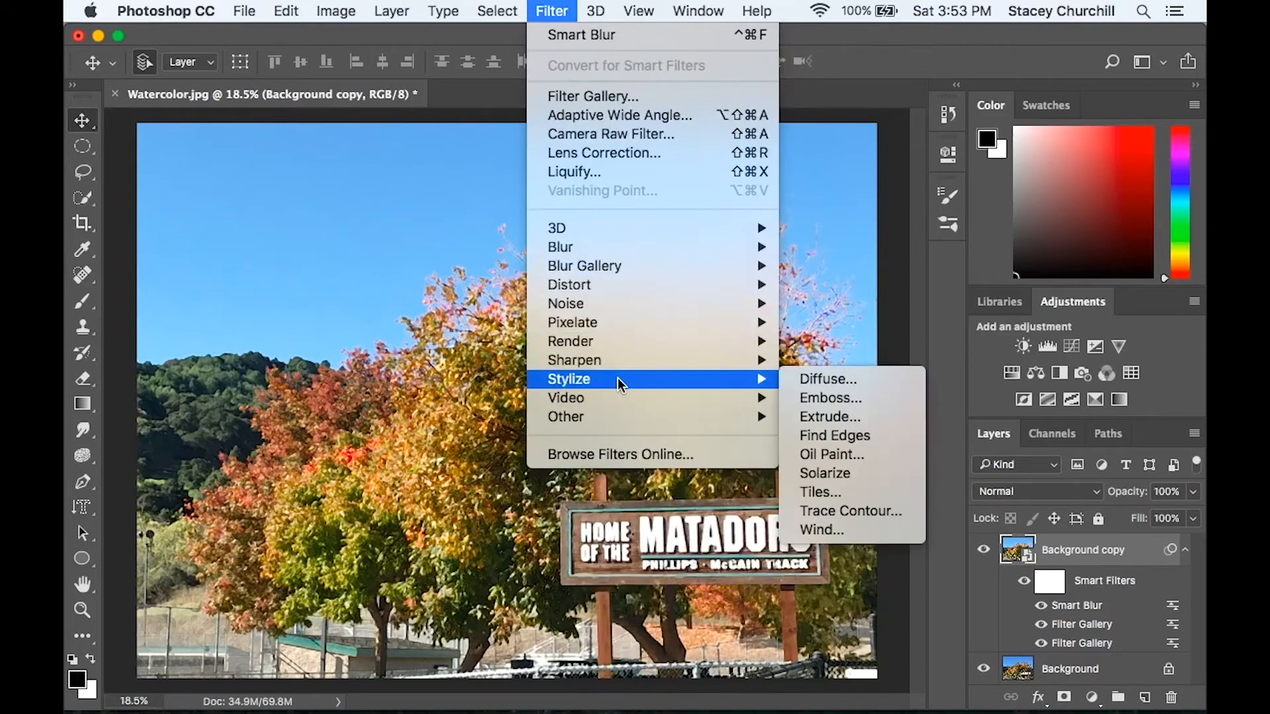
pyautogui.moveTo(830, 397)
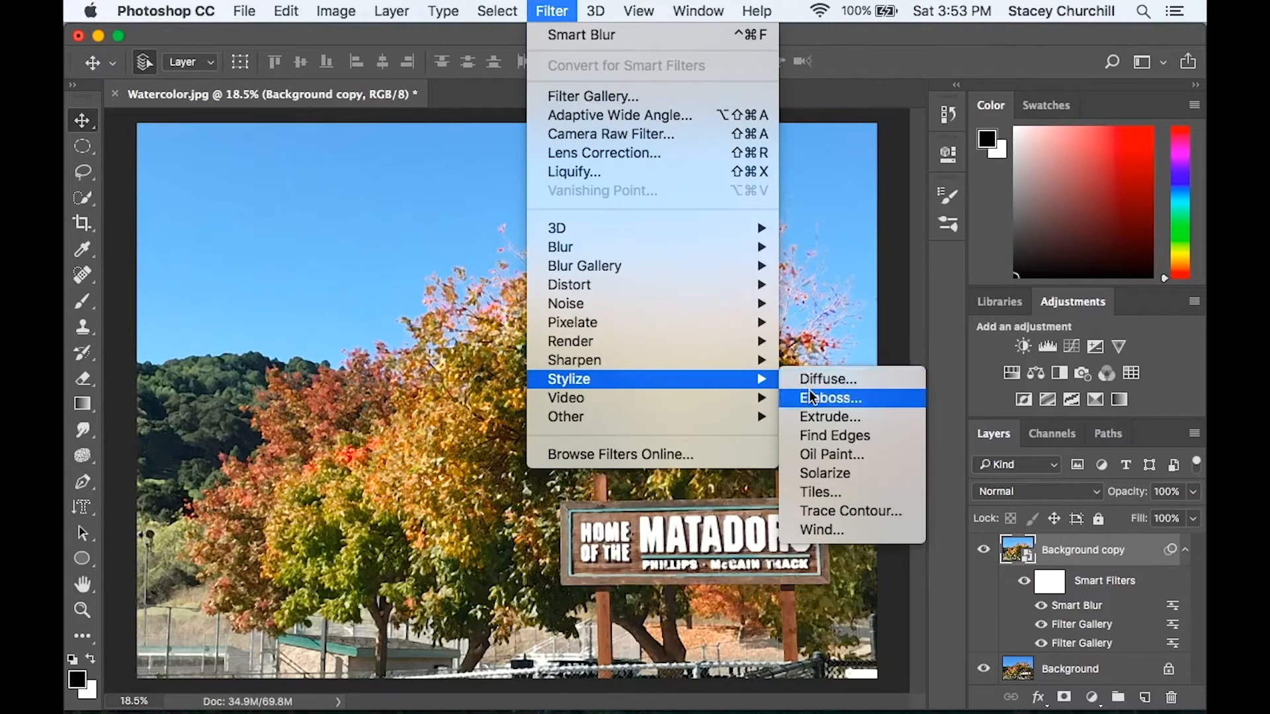
pyautogui.moveTo(834, 435)
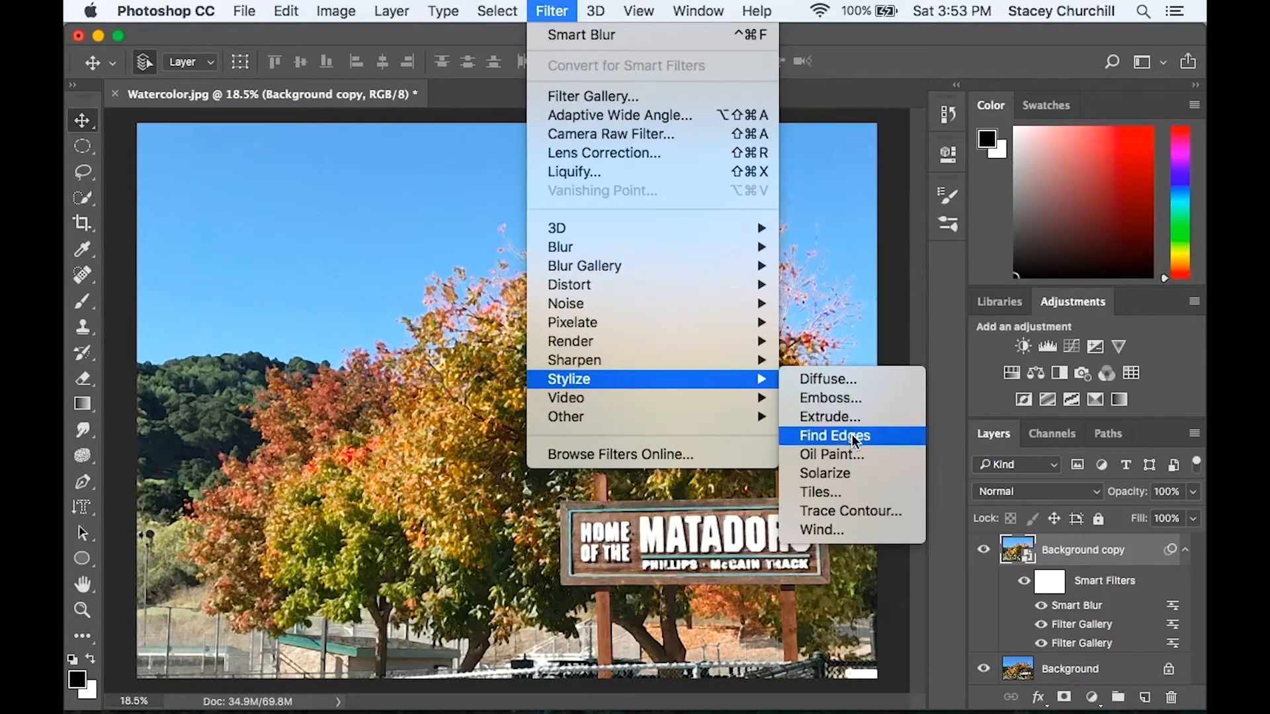
pyautogui.click(833, 436)
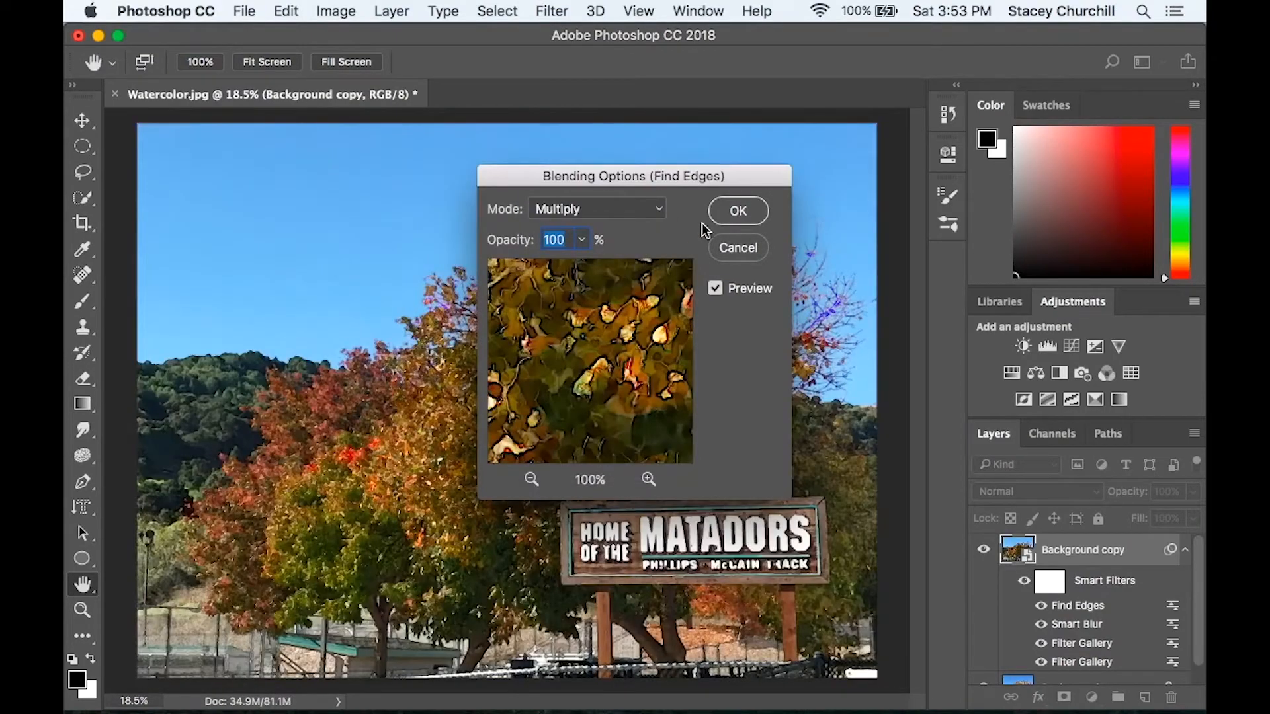
pyautogui.click(736, 211)
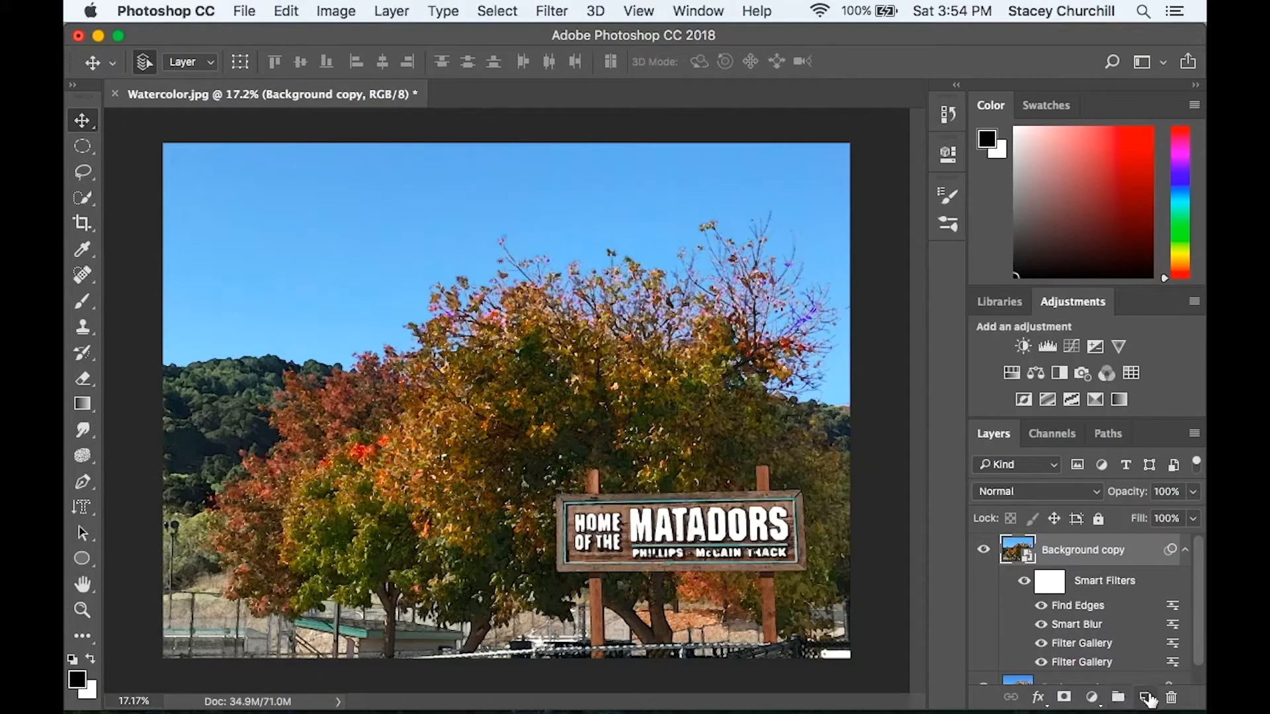
# Create Layer 1 and set Fill contents to Pattern, appending the Artist Surfaces pattern set.
pyautogui.click(1147, 697)
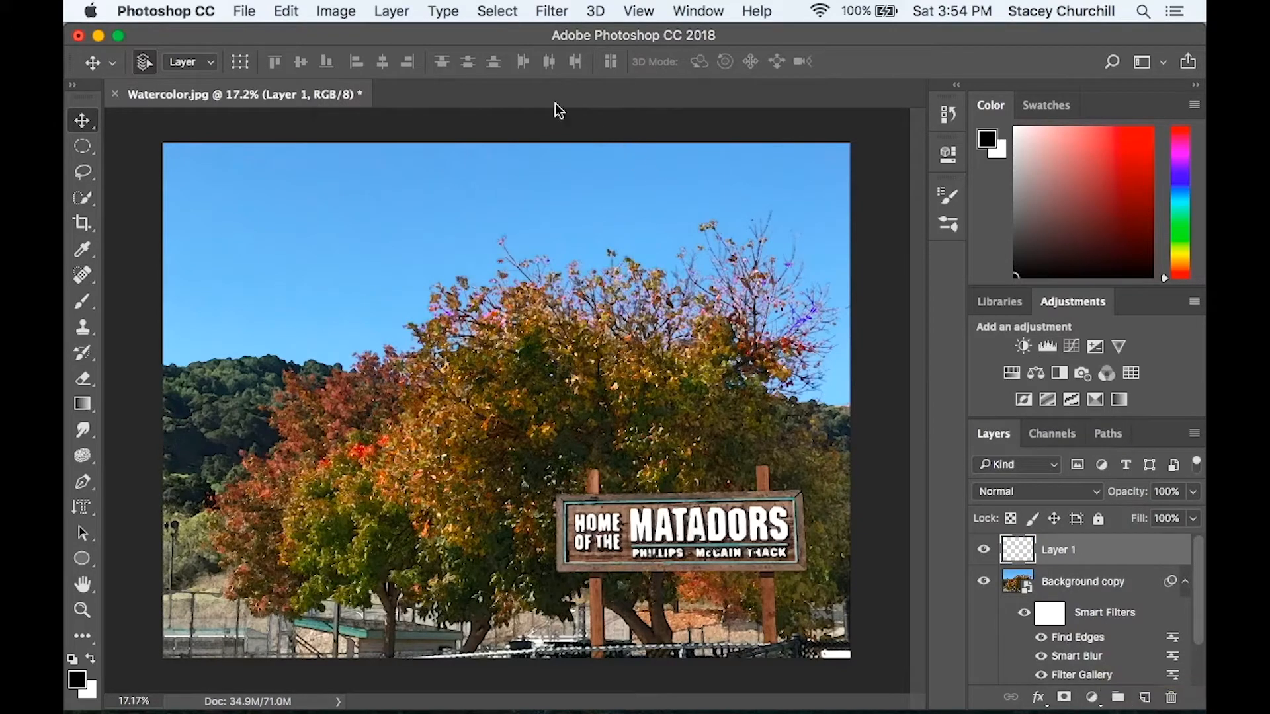
pyautogui.click(285, 11)
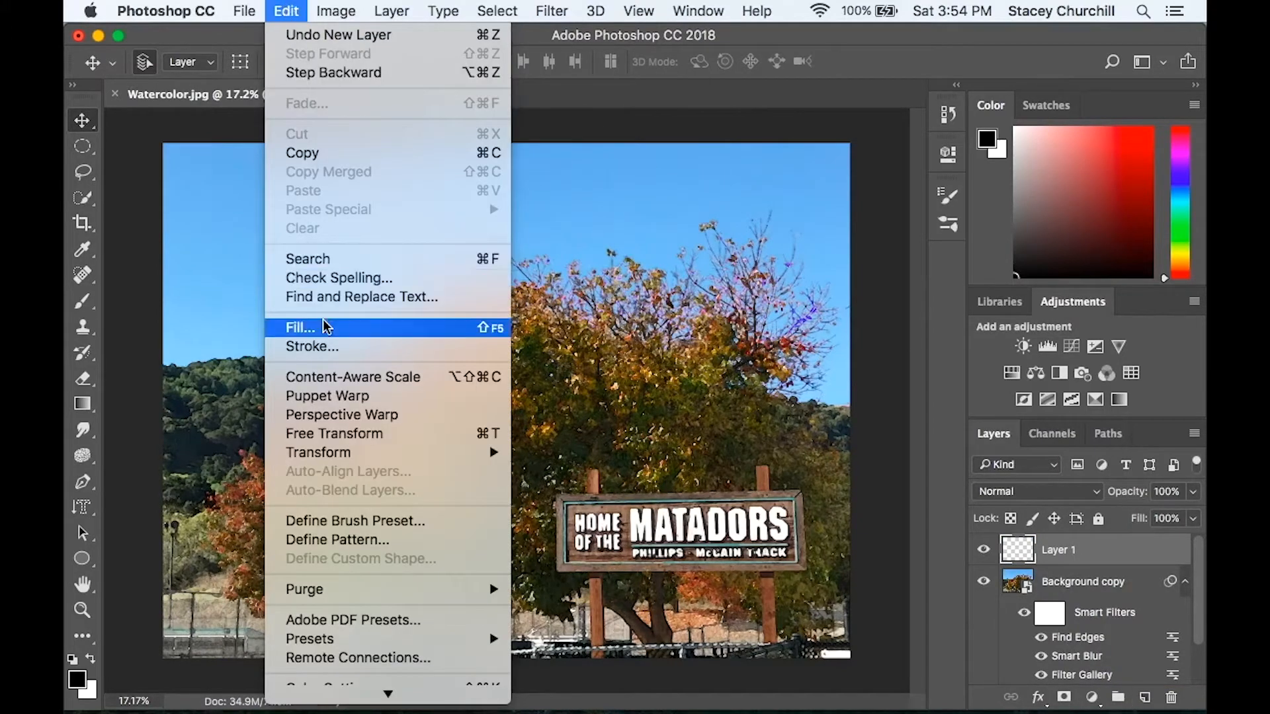
pyautogui.click(299, 327)
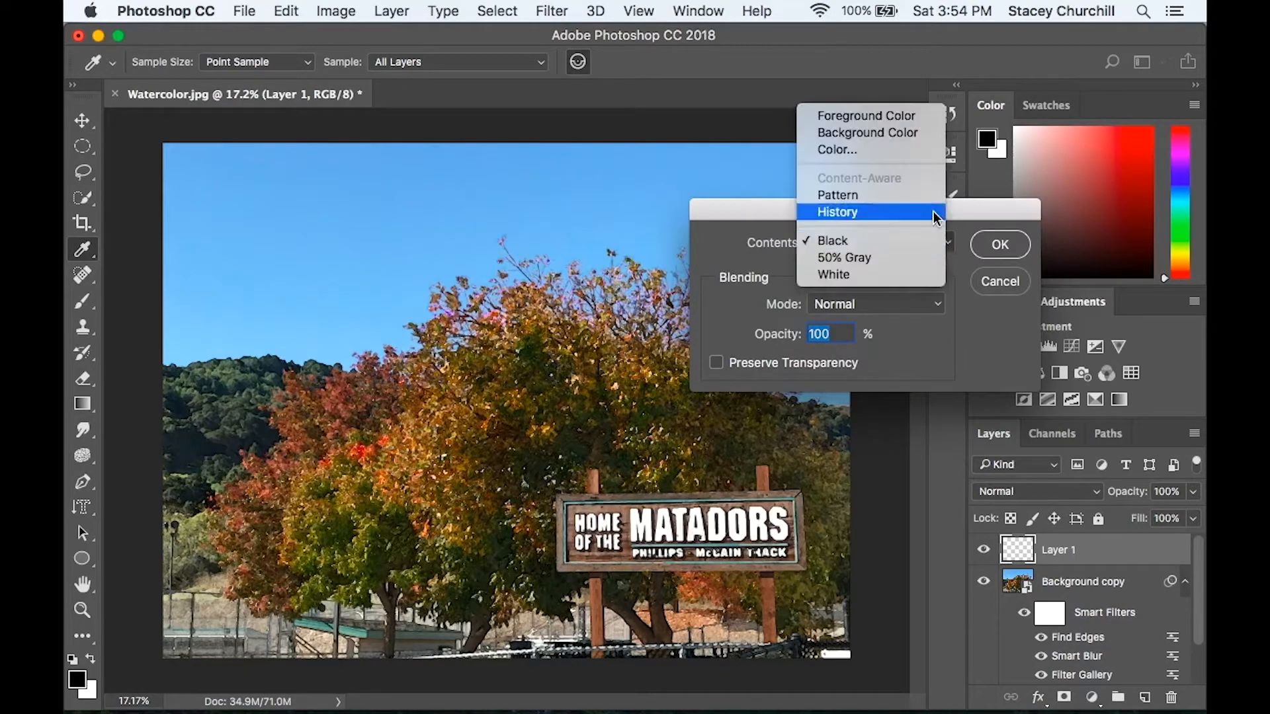
pyautogui.click(837, 194)
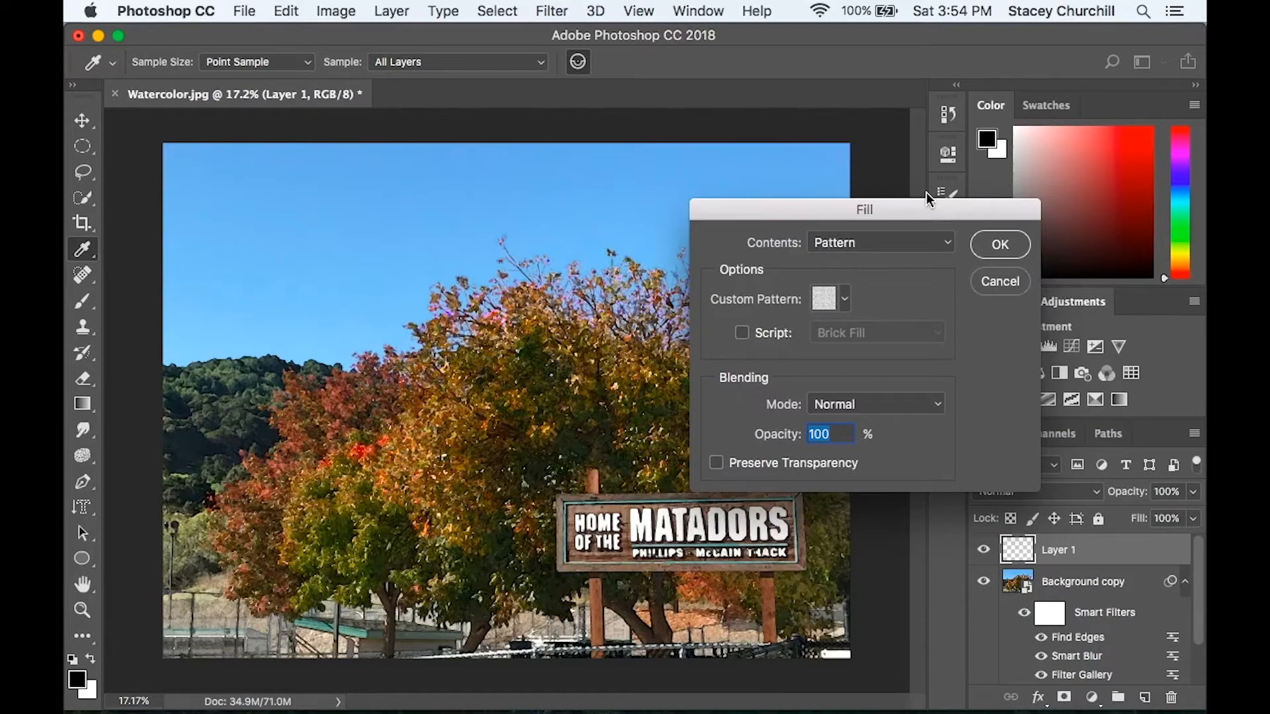
pyautogui.moveTo(860, 292)
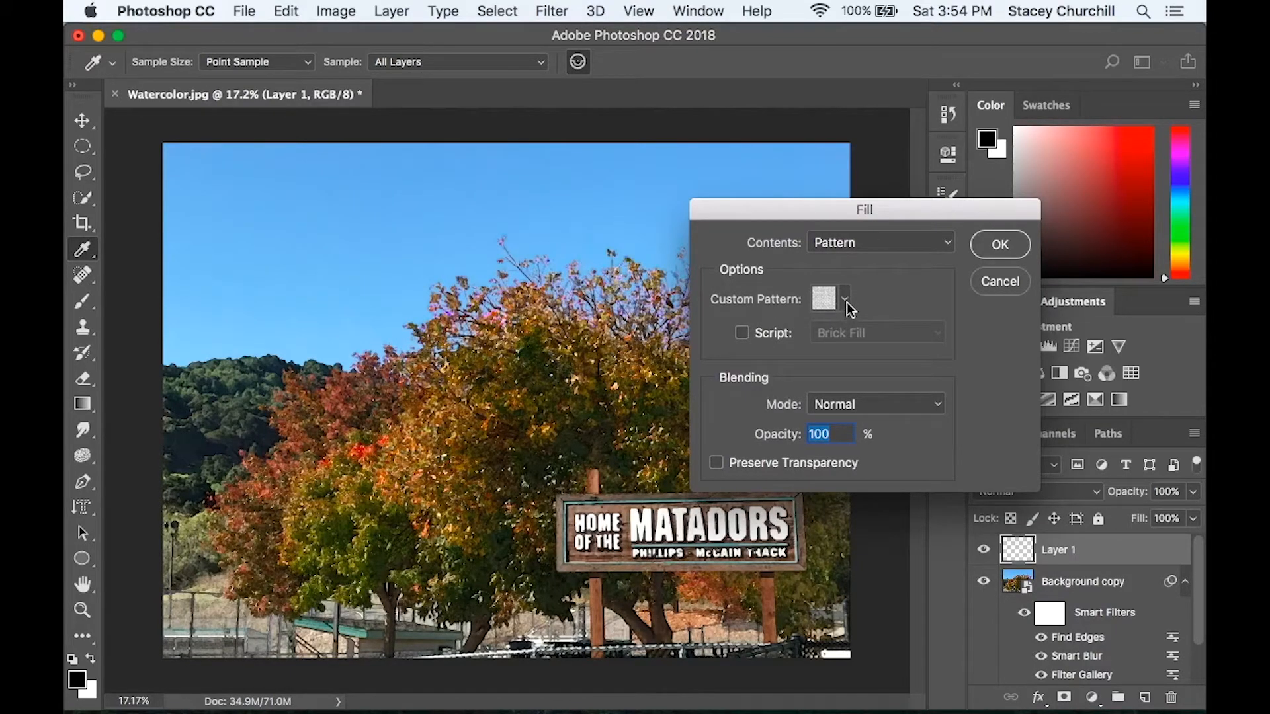
pyautogui.click(845, 299)
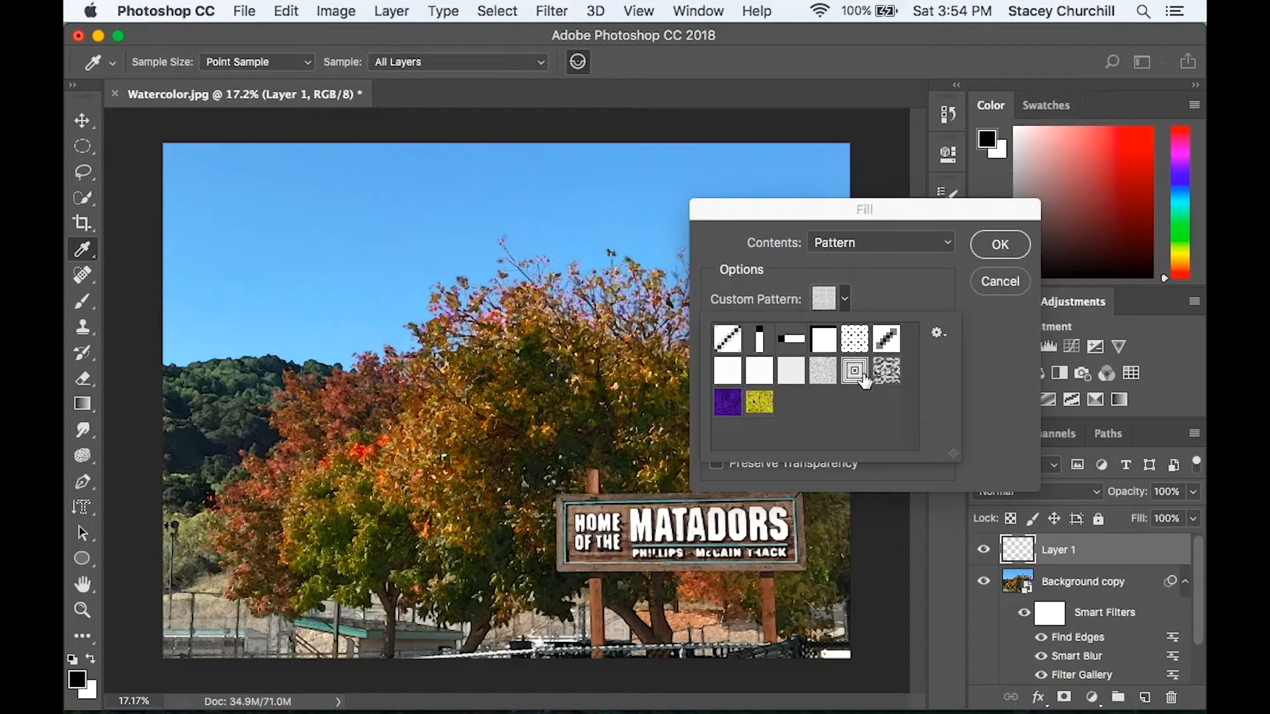
pyautogui.click(935, 332)
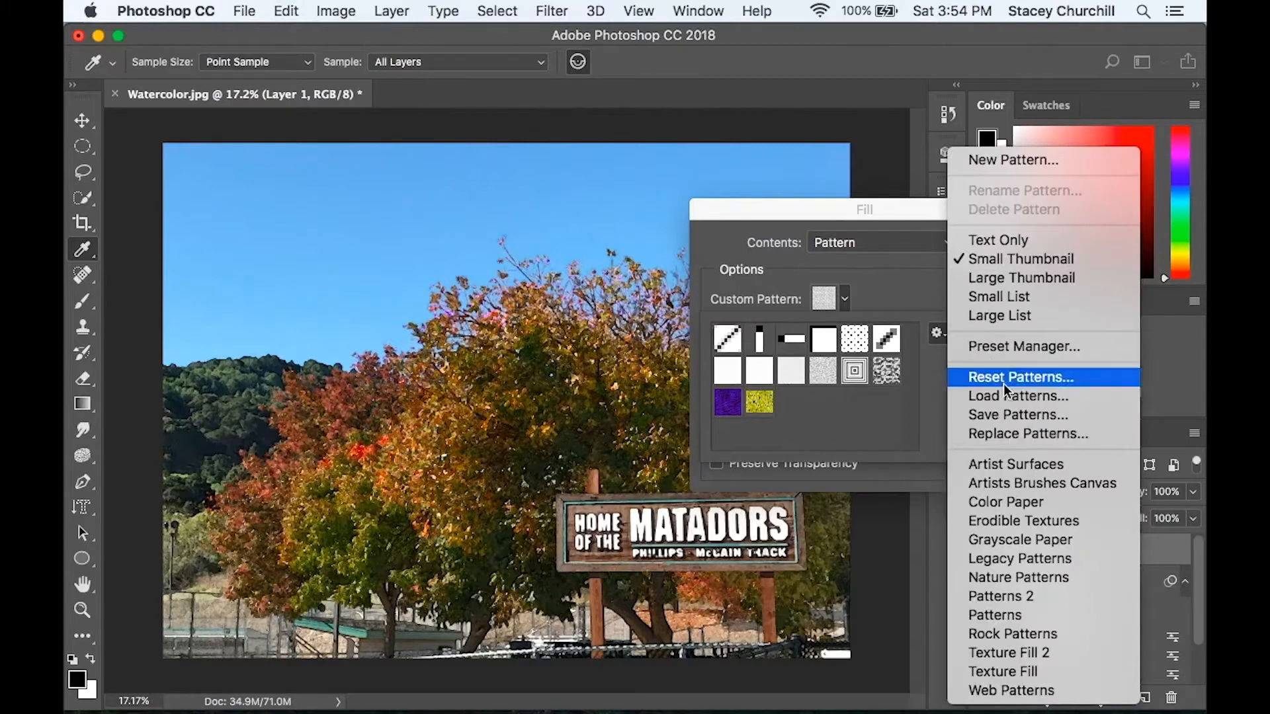
pyautogui.moveTo(994, 614)
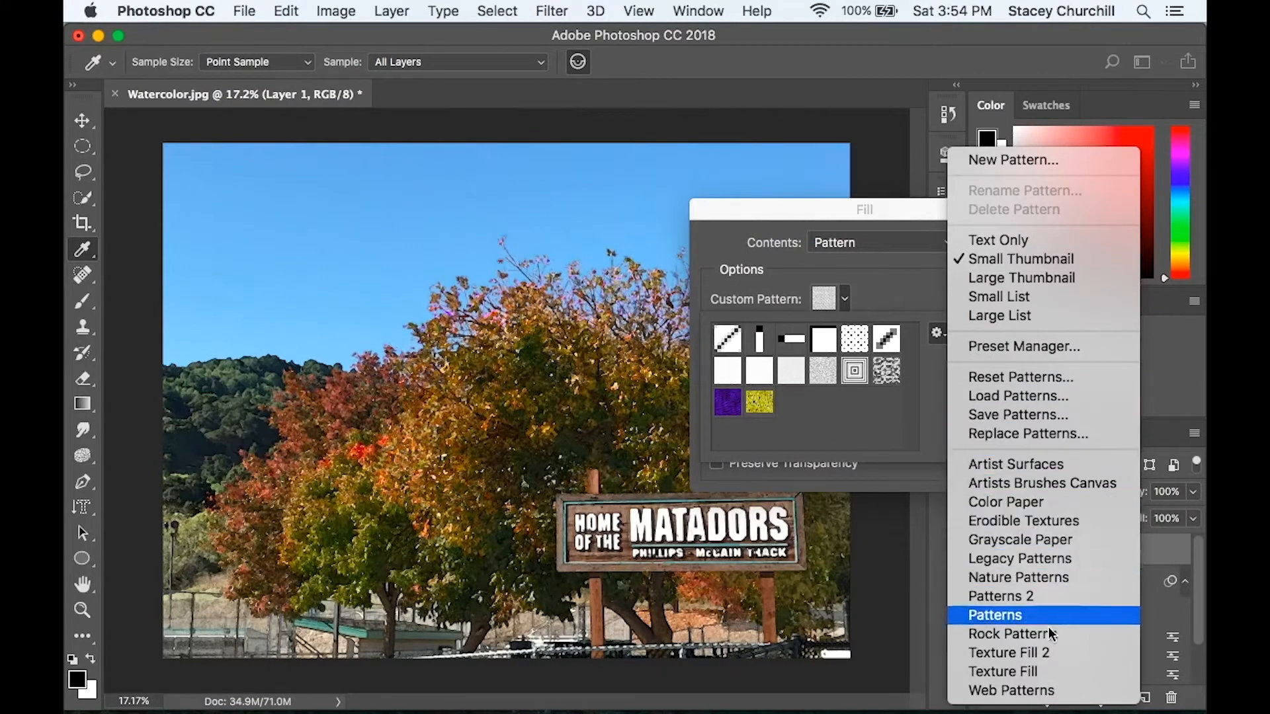
pyautogui.moveTo(1014, 464)
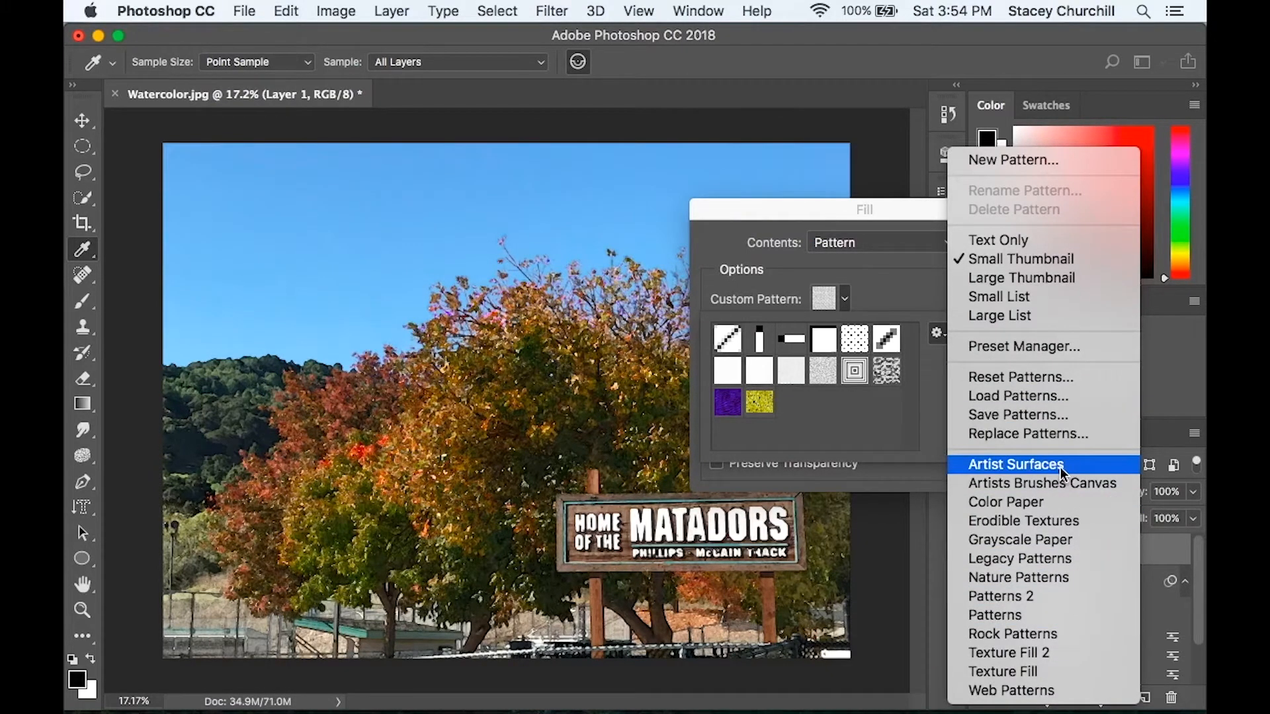
pyautogui.click(1015, 464)
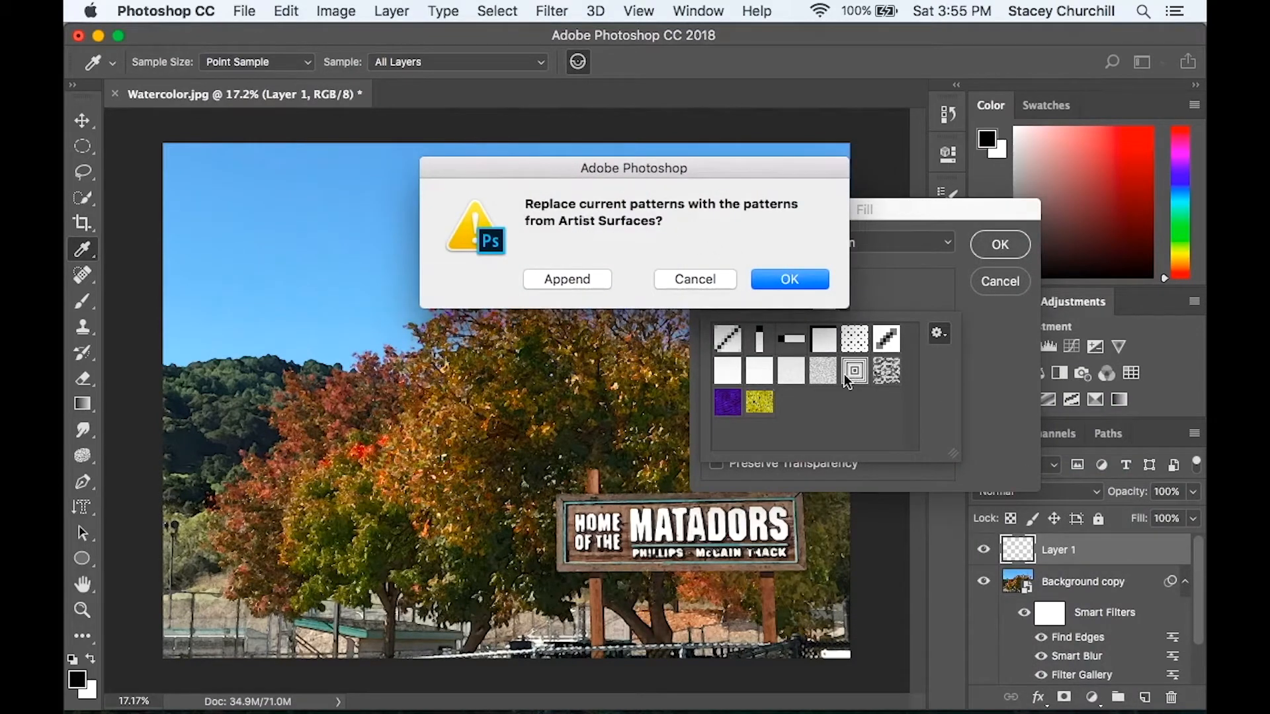
pyautogui.moveTo(721, 249)
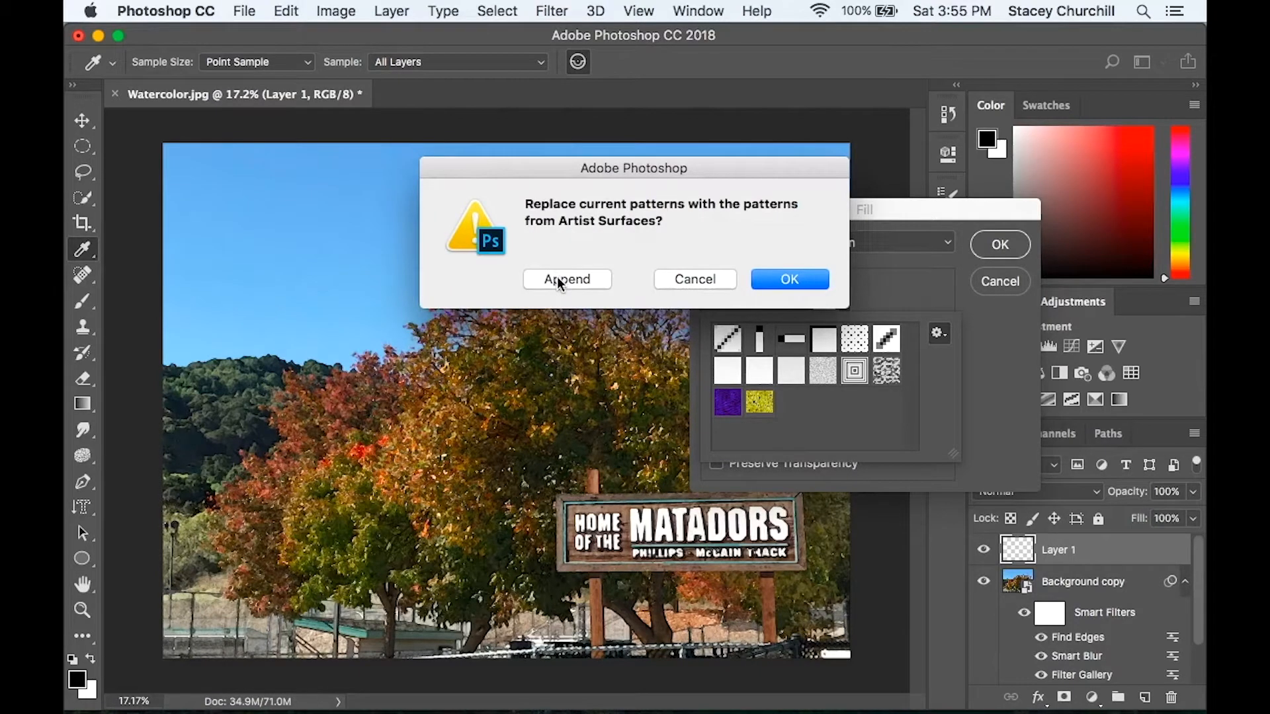
pyautogui.click(567, 278)
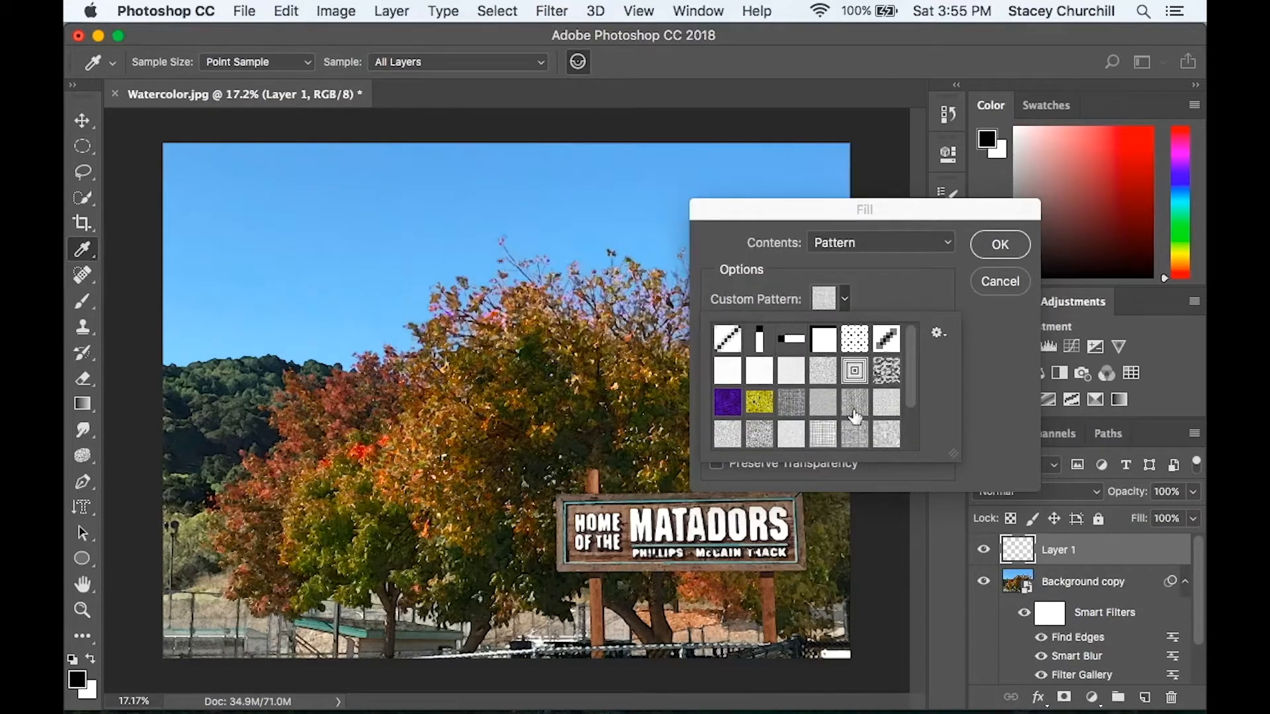
# Append the Patterns 2 set and fill Layer 1 with a light gray paper texture.
pyautogui.scroll(-3)
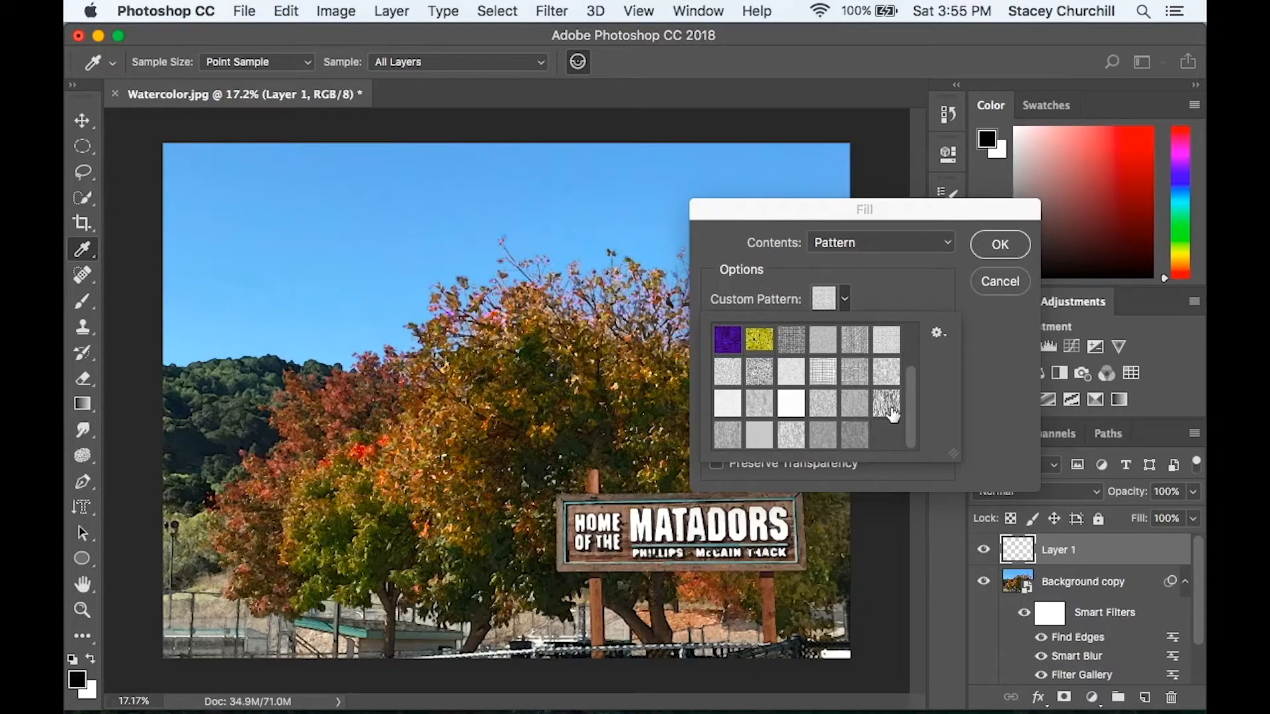
pyautogui.moveTo(927, 342)
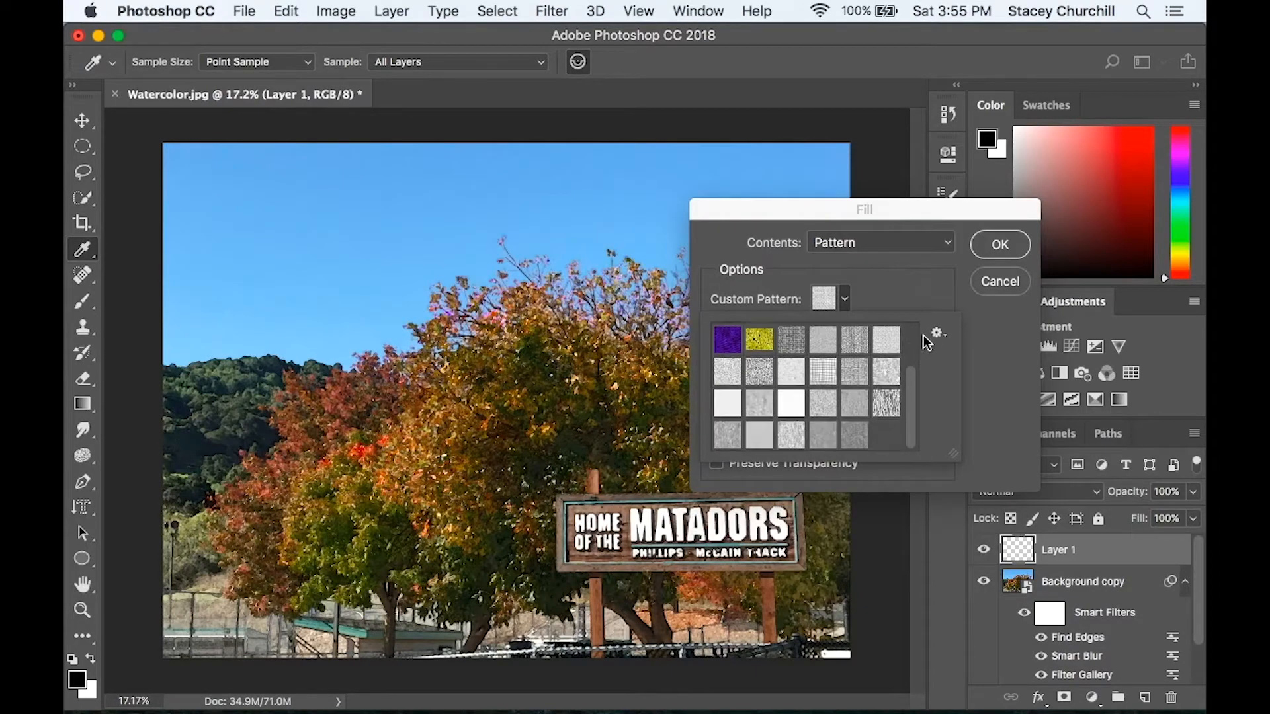
pyautogui.click(935, 332)
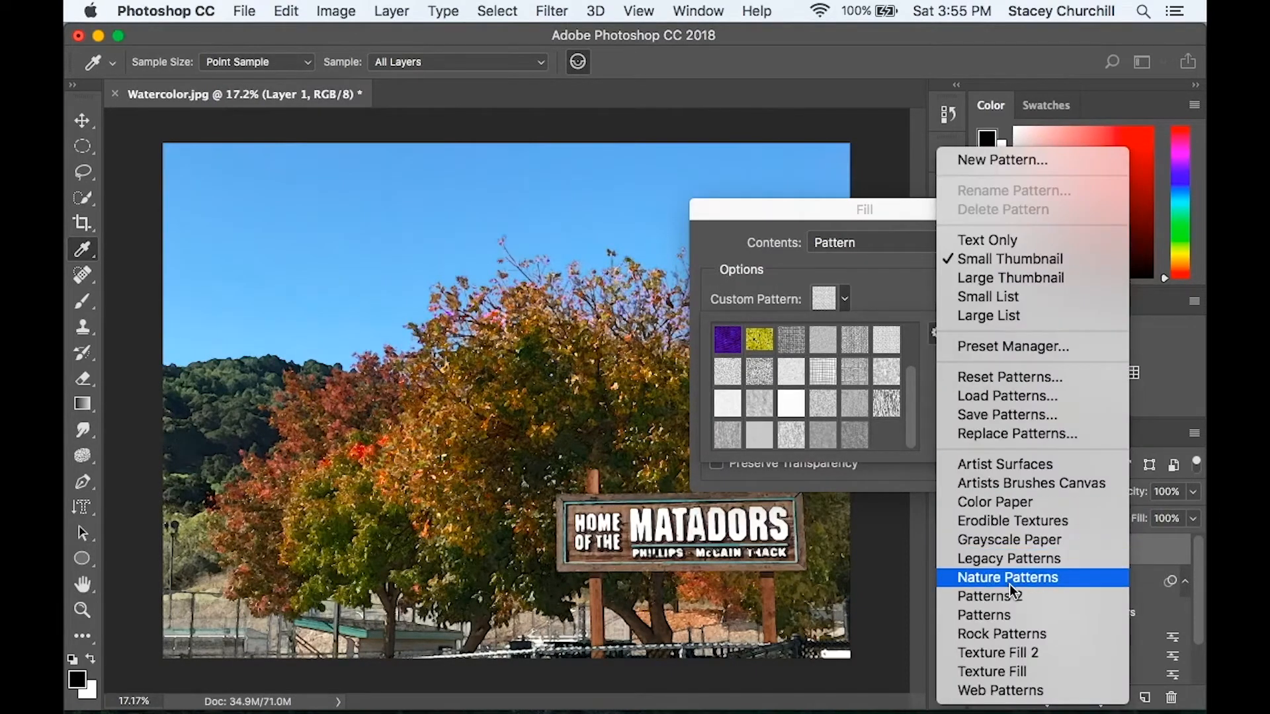
pyautogui.click(989, 595)
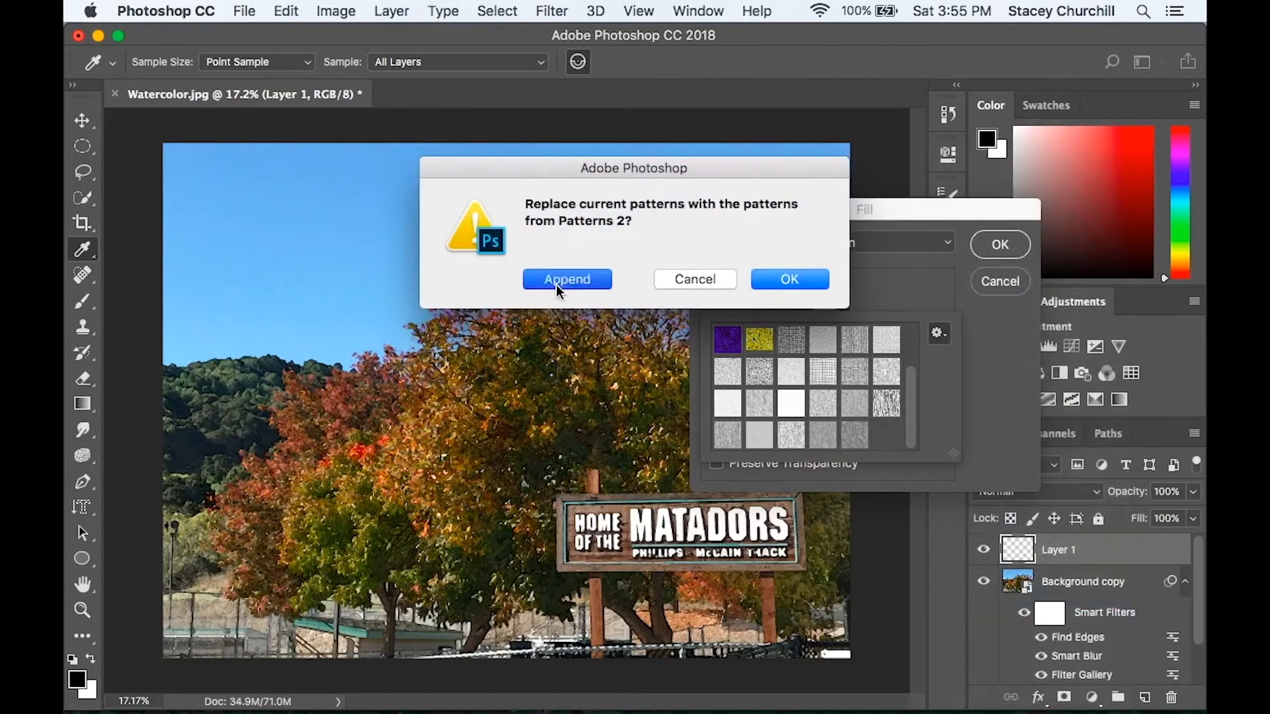
pyautogui.click(566, 279)
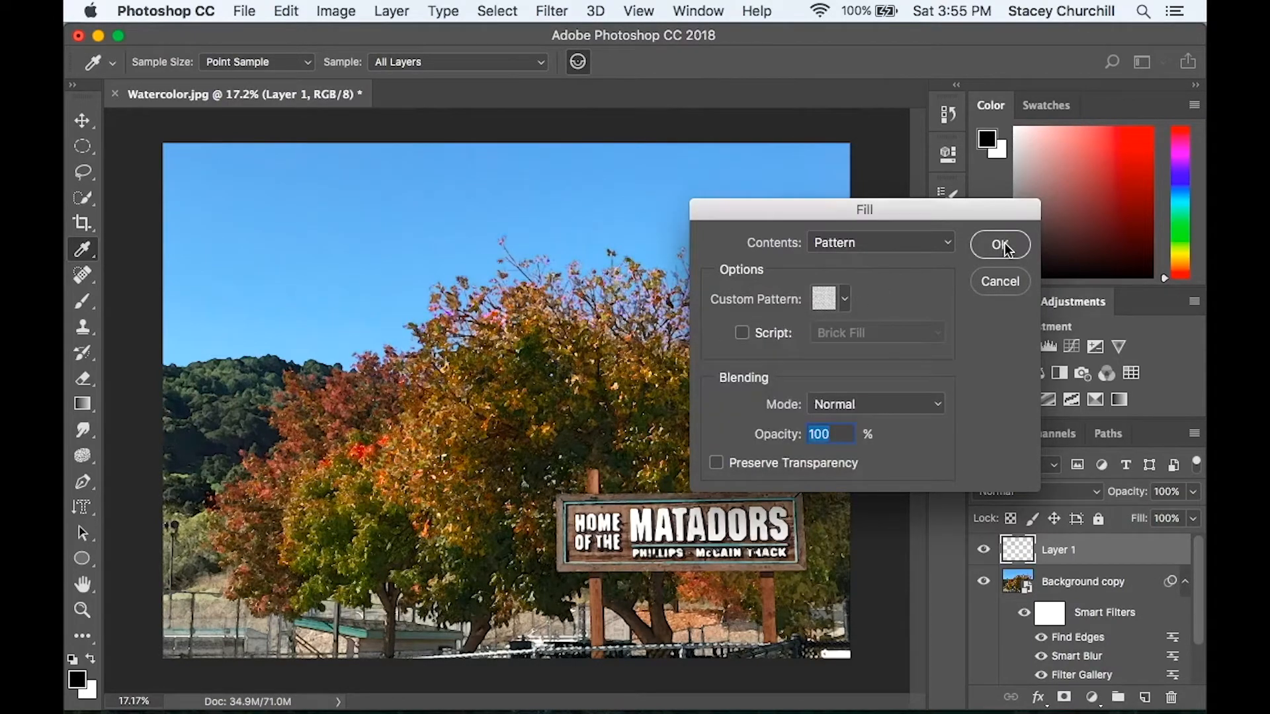
pyautogui.click(999, 245)
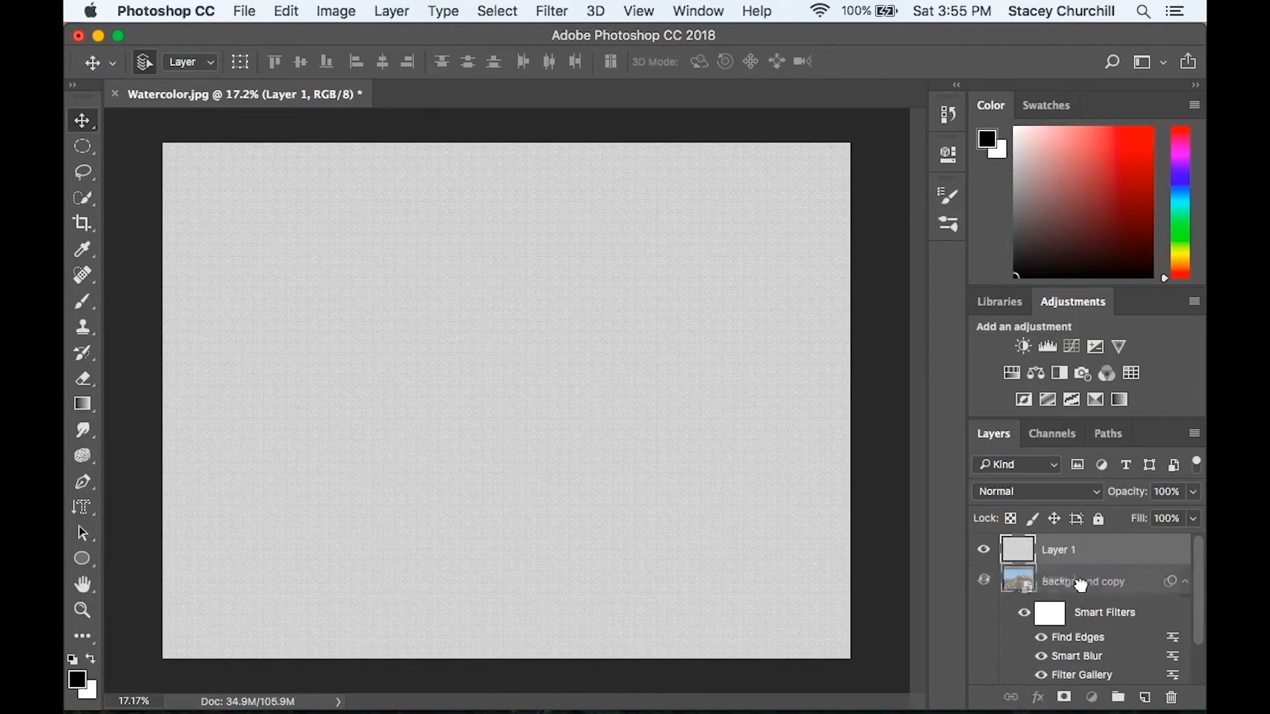
# Move Layer 1 beneath Background copy and select the filtered photo layer.
pyautogui.scroll(-3)
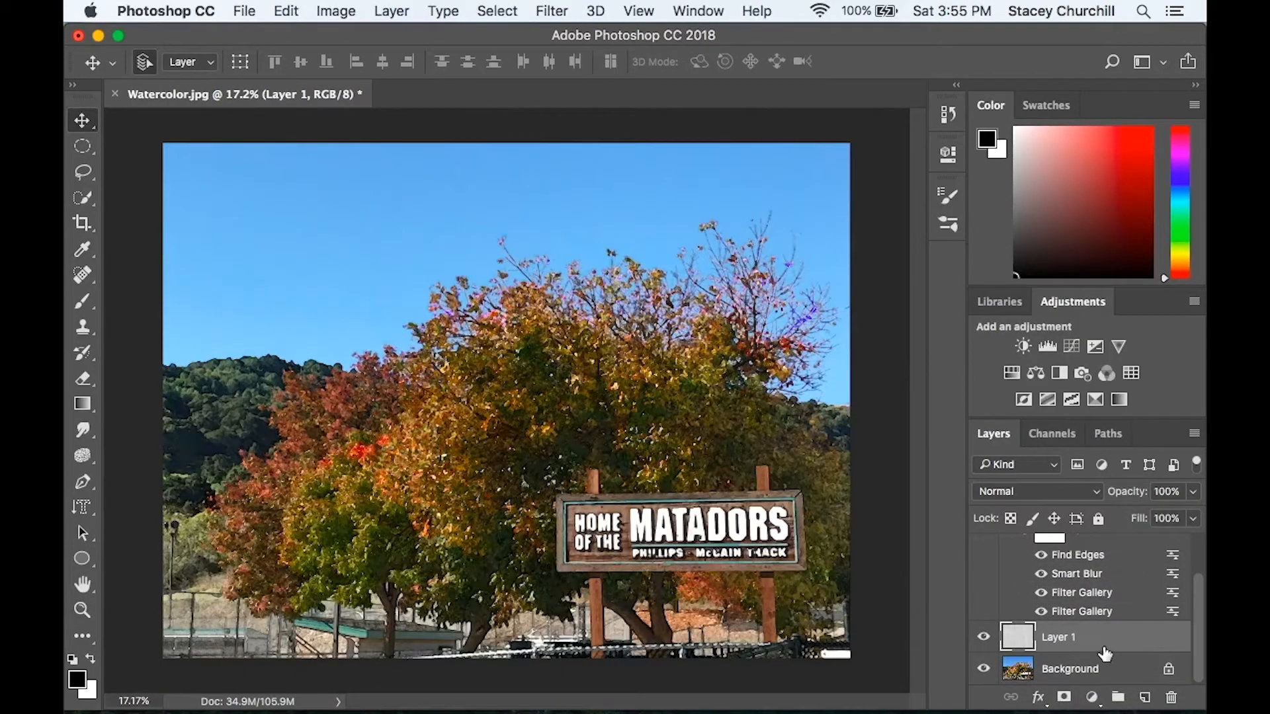
pyautogui.scroll(-3)
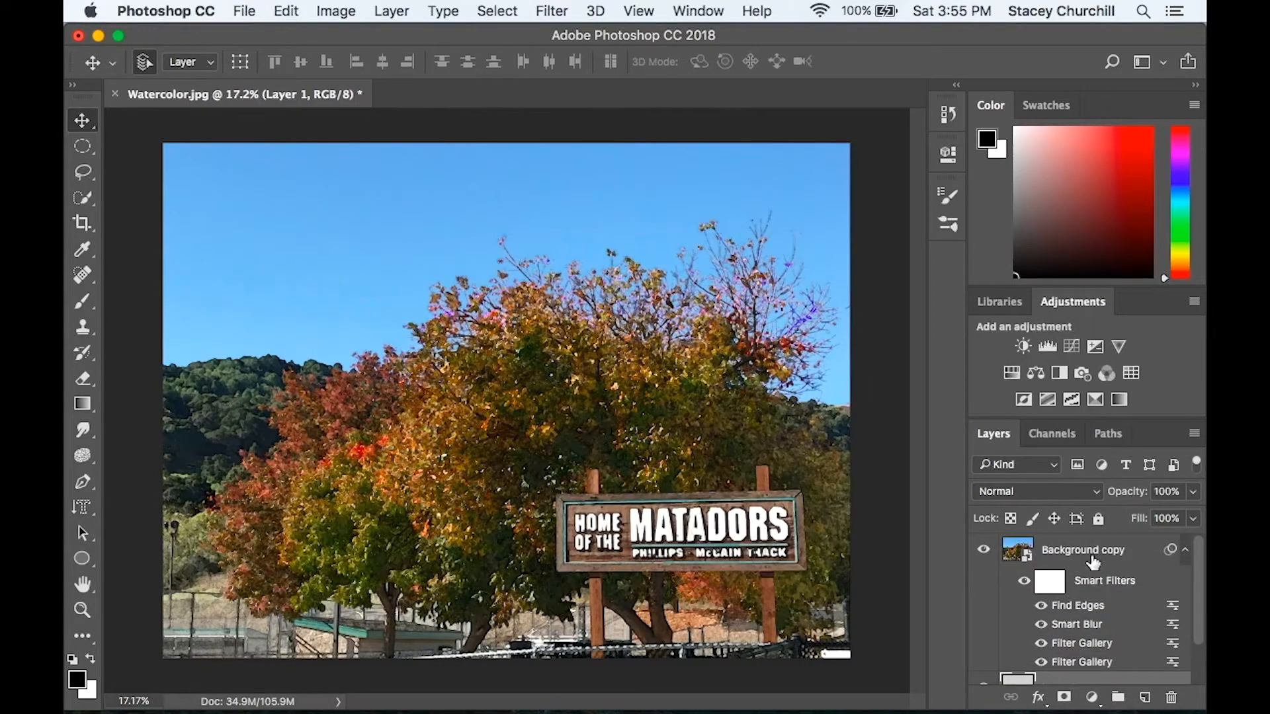
pyautogui.moveTo(1074, 584)
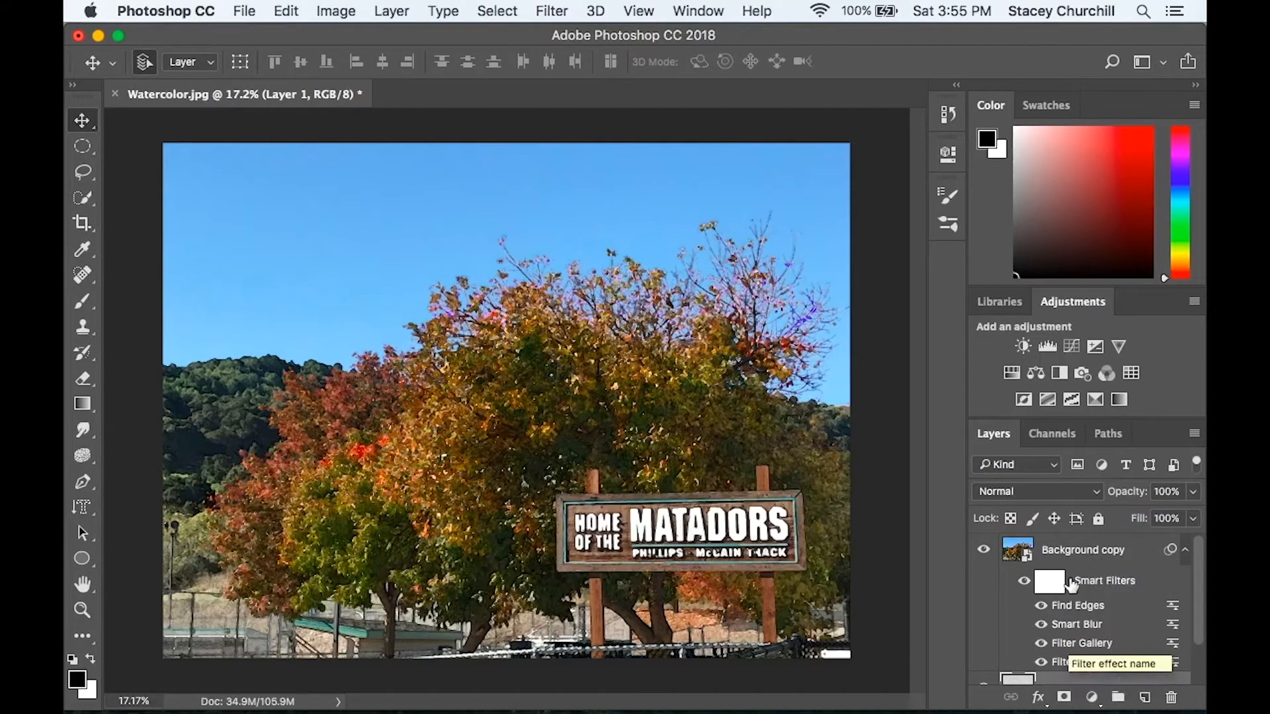
pyautogui.click(1082, 548)
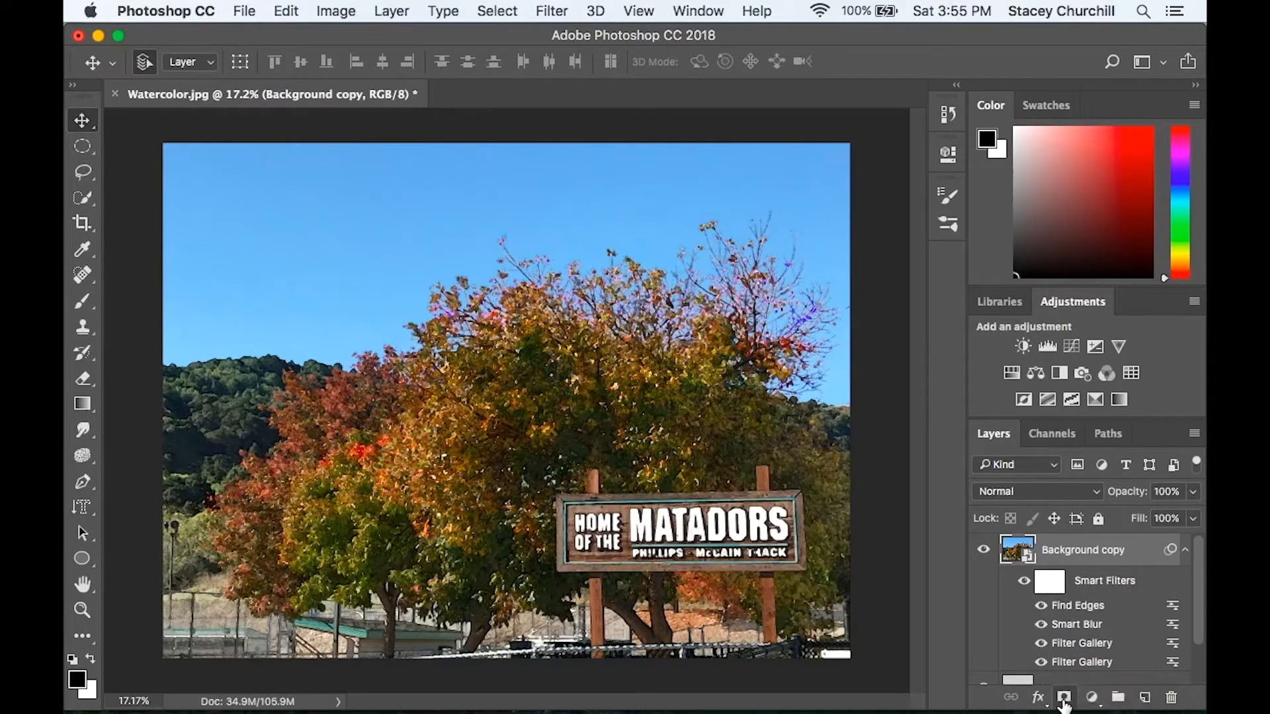
# Add a layer mask to Background copy and fill it with black, hiding the photo.
pyautogui.click(1064, 696)
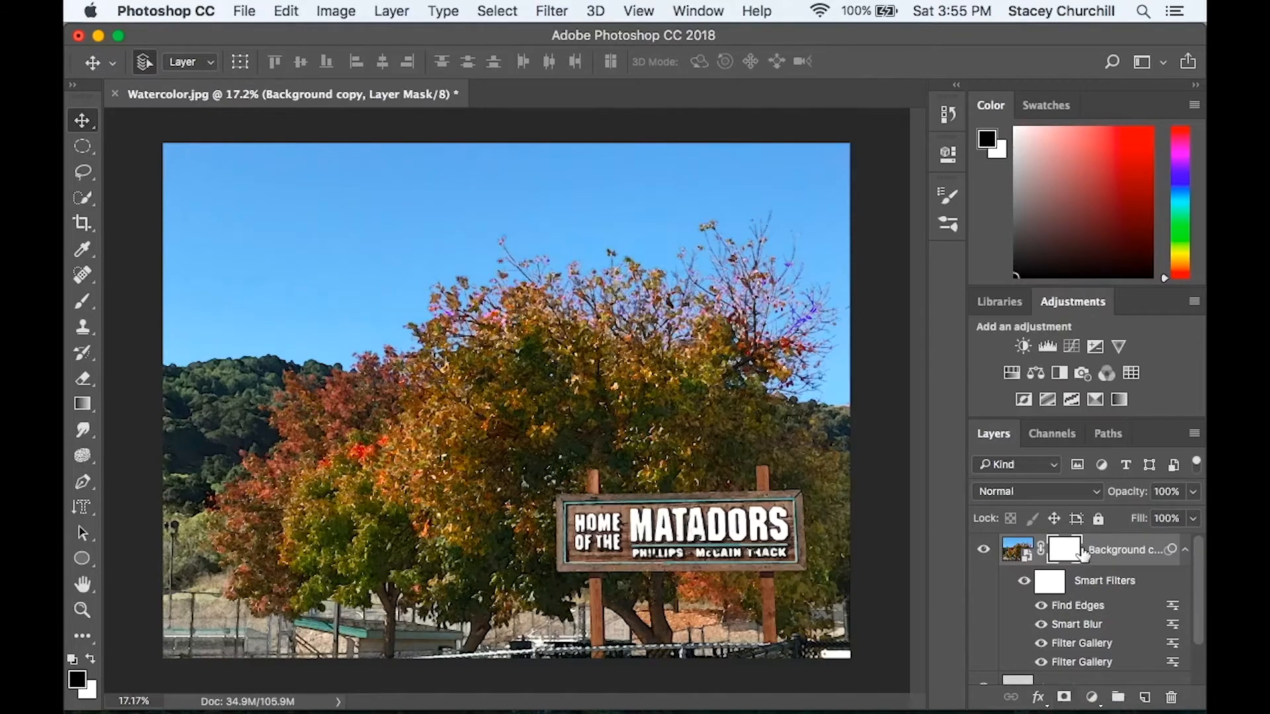
pyautogui.click(285, 10)
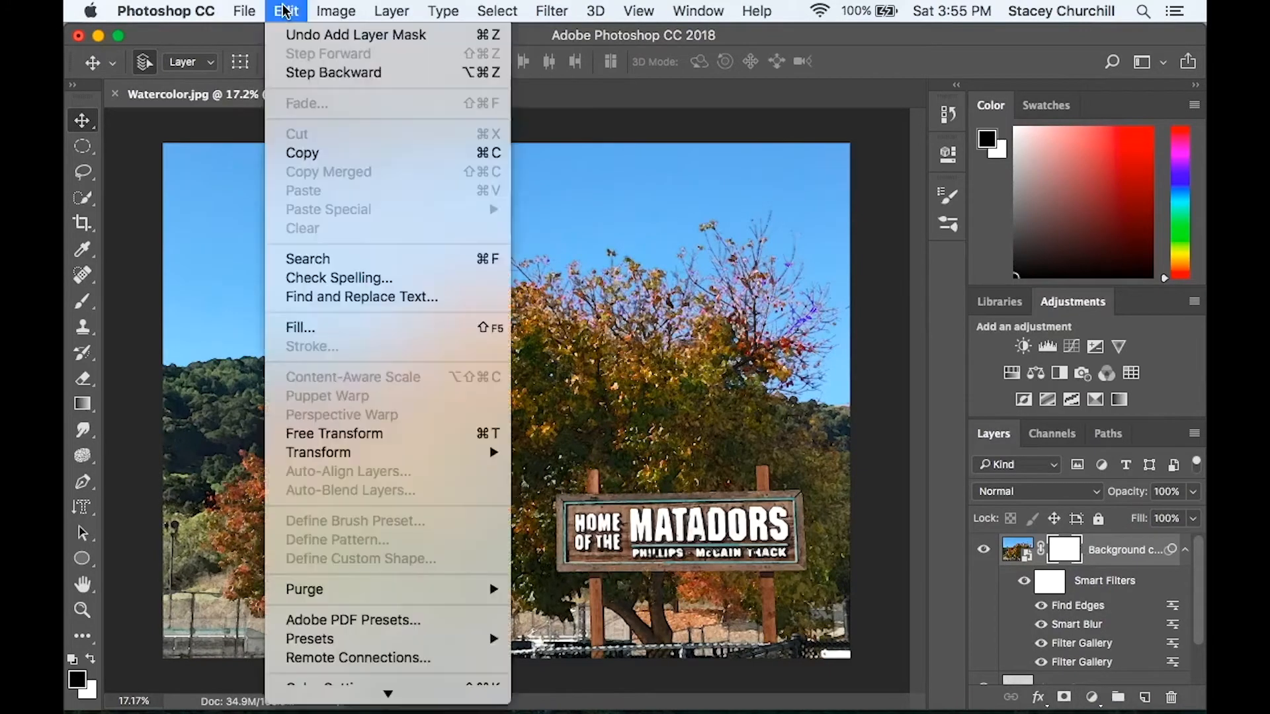
pyautogui.click(299, 327)
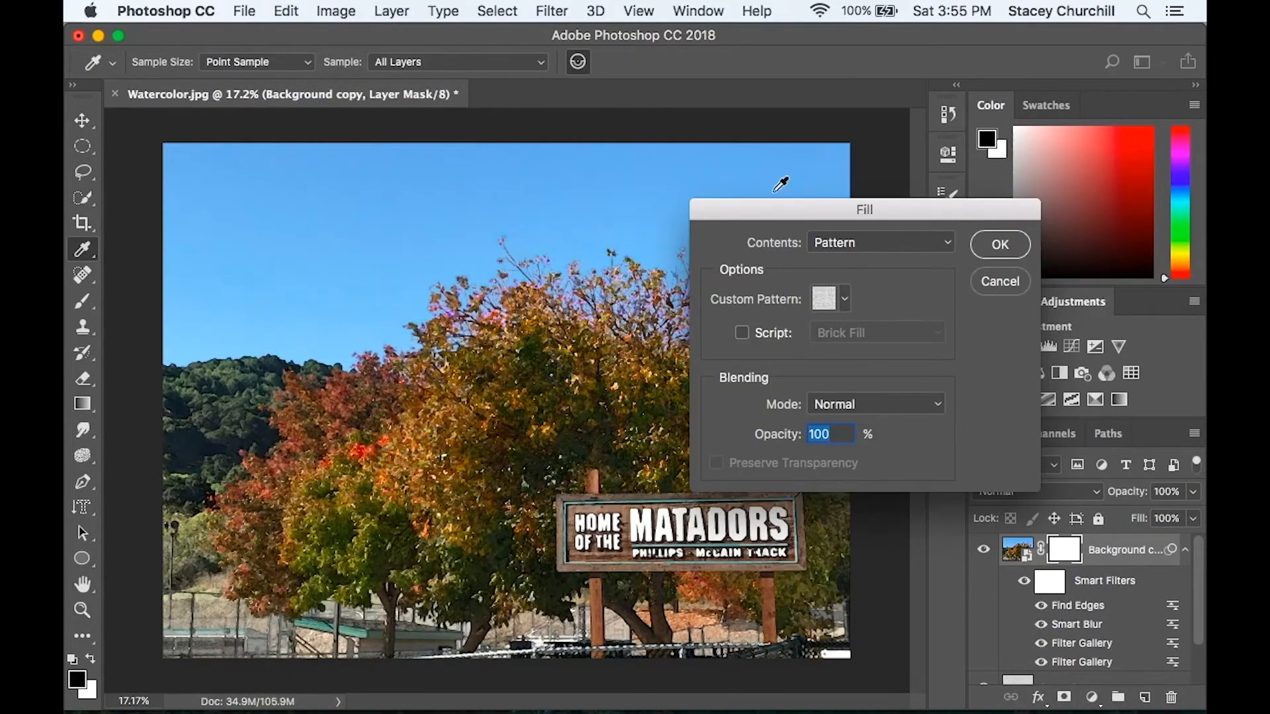
pyautogui.click(879, 242)
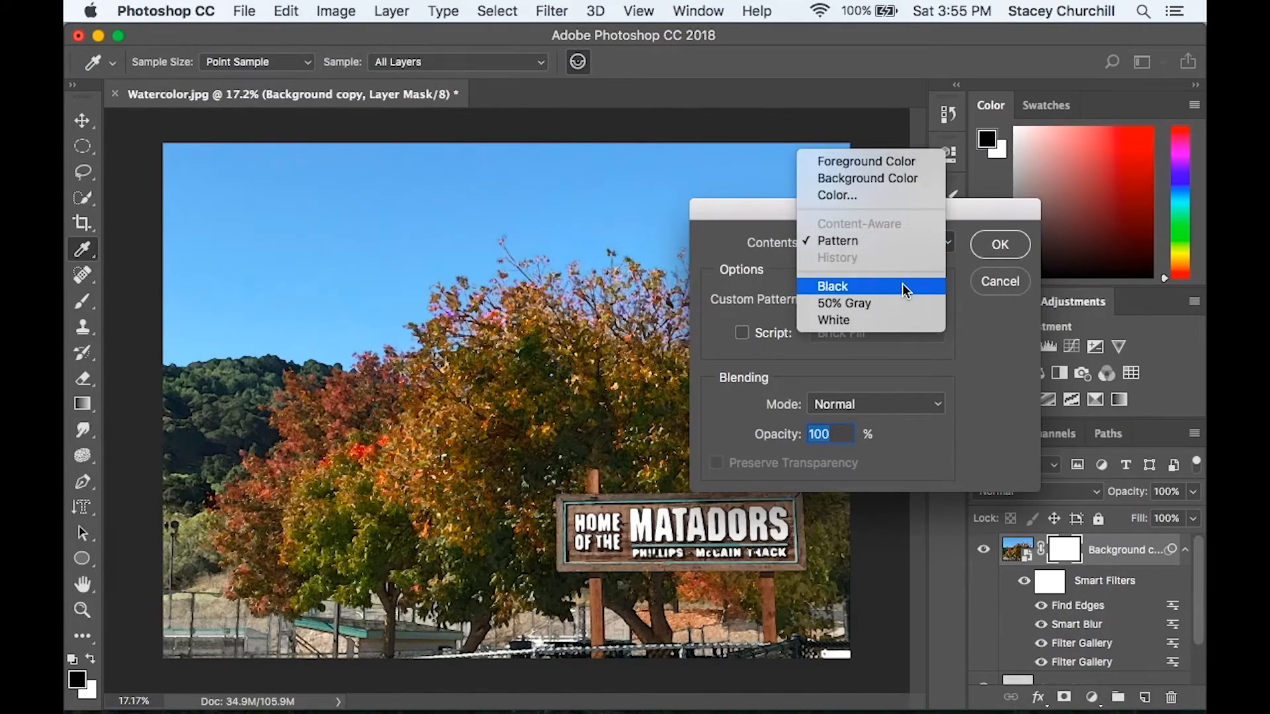
pyautogui.click(832, 286)
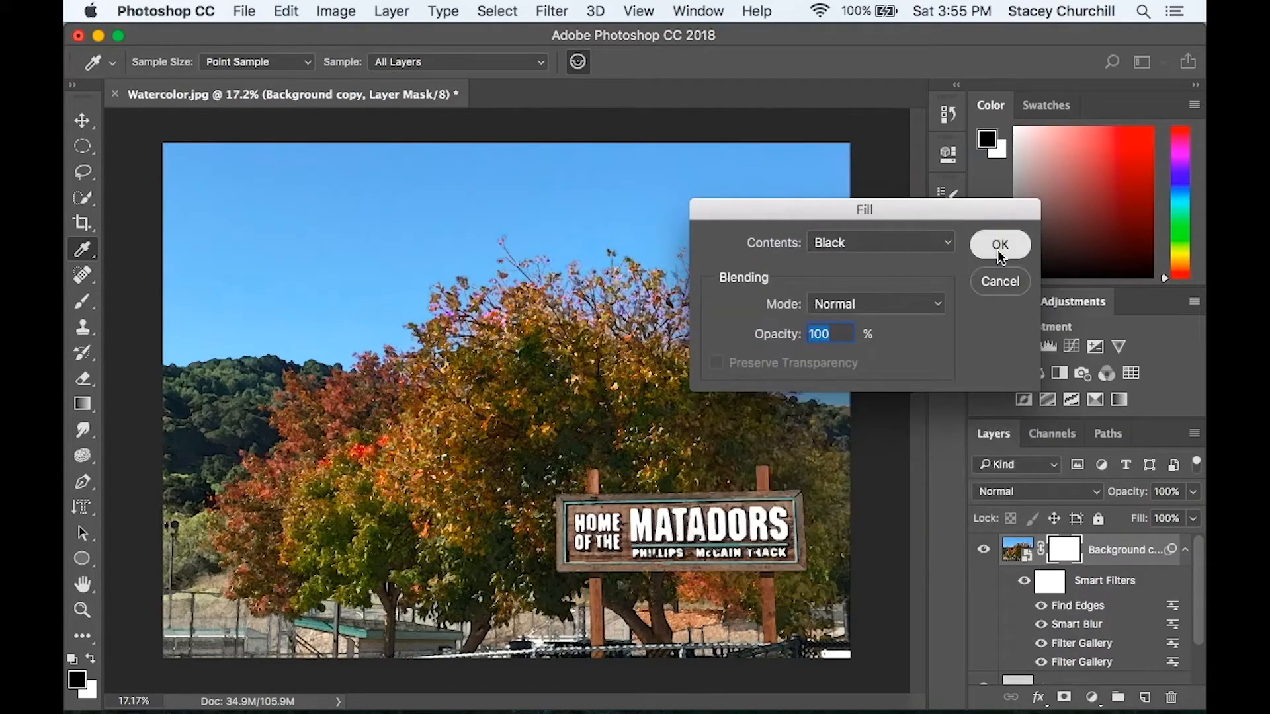
pyautogui.click(999, 245)
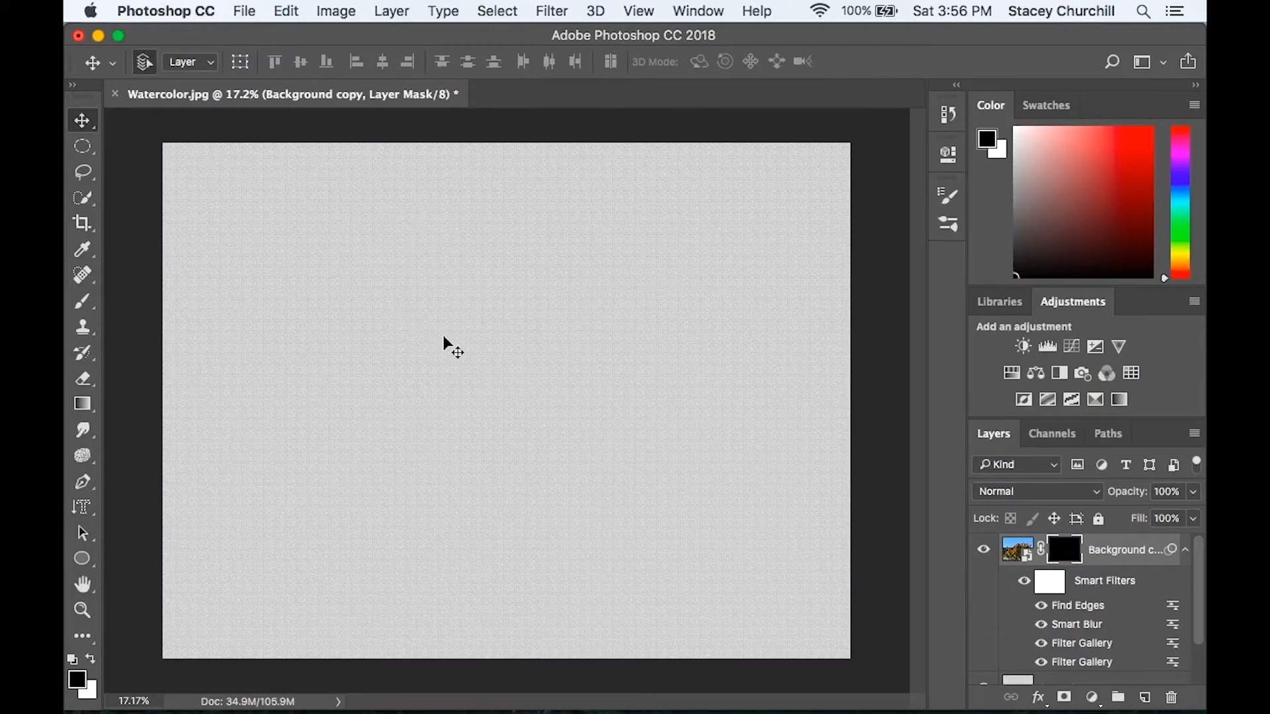
pyautogui.moveTo(588, 422)
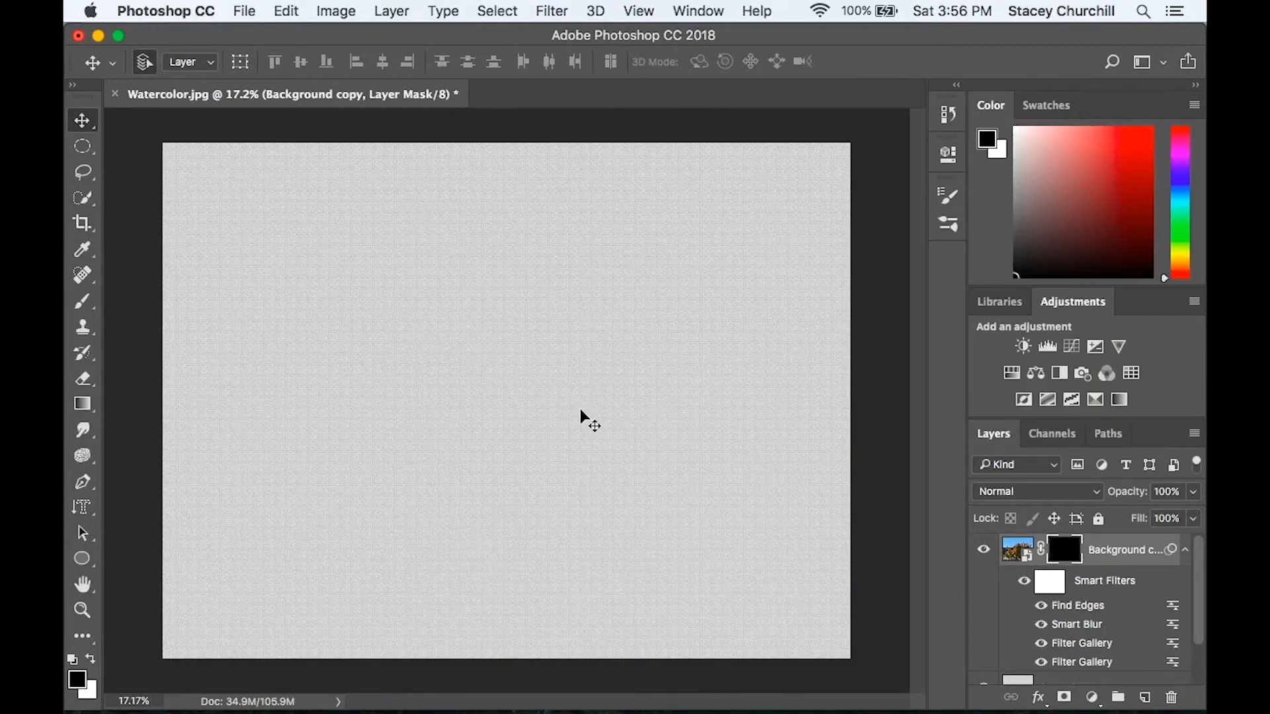
pyautogui.scroll(-3)
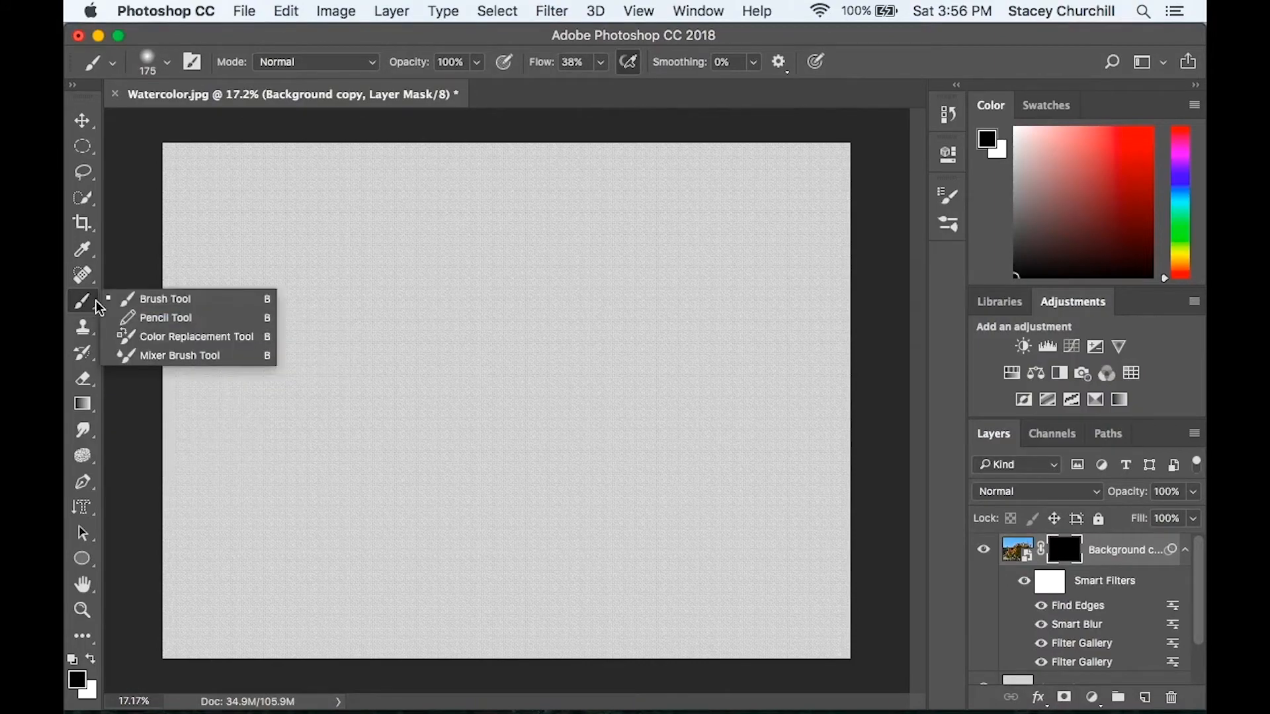
# Choose the Brush tool, browse its presets, and swap the foreground colour to white.
pyautogui.click(166, 63)
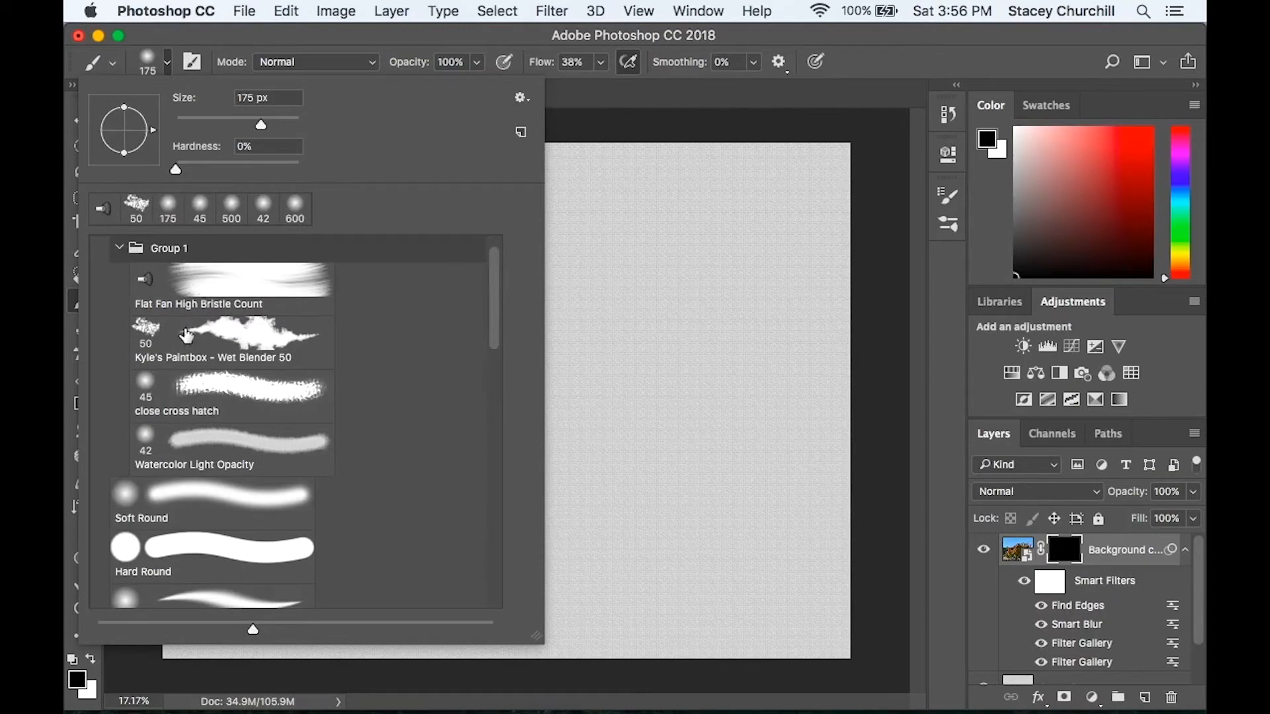
pyautogui.moveTo(243, 466)
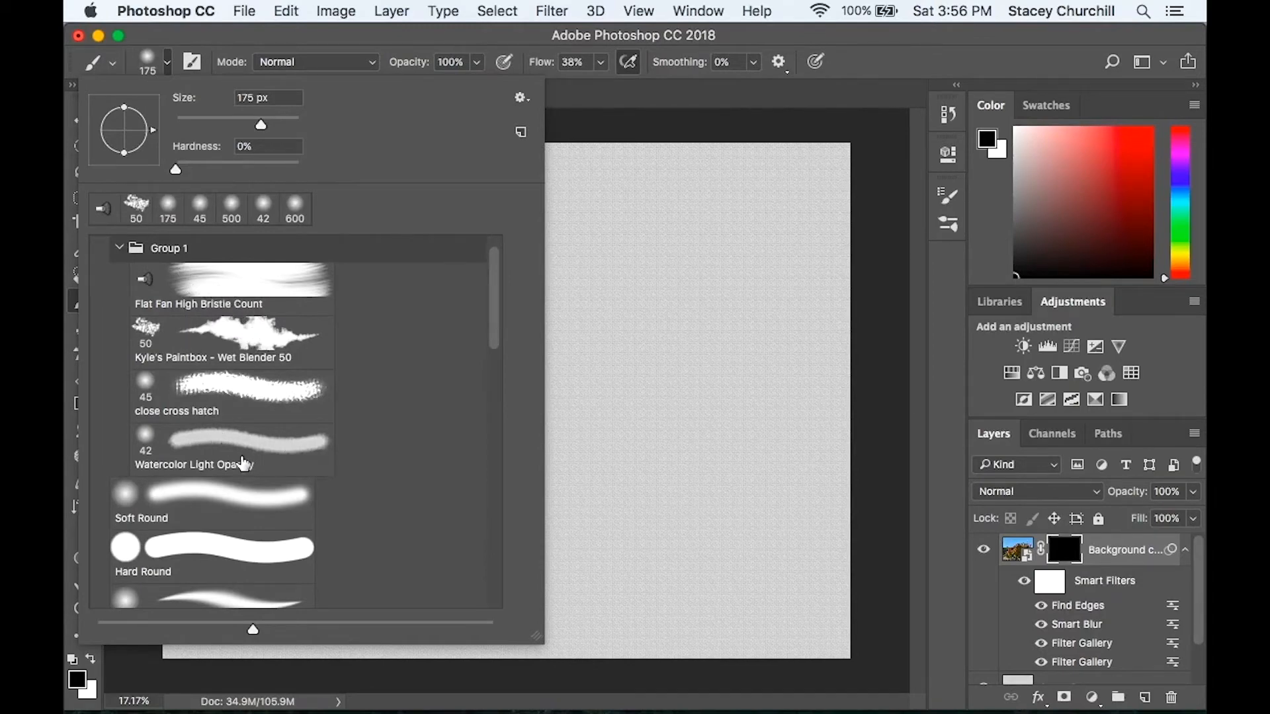
pyautogui.moveTo(273, 291)
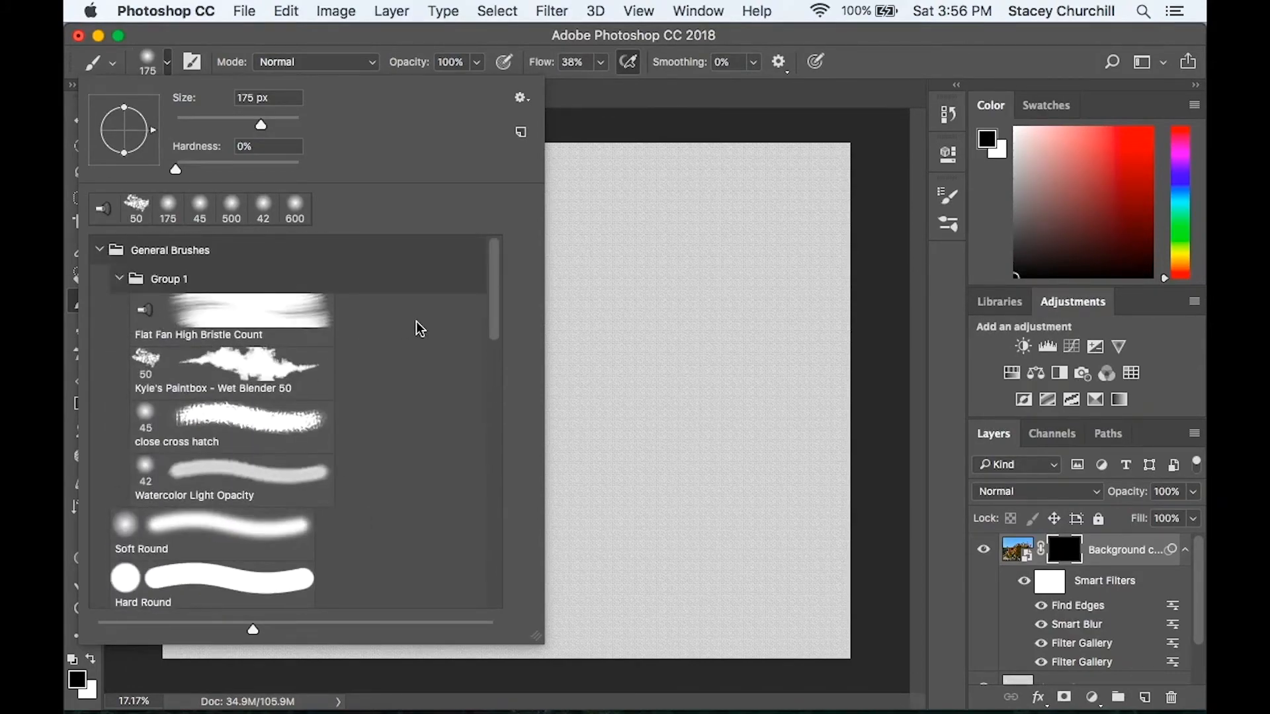
pyautogui.click(521, 98)
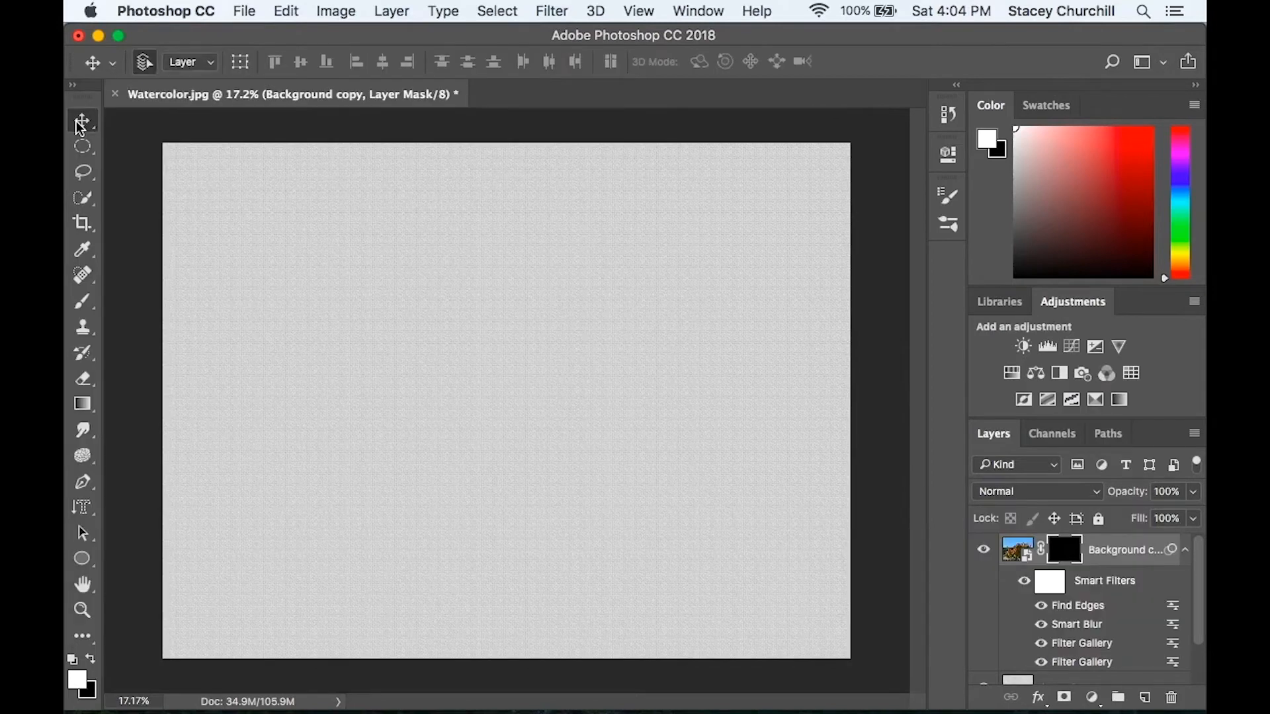
pyautogui.moveTo(1064, 550)
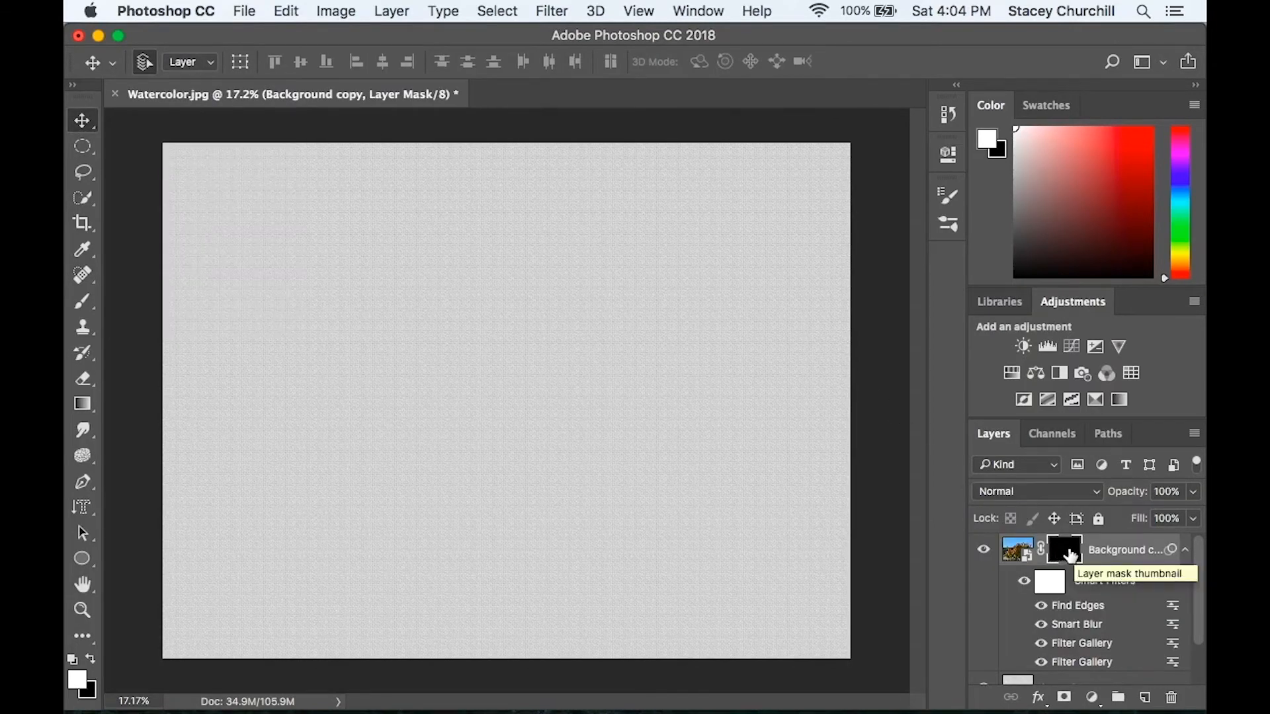
pyautogui.moveTo(1065, 555)
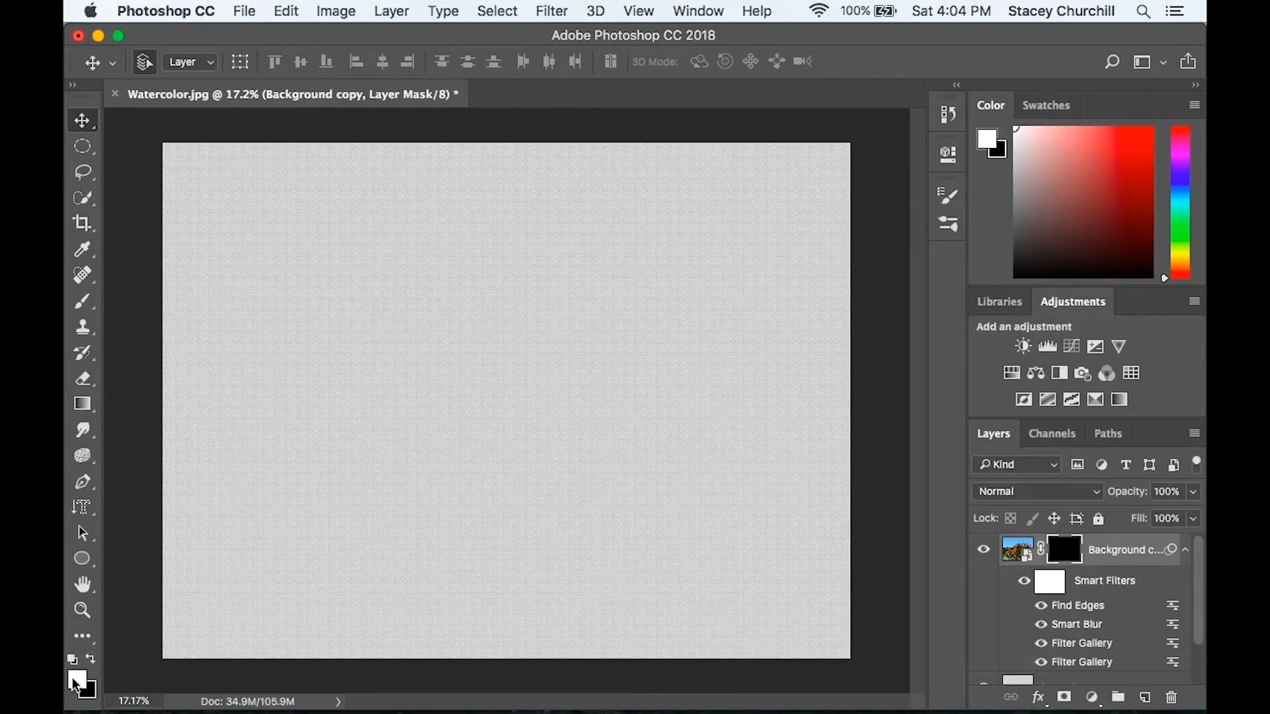
pyautogui.moveTo(76, 676)
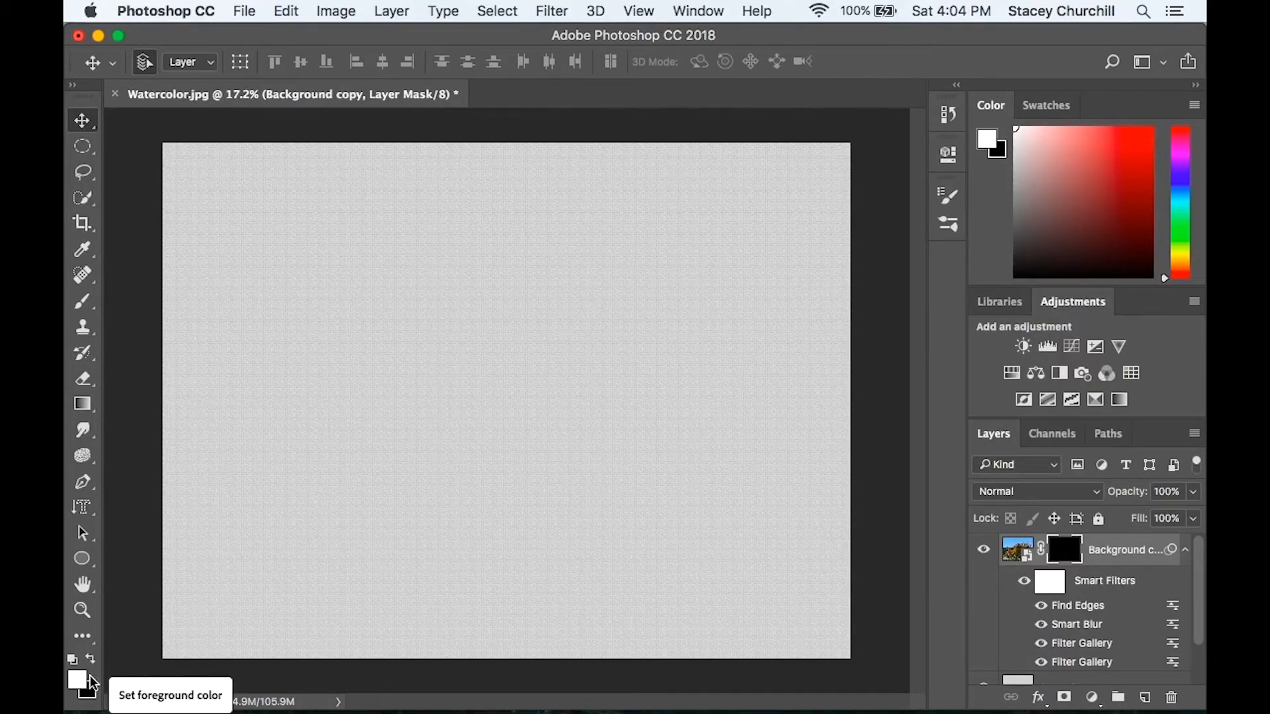
pyautogui.click(82, 300)
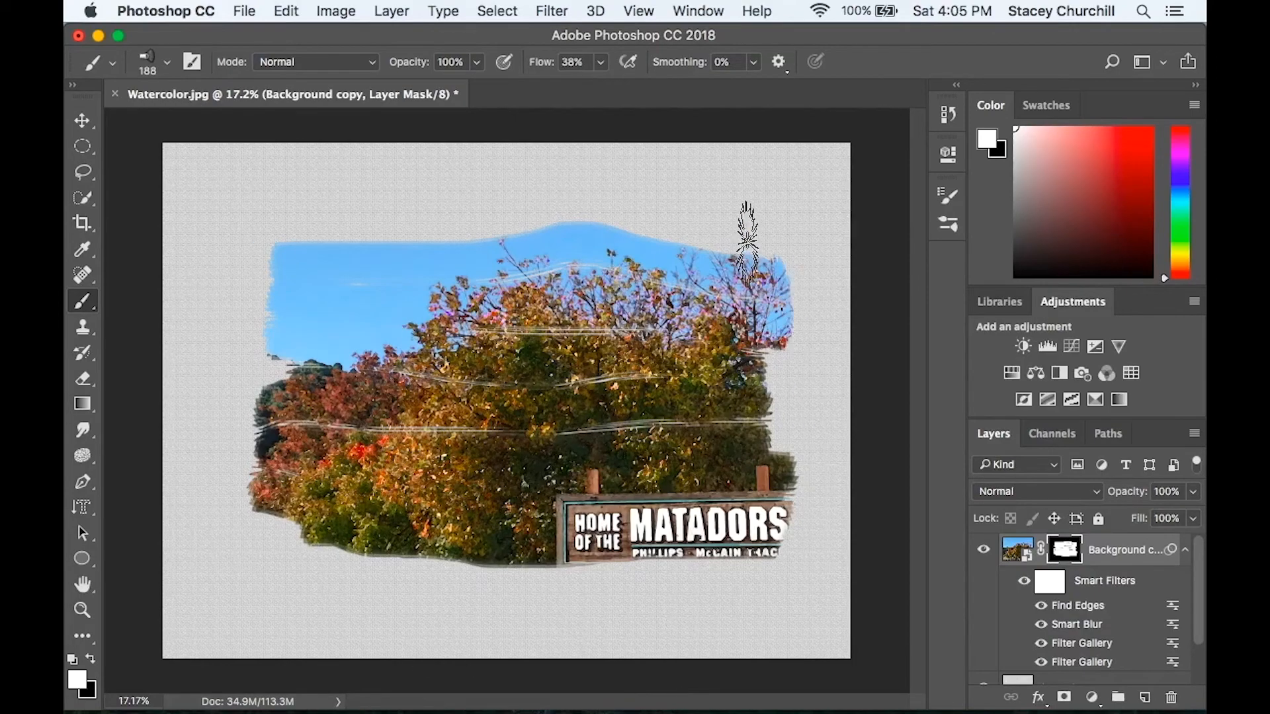
# Smudge the mask's sky edge upward into soft blotches spread across the top.
pyautogui.click(168, 63)
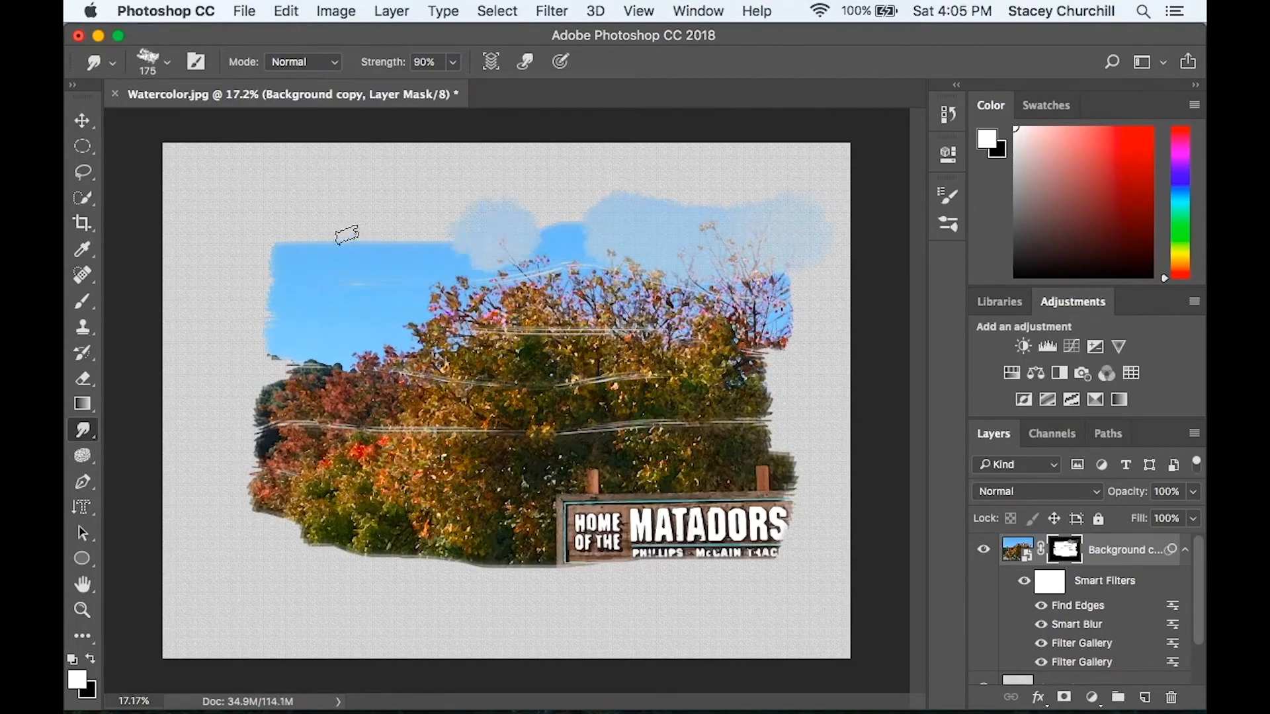
pyautogui.moveTo(346, 234); pyautogui.dragTo(340, 349)
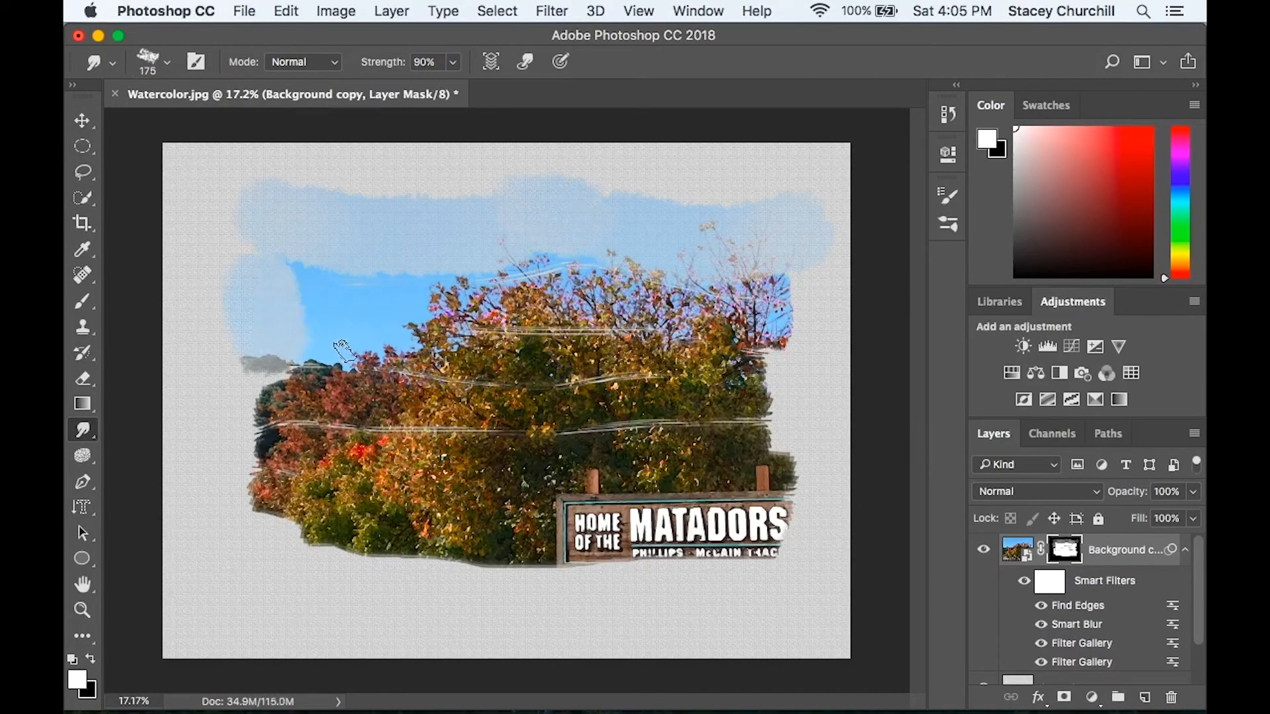
pyautogui.moveTo(340, 348); pyautogui.dragTo(349, 523)
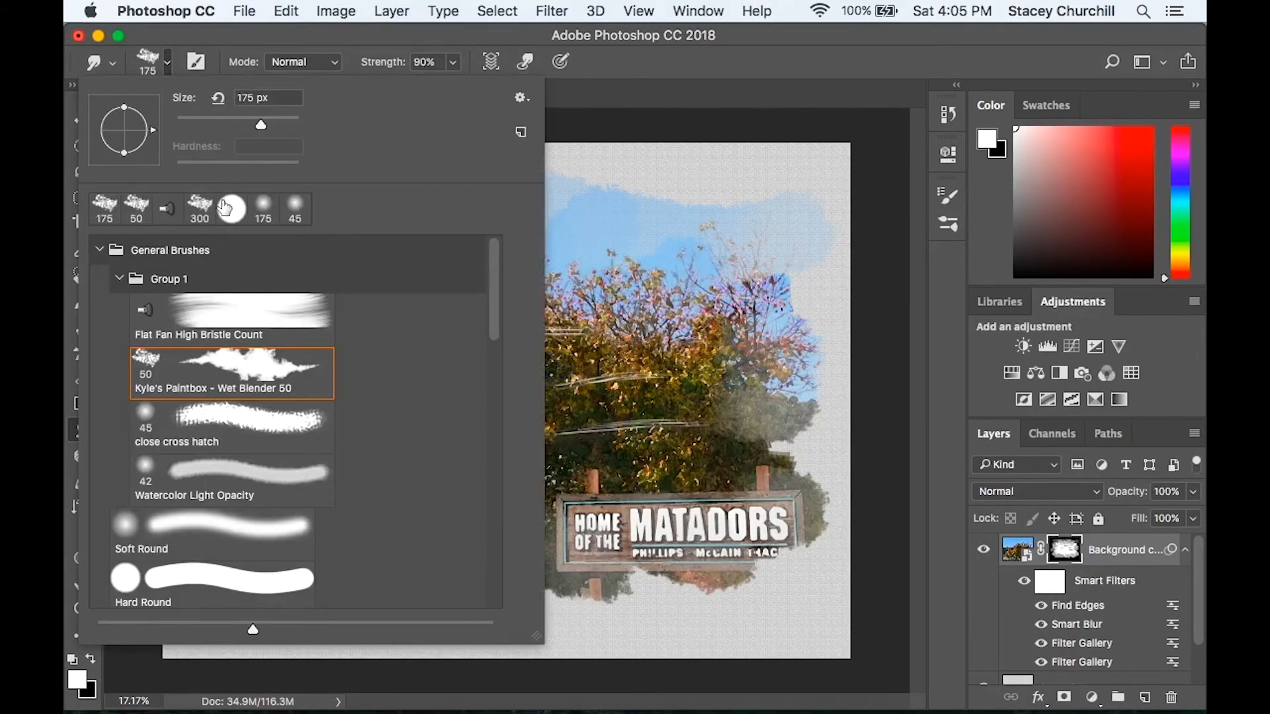
# Use a Wet Blender tip on the mask, then return to the brush presets for Watercolor Light Opacity.
pyautogui.click(231, 426)
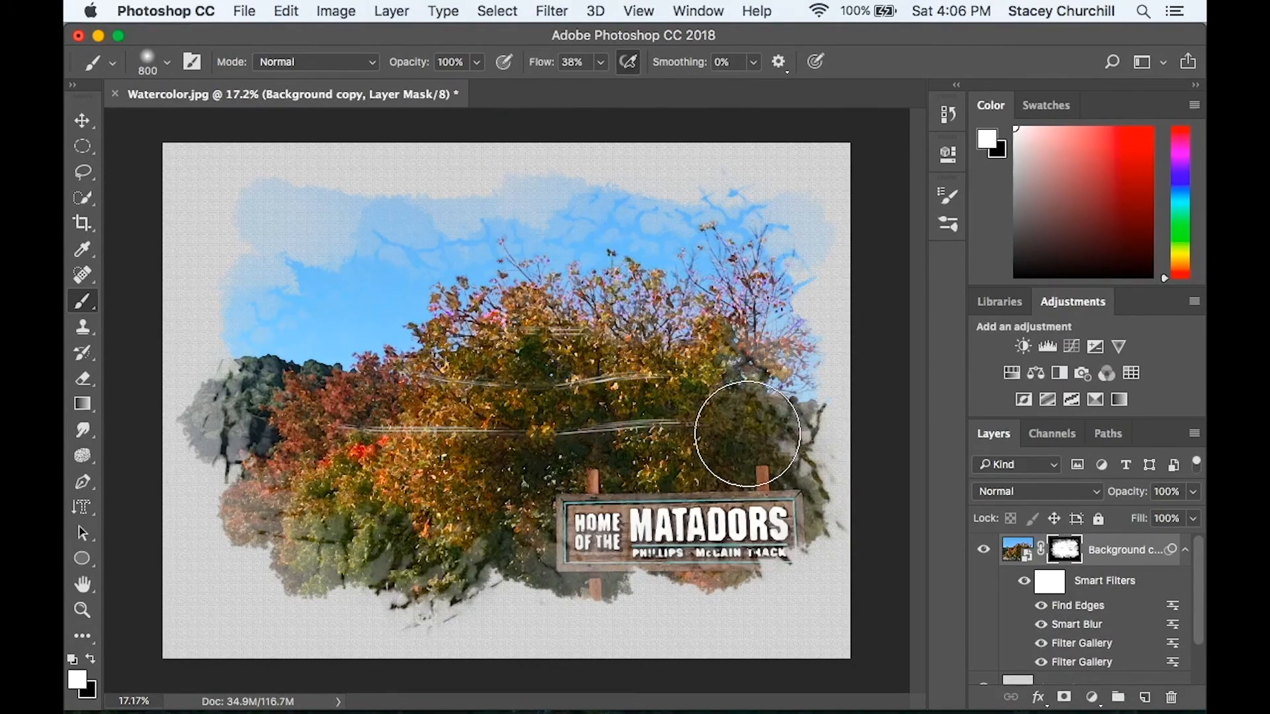
pyautogui.click(166, 62)
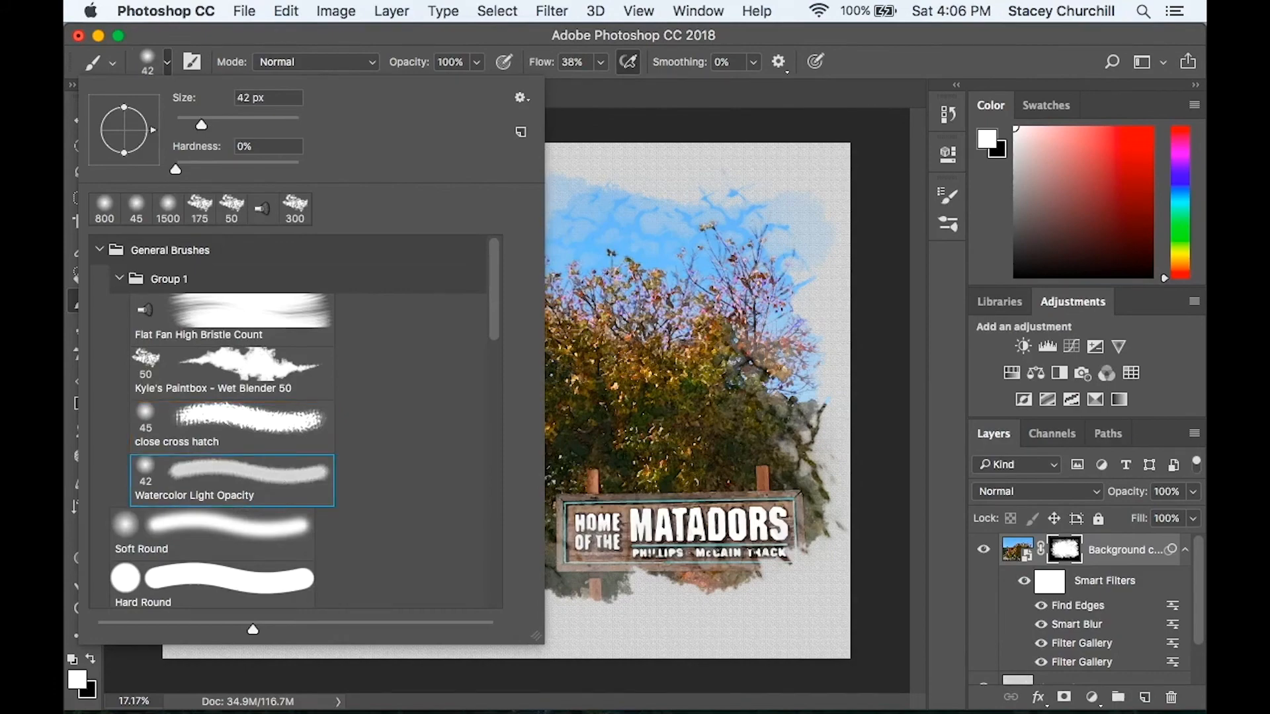